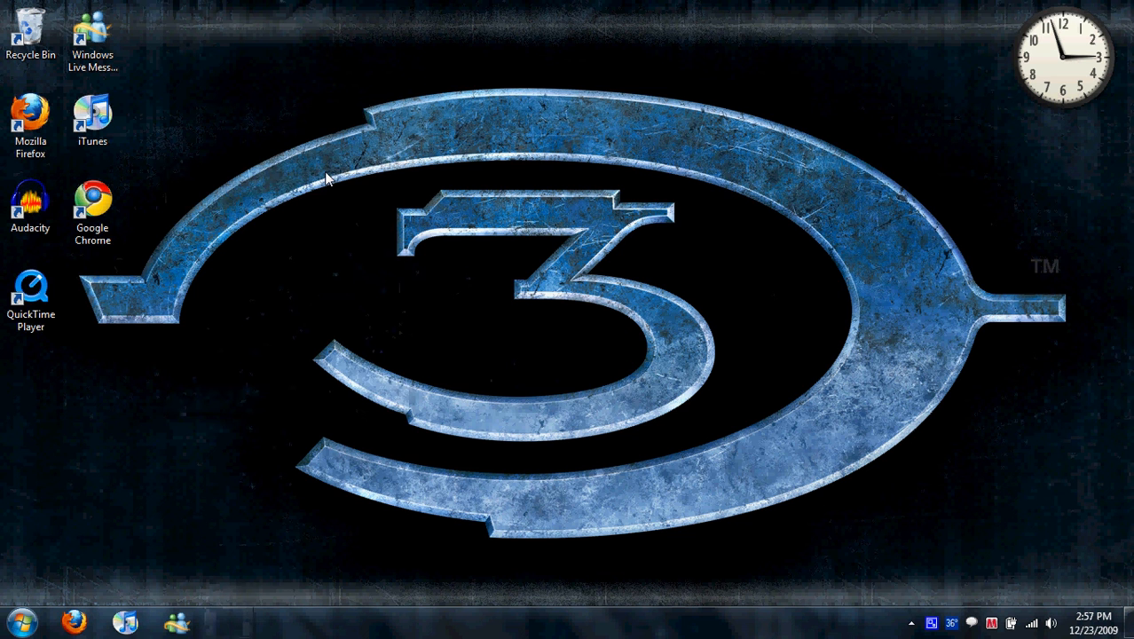
mouse_move(313, 162)
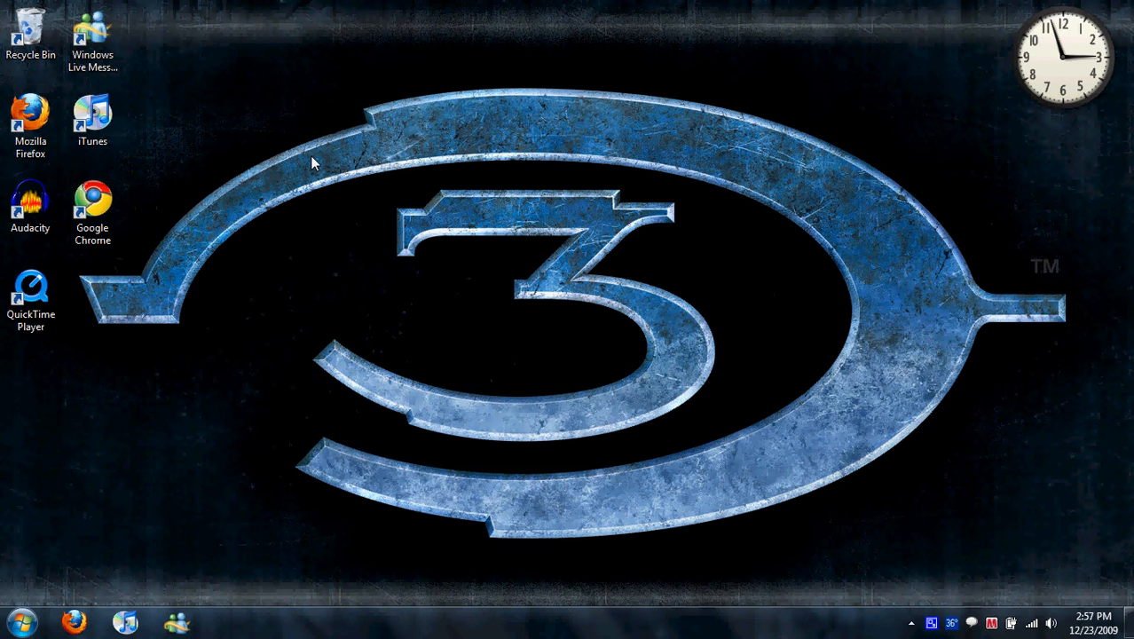
Dismiss the slow performance notice and launch Google Chrome from the desktop shortcut.
click(30, 120)
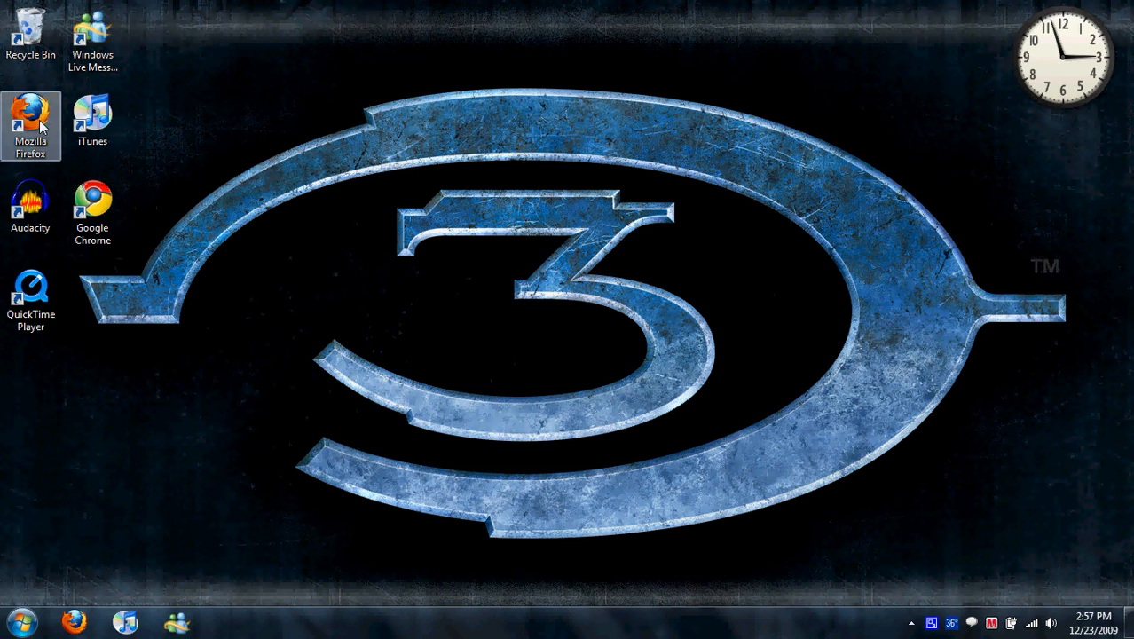
mouse_move(131, 146)
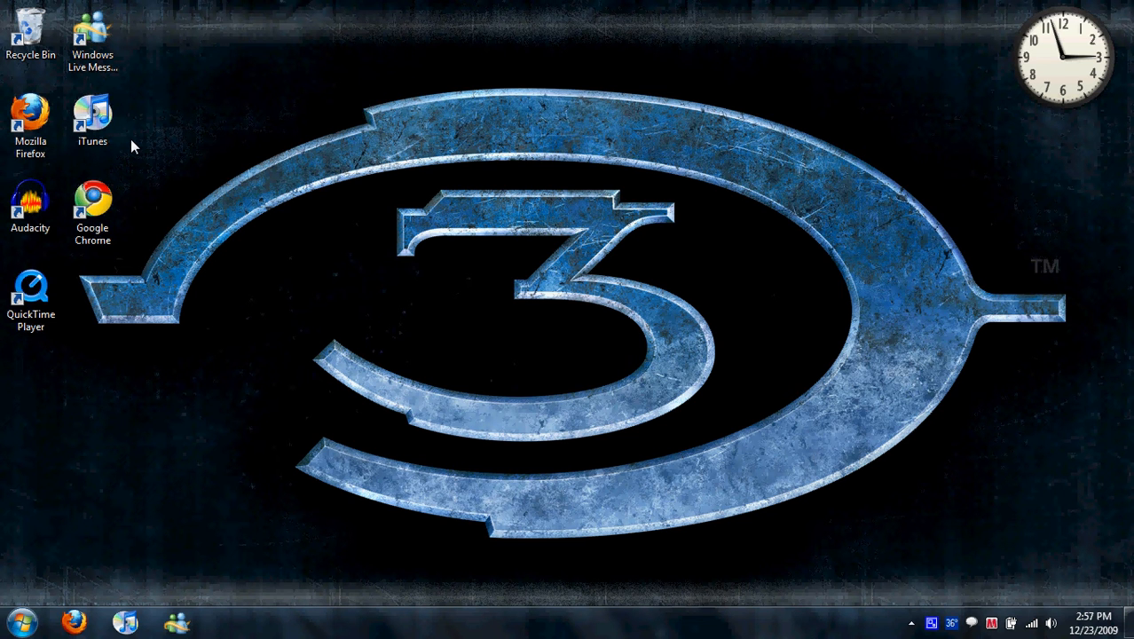
mouse_move(137, 146)
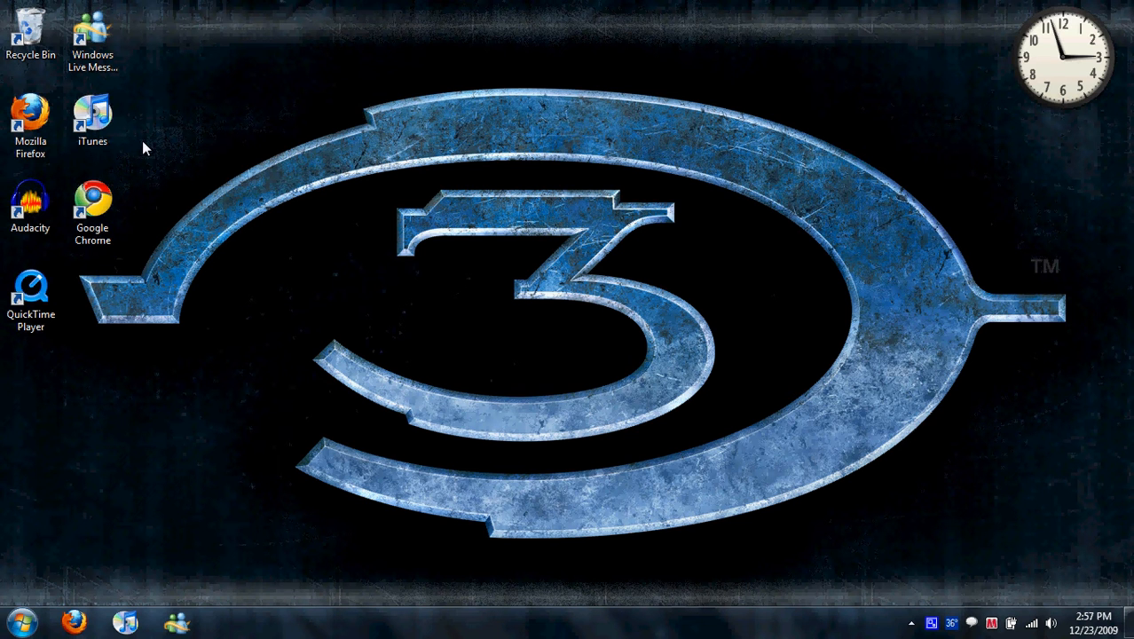
mouse_move(156, 142)
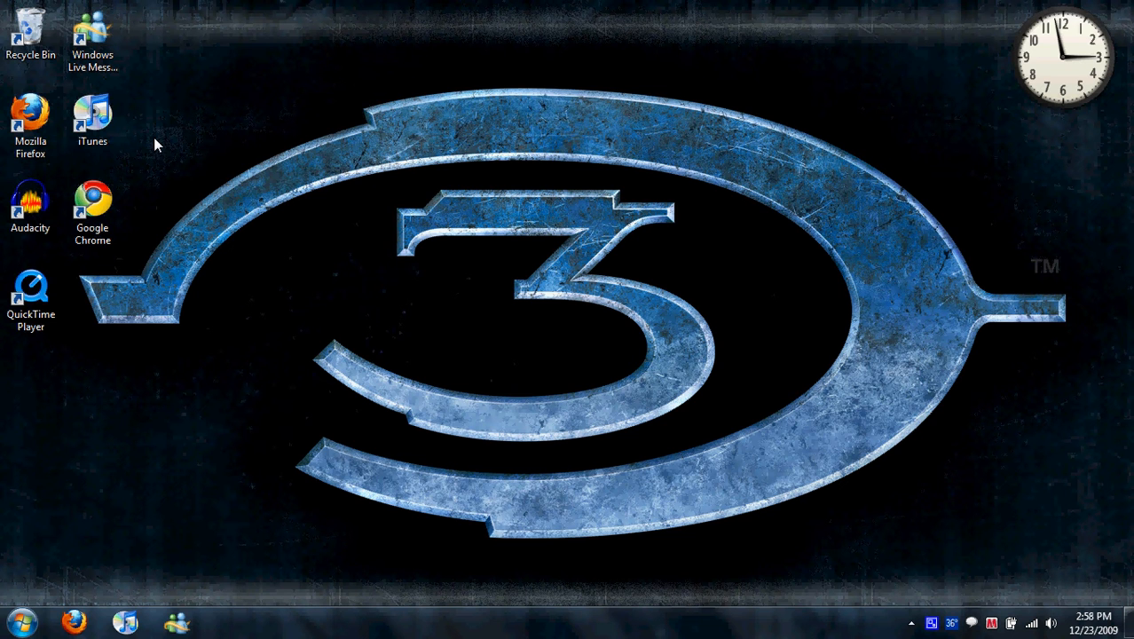
mouse_move(164, 142)
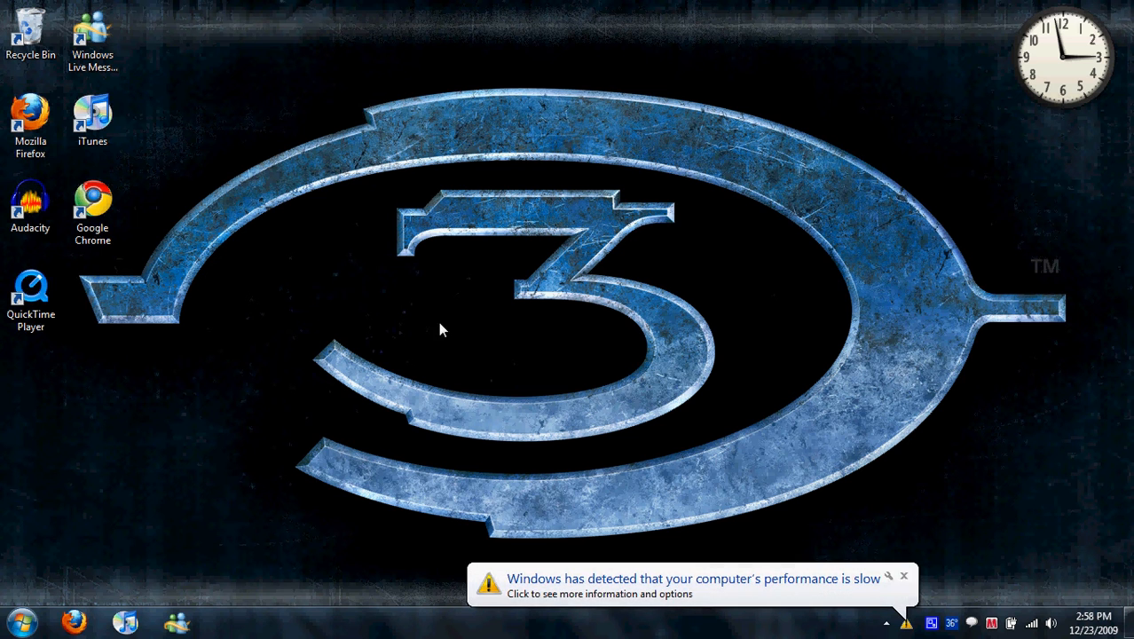
click(903, 576)
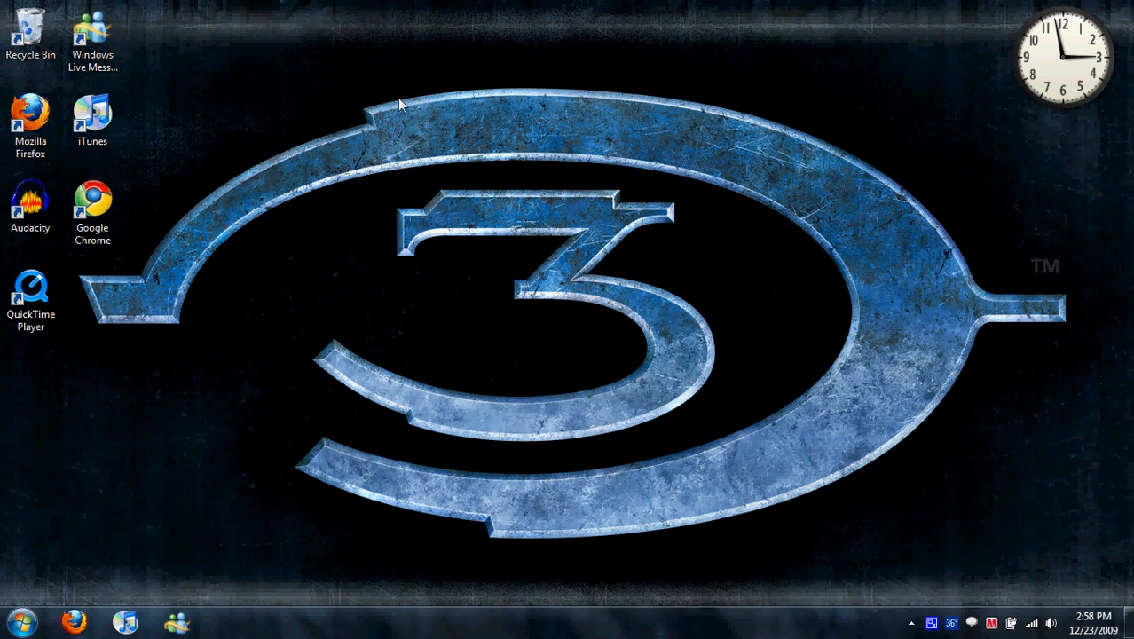
mouse_move(374, 87)
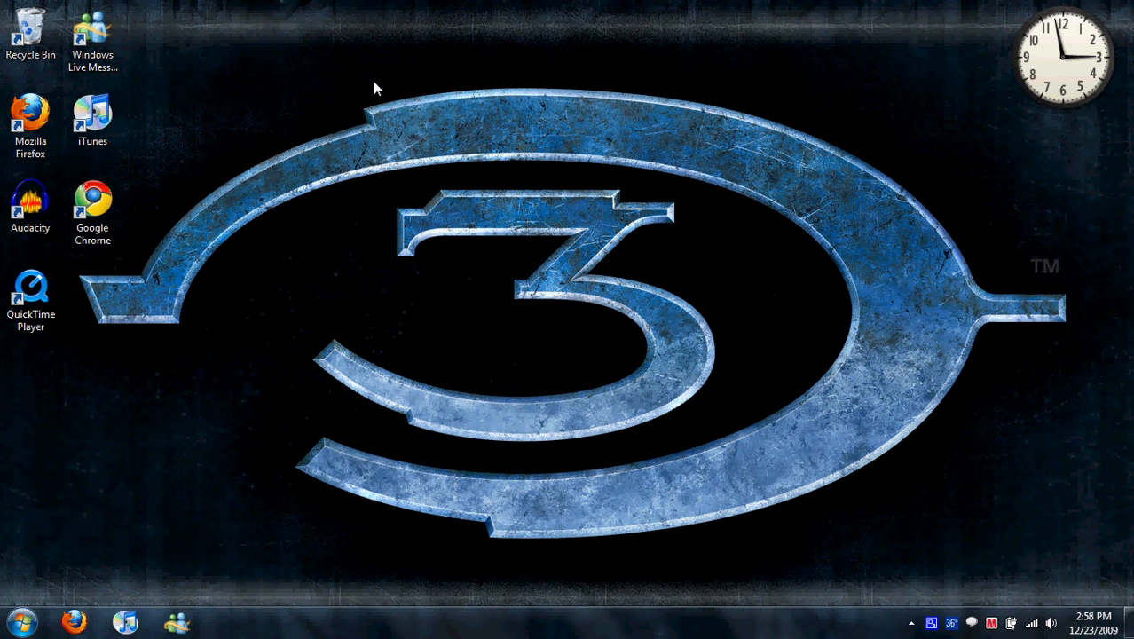
click(92, 210)
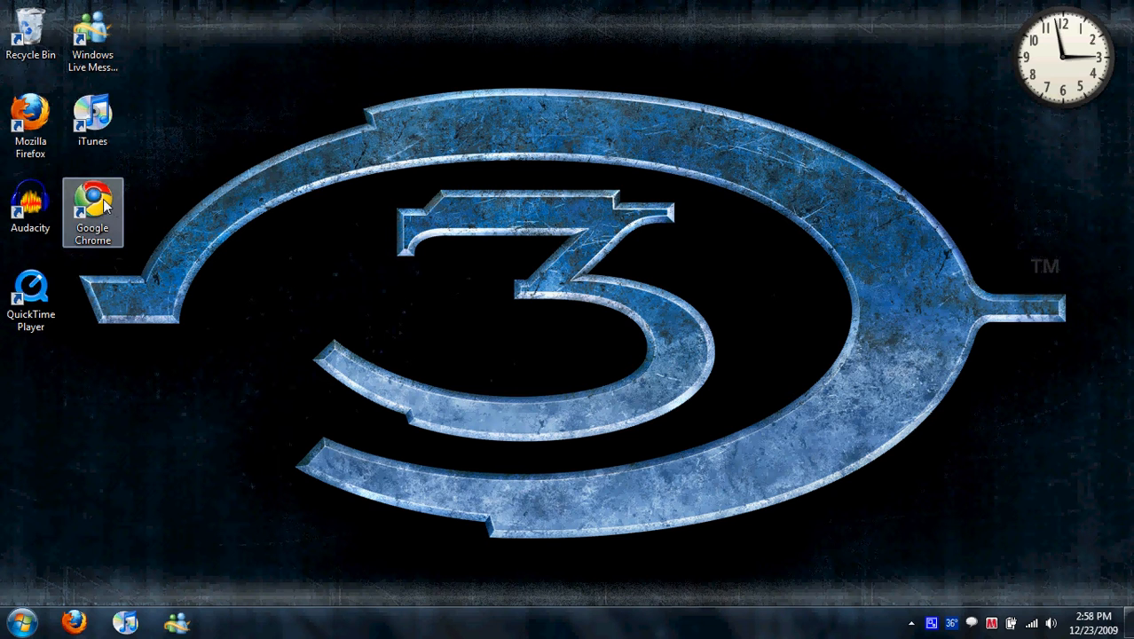
mouse_move(151, 197)
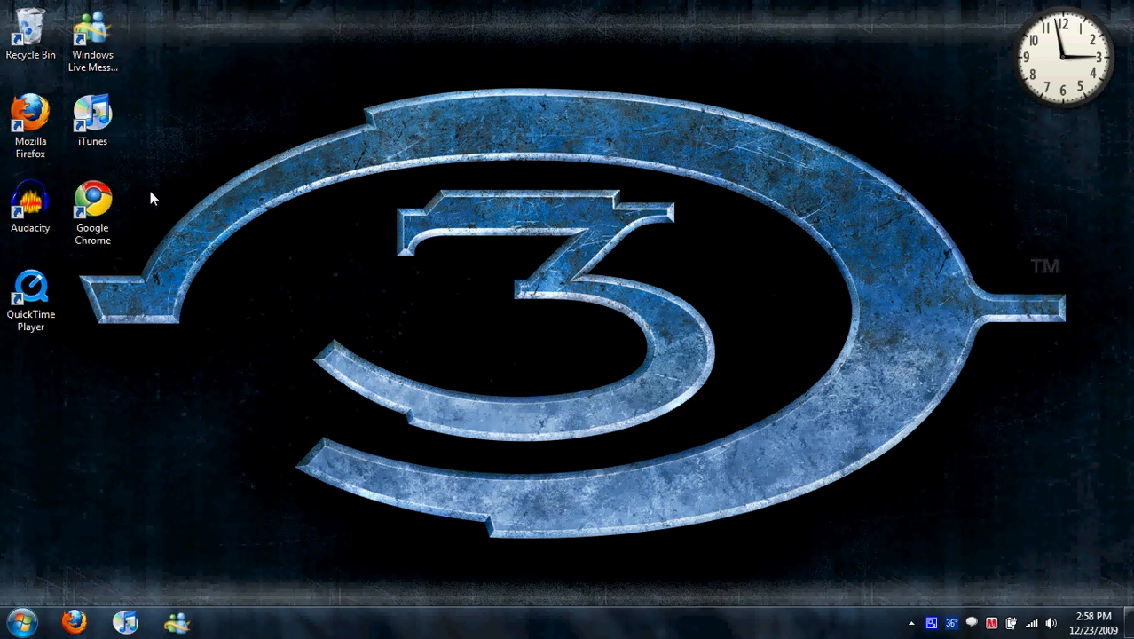
mouse_move(142, 195)
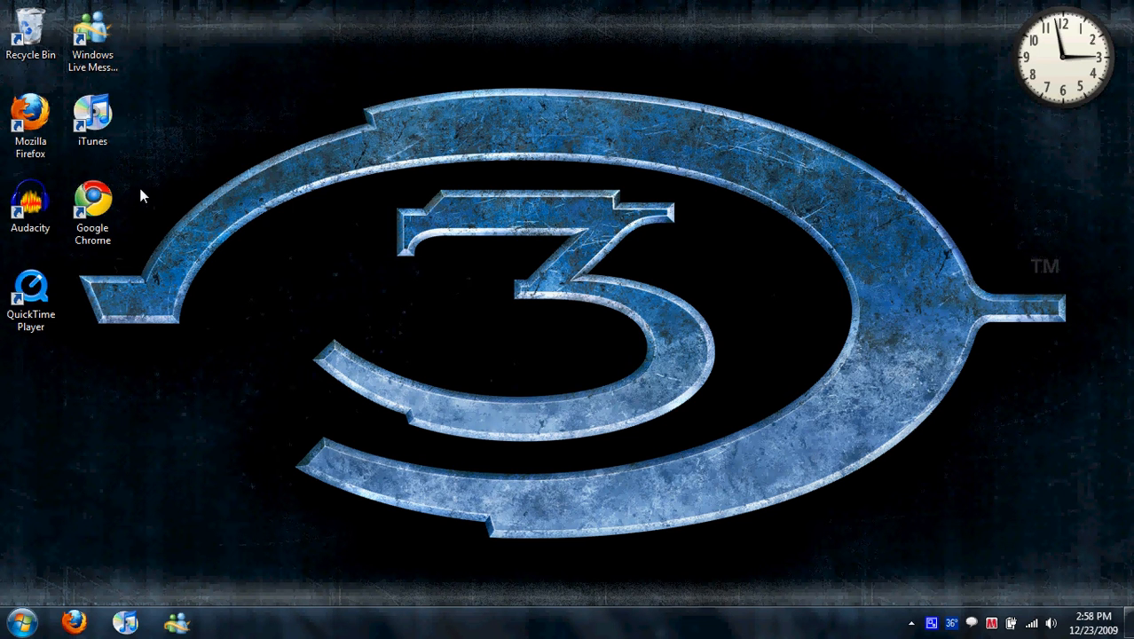
click(92, 211)
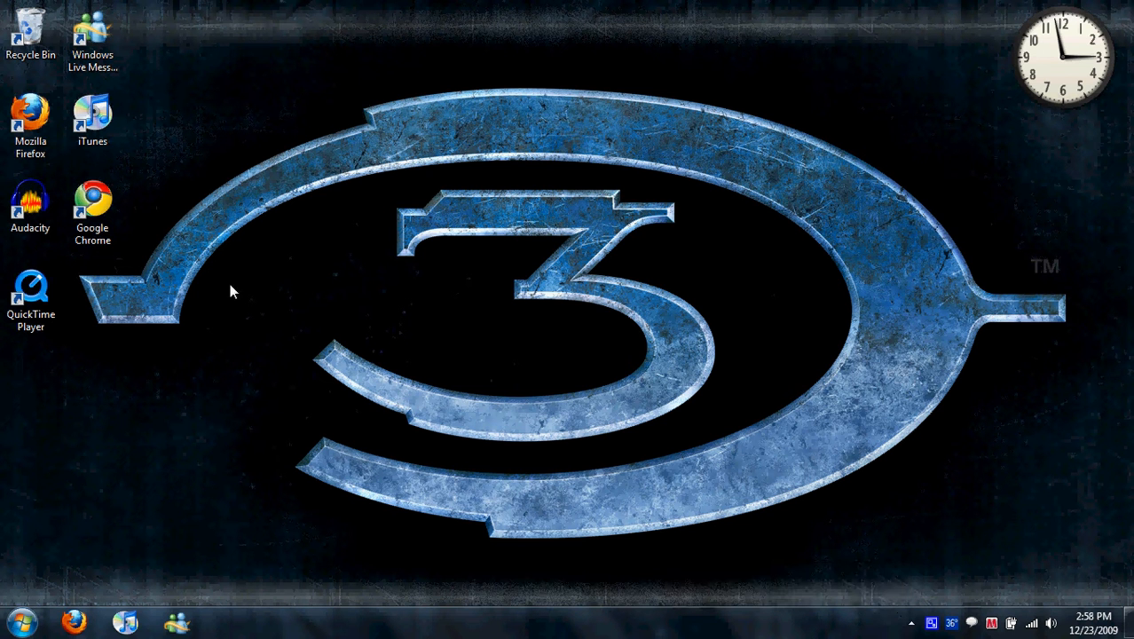
click(30, 124)
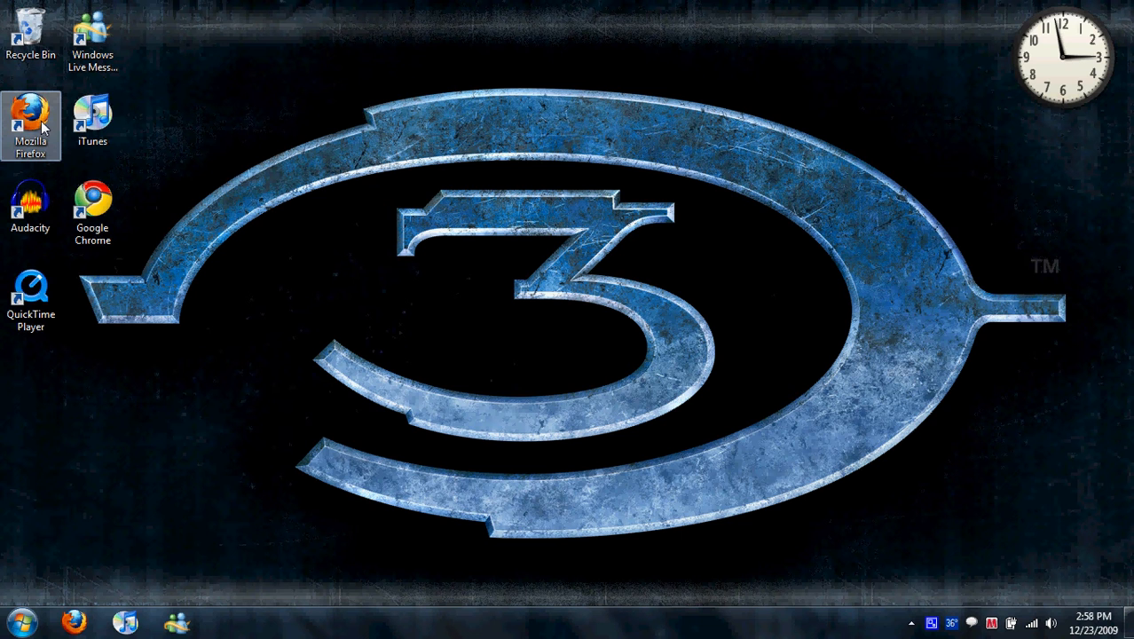
mouse_move(191, 218)
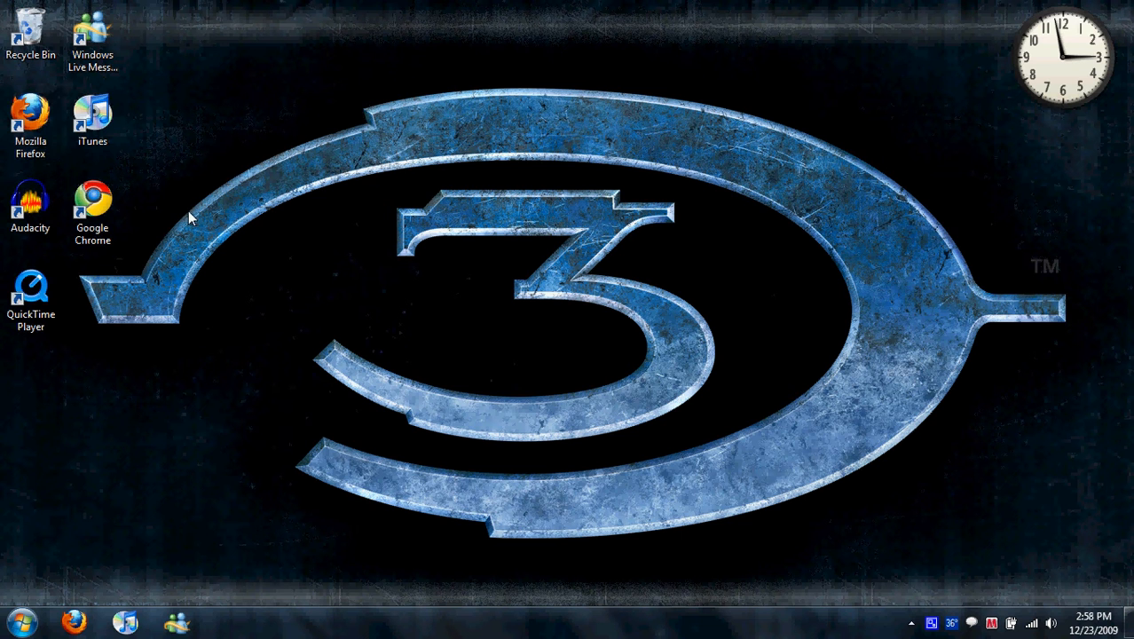
mouse_move(195, 211)
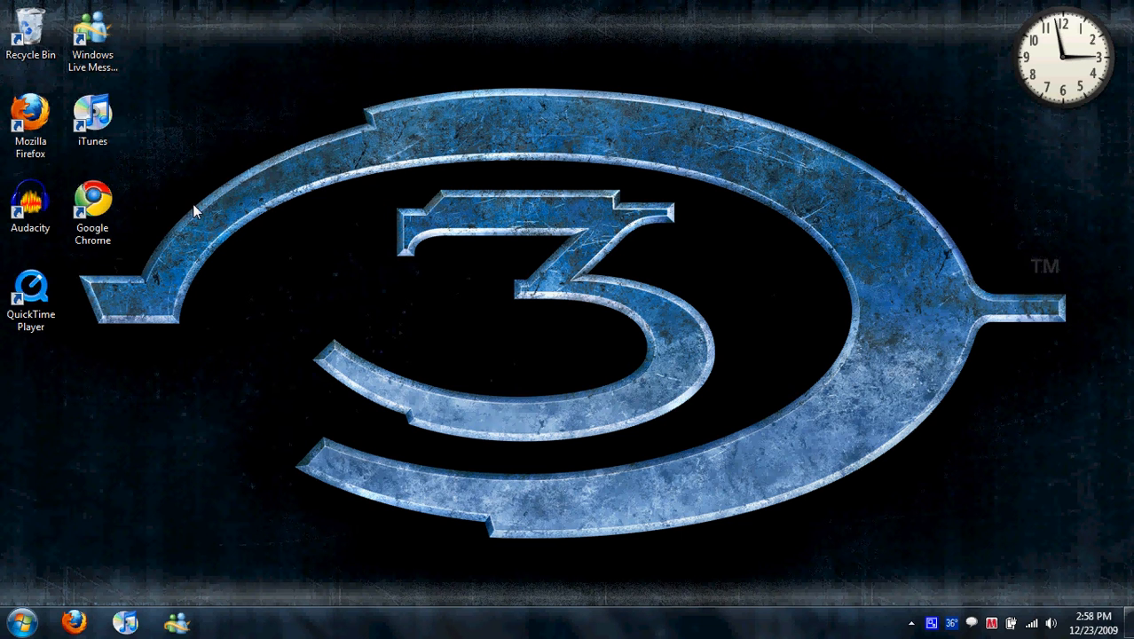
click(92, 208)
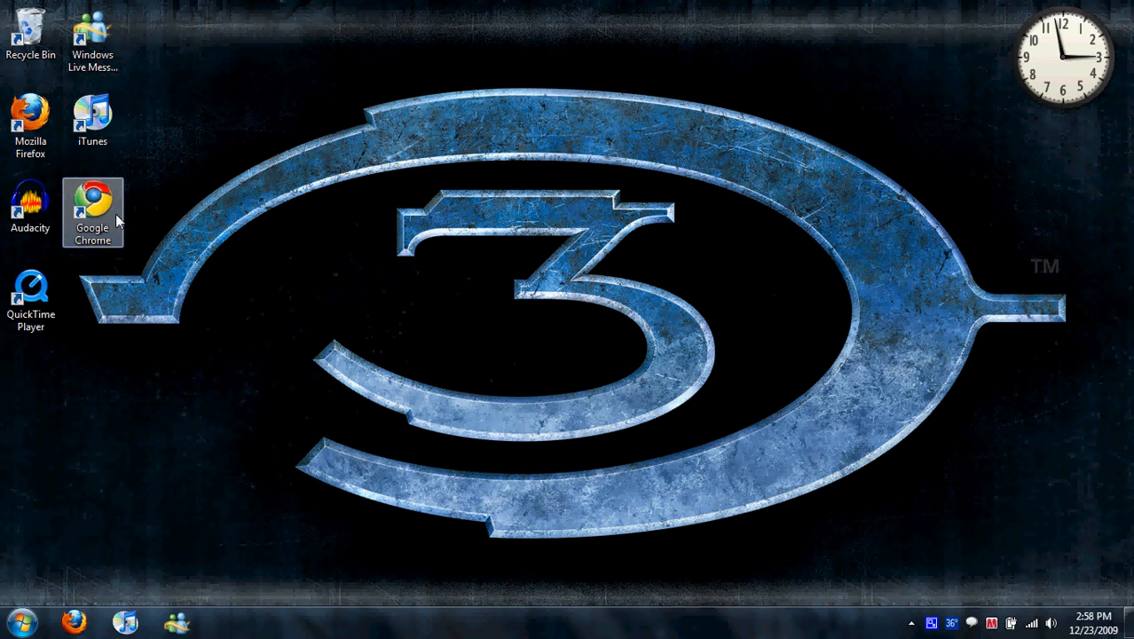
mouse_move(231, 182)
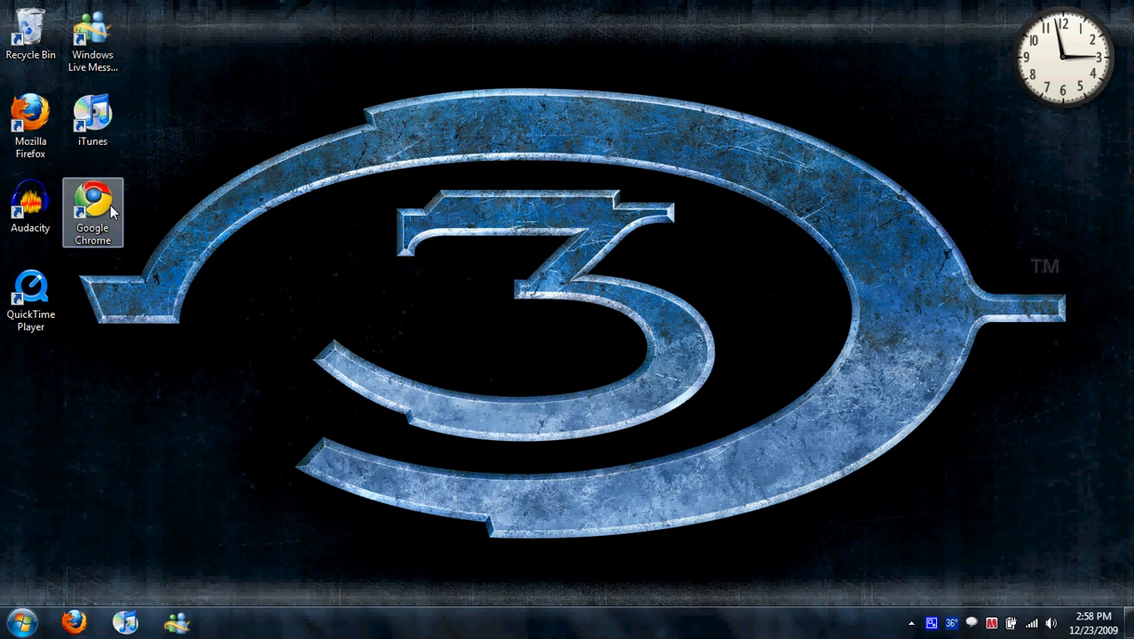
double_click(92, 193)
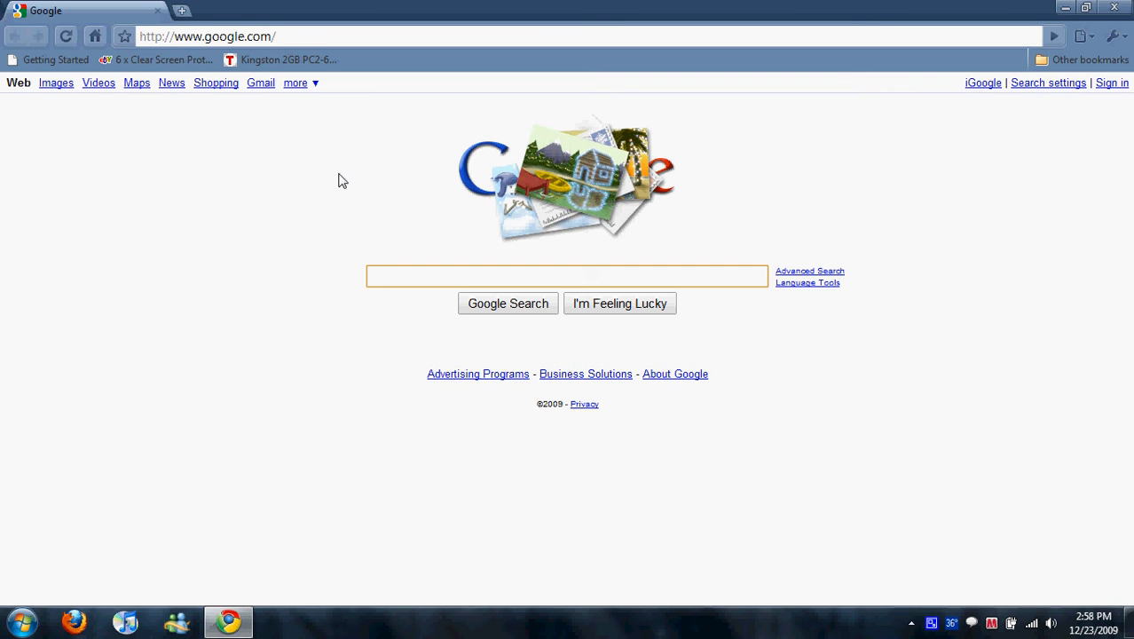
mouse_move(897, 216)
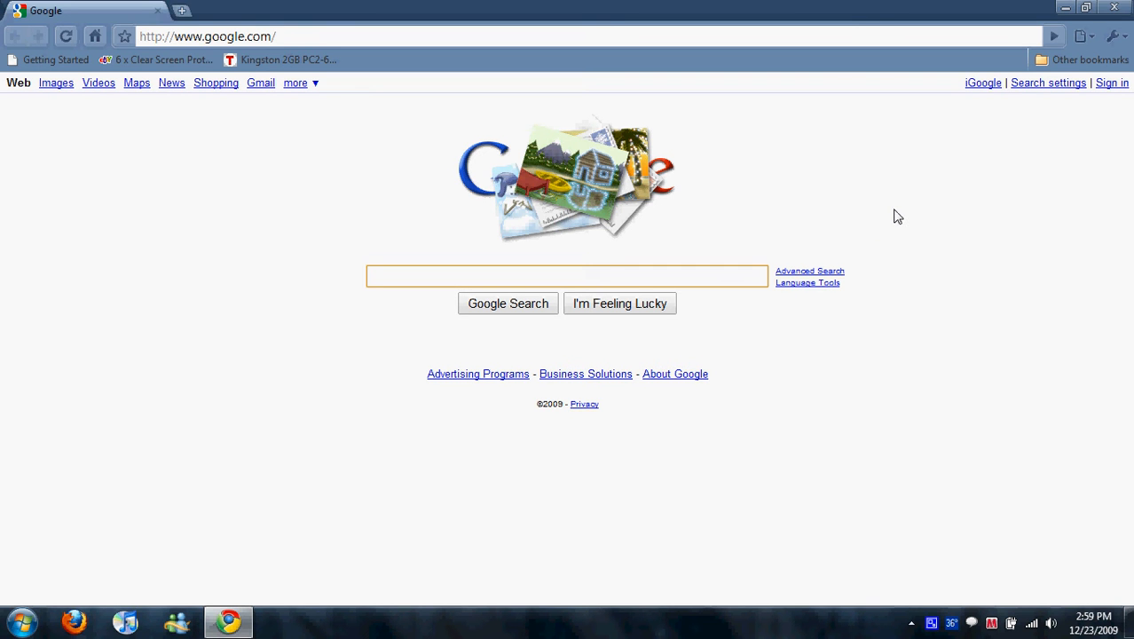
mouse_move(901, 219)
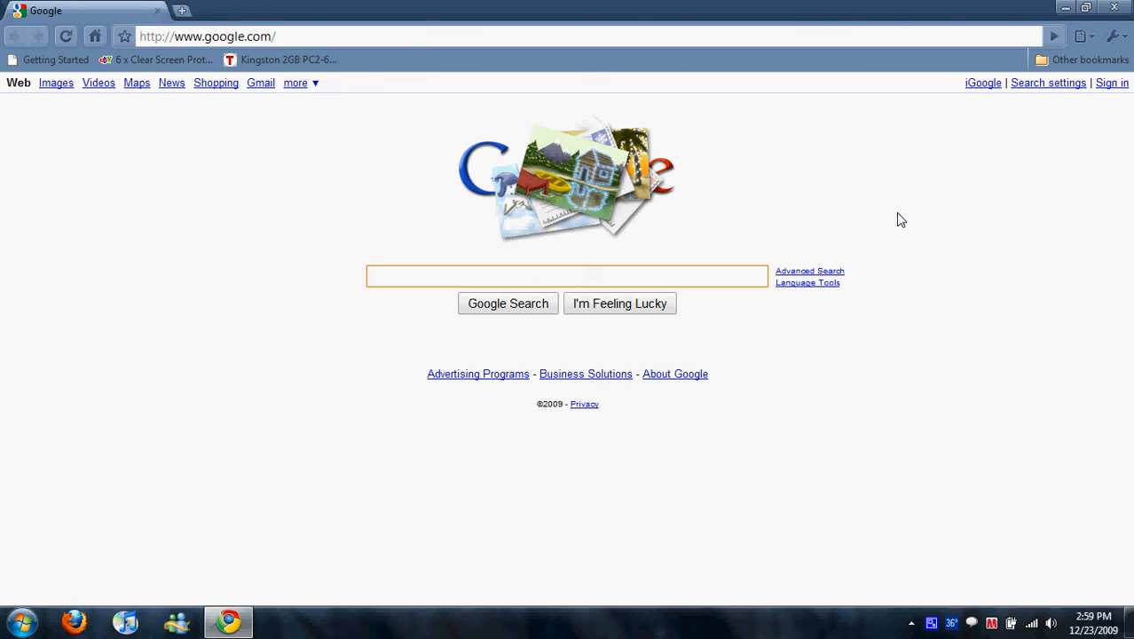
Enter 'playstation' as a Google search in Chrome.
click(568, 276)
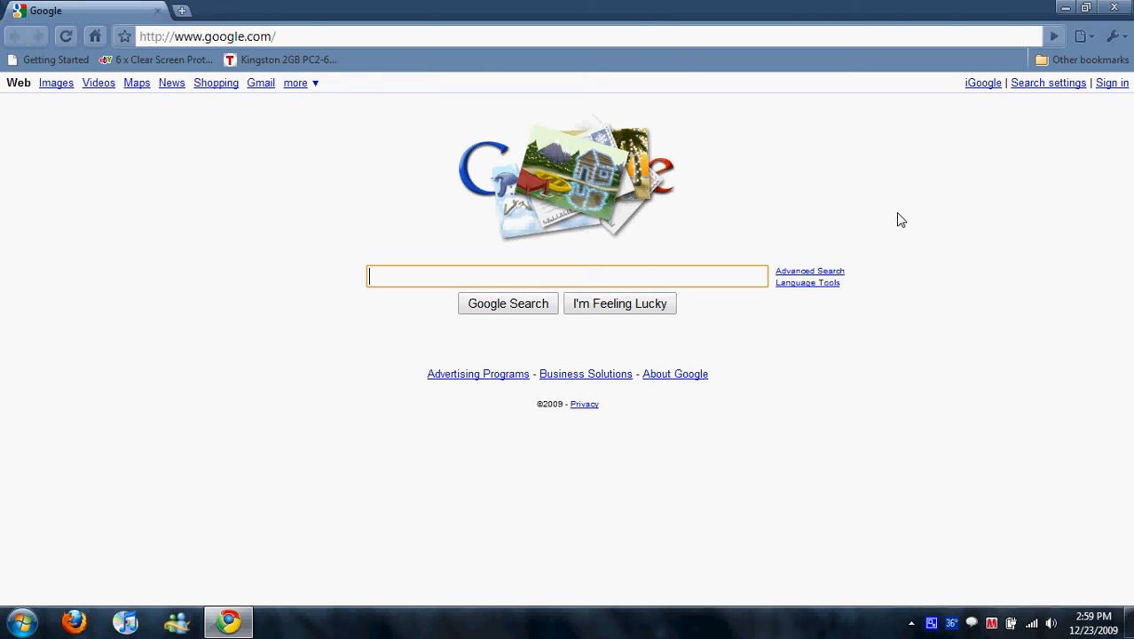
mouse_move(899, 222)
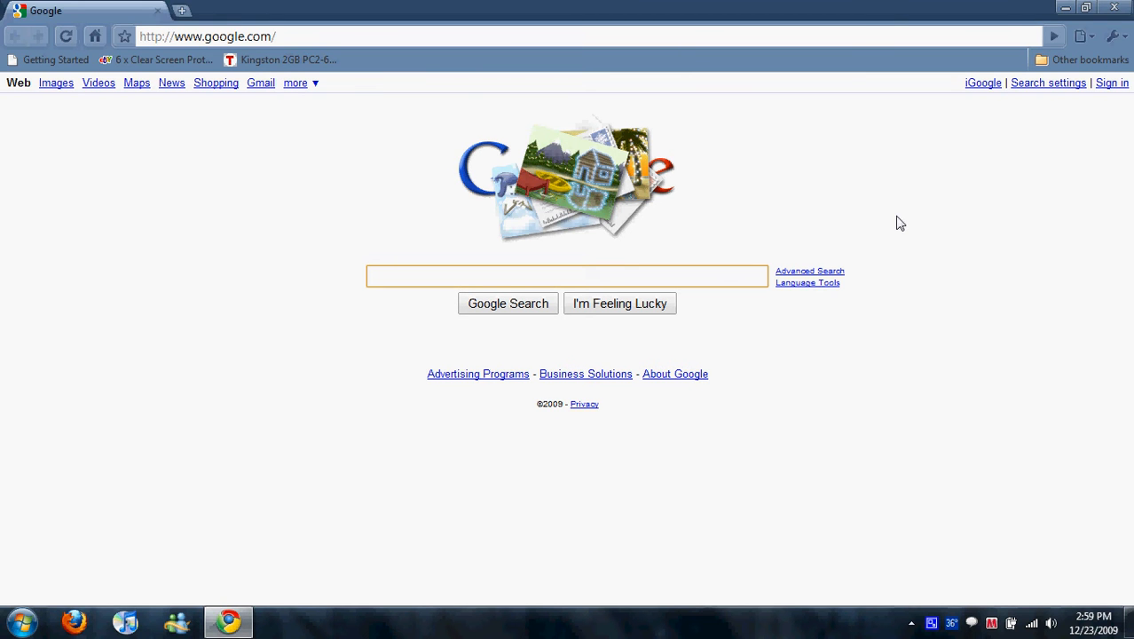
mouse_move(1014, 100)
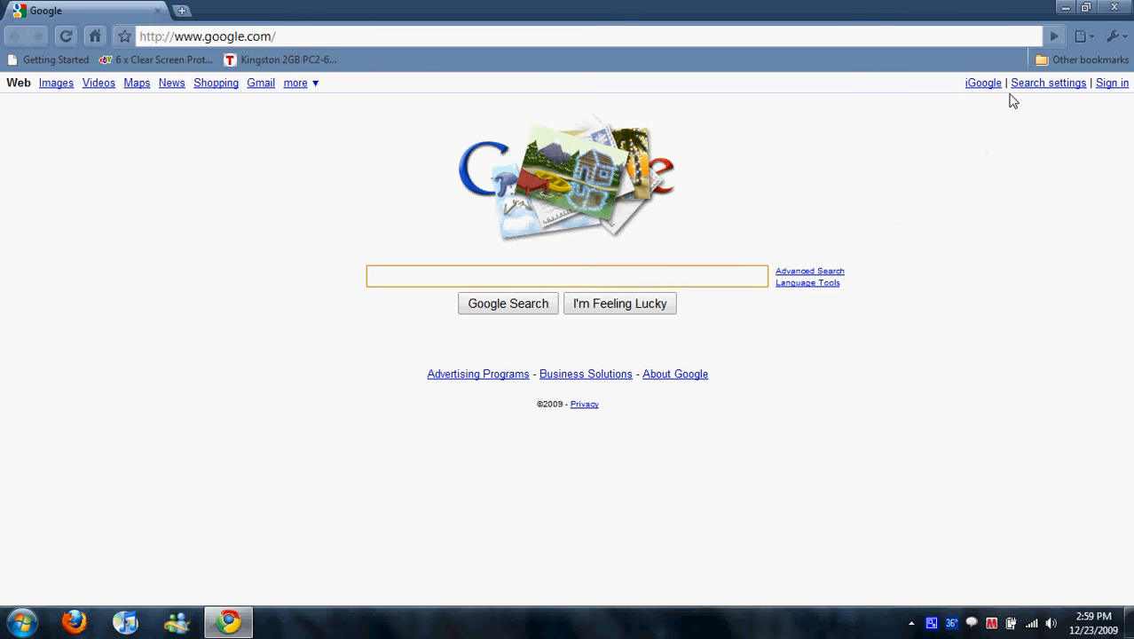
mouse_move(858, 116)
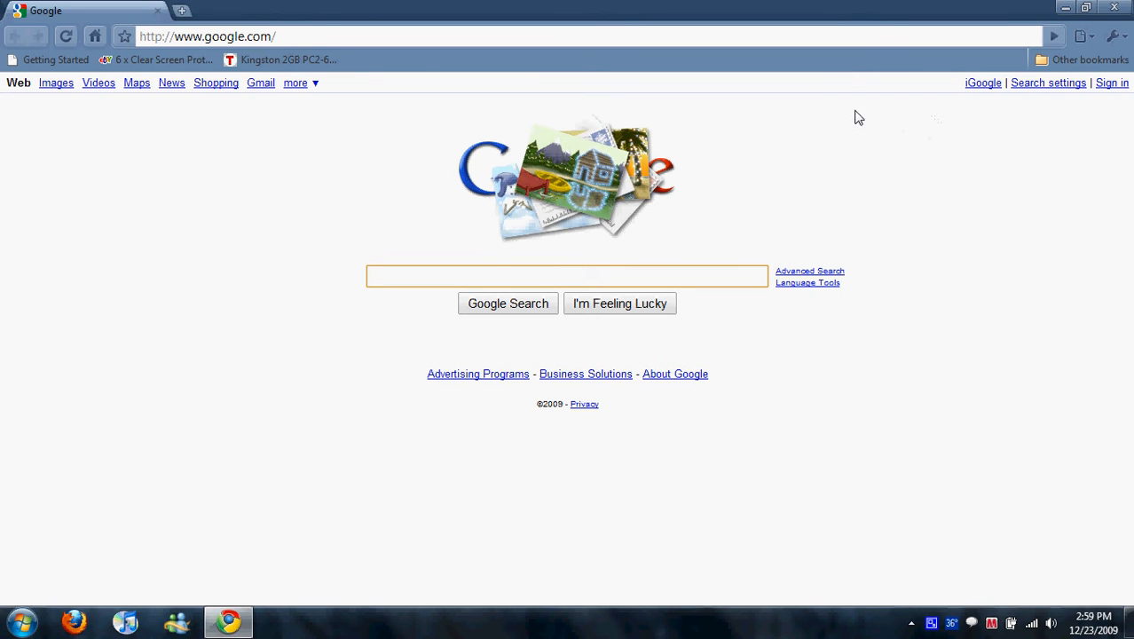
mouse_move(210, 89)
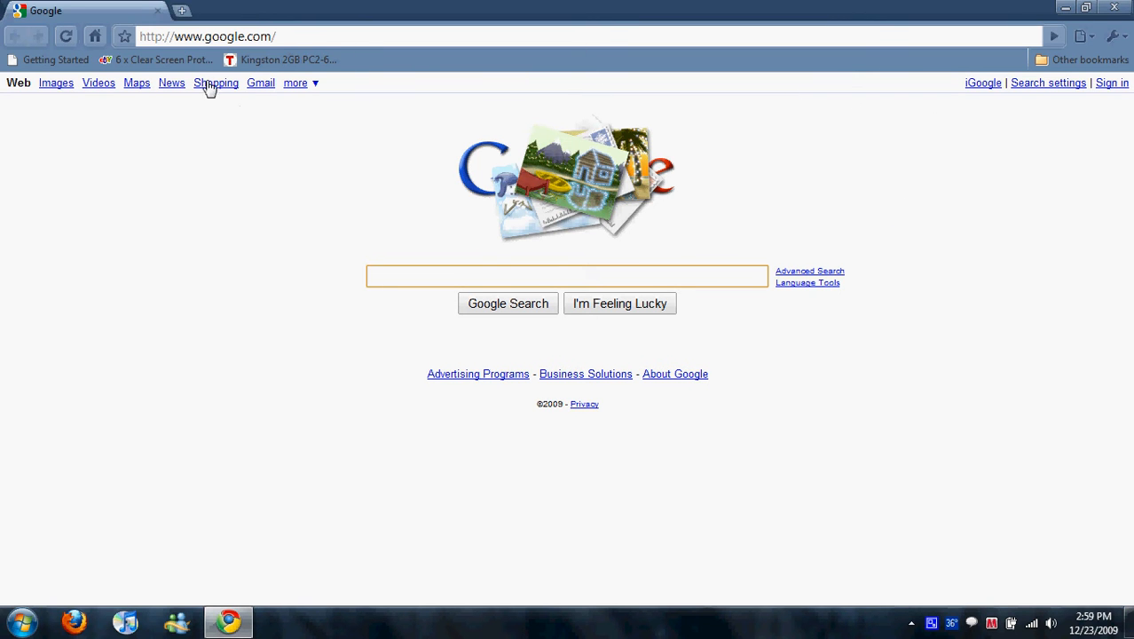
mouse_move(169, 115)
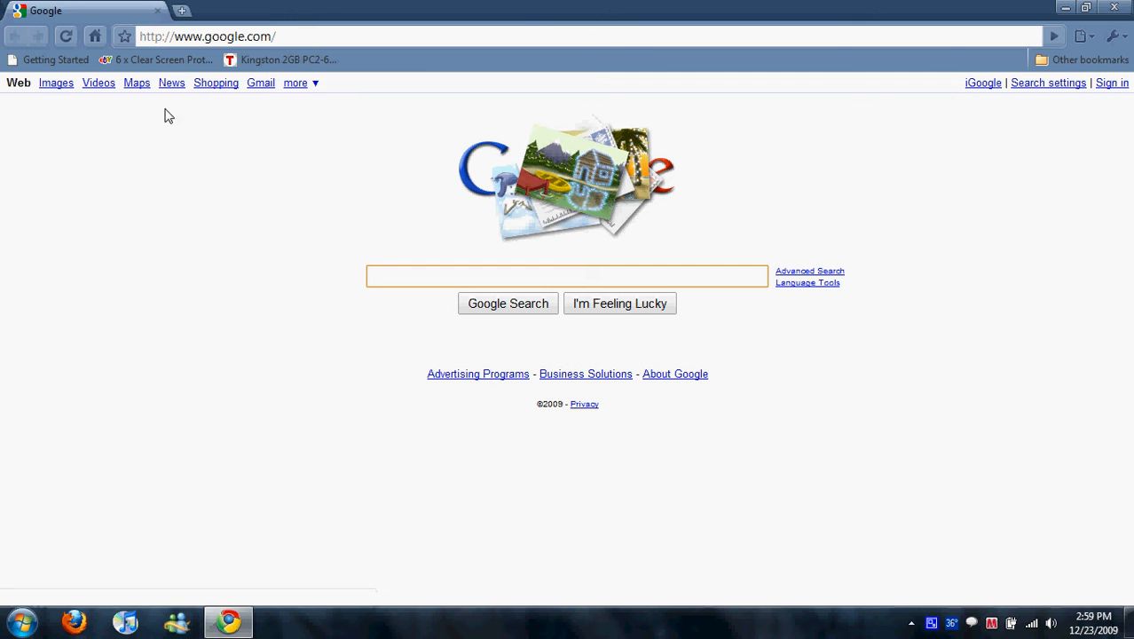
click(567, 276)
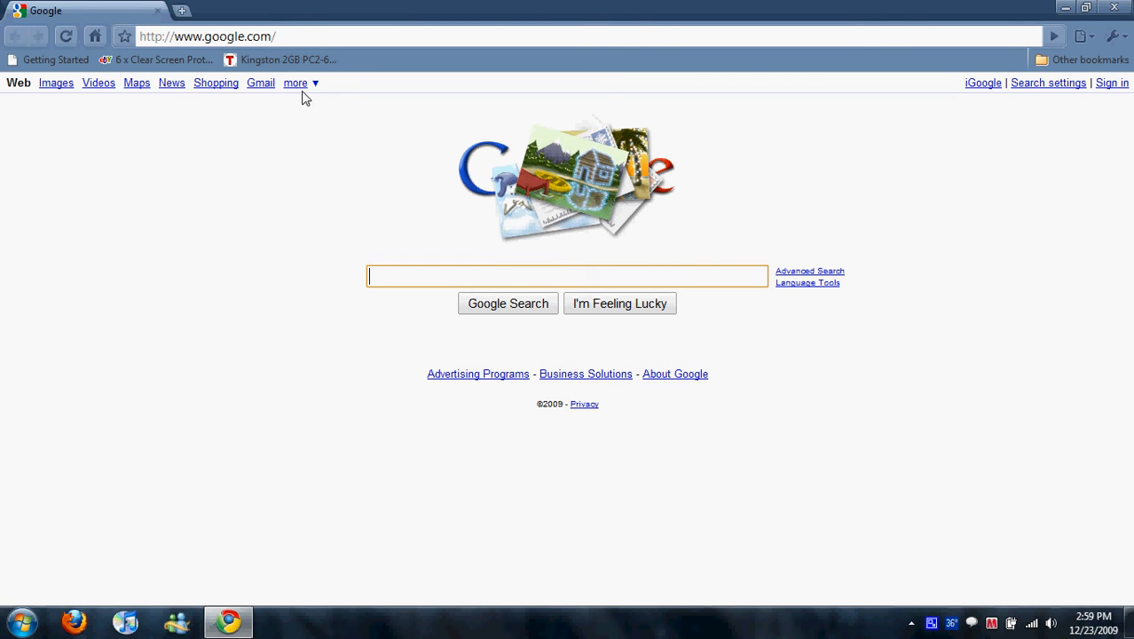
mouse_move(323, 184)
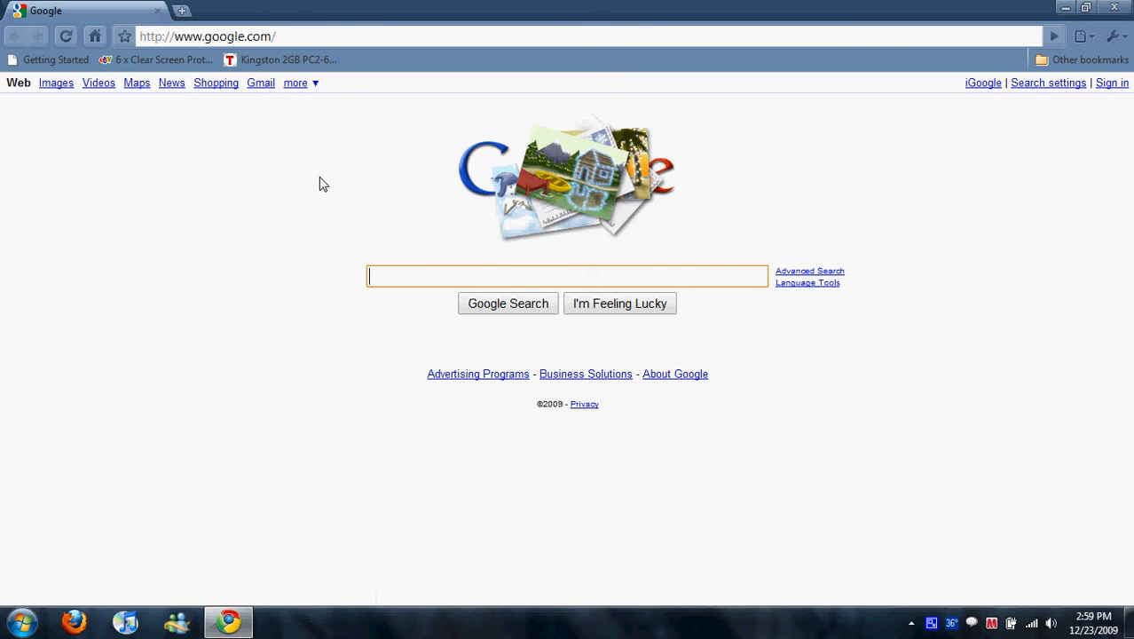
mouse_move(333, 156)
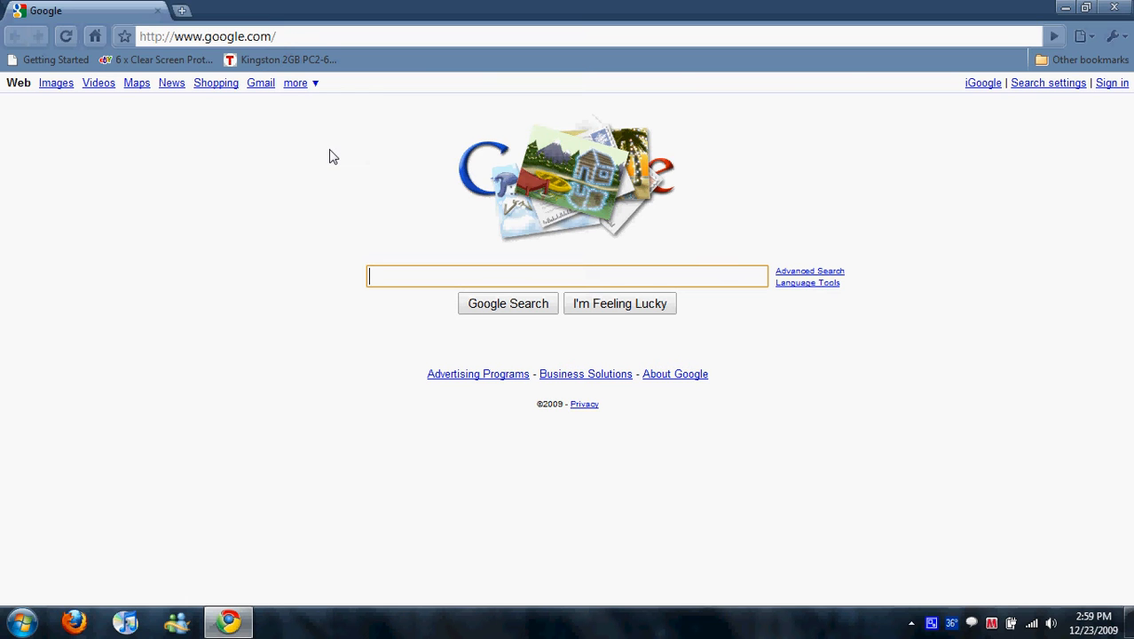
mouse_move(336, 129)
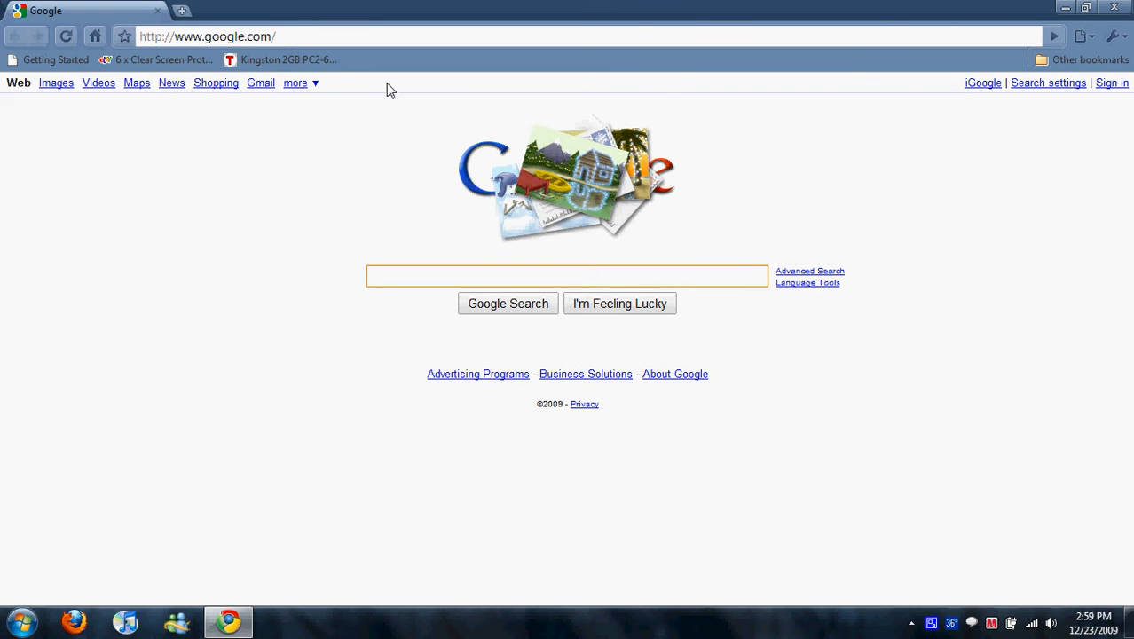
mouse_move(530, 248)
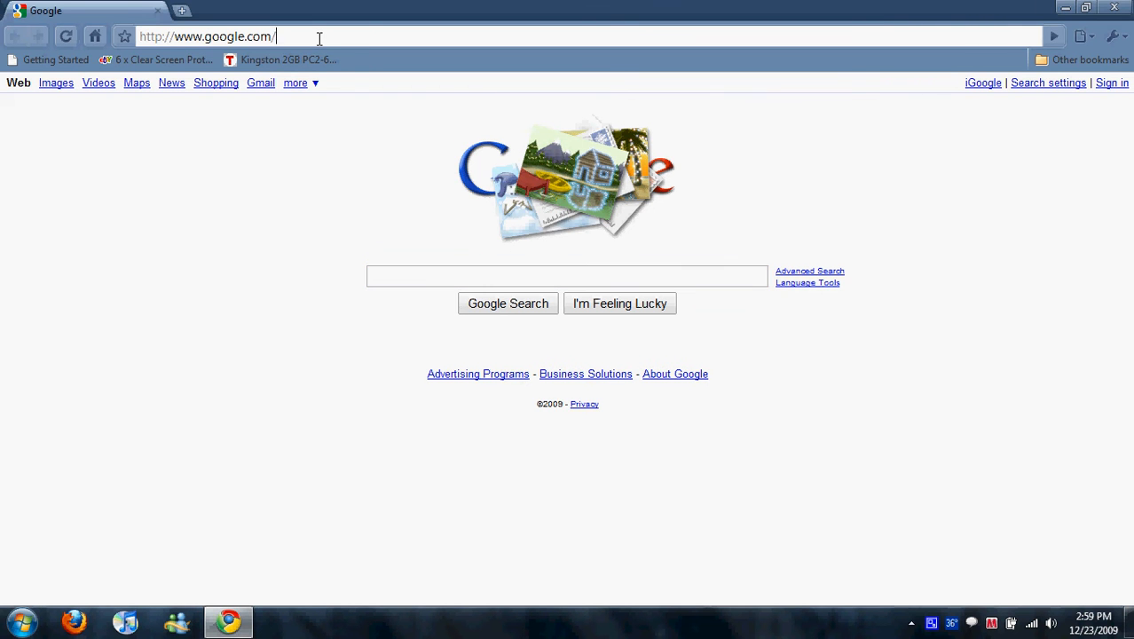
text(playstation)
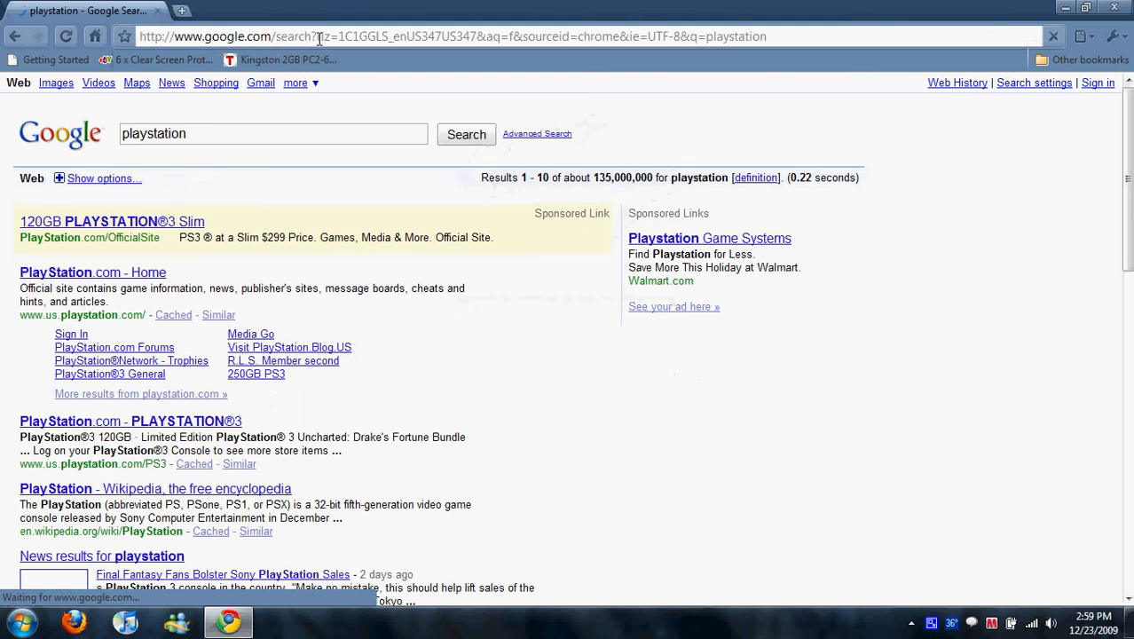
mouse_move(78, 146)
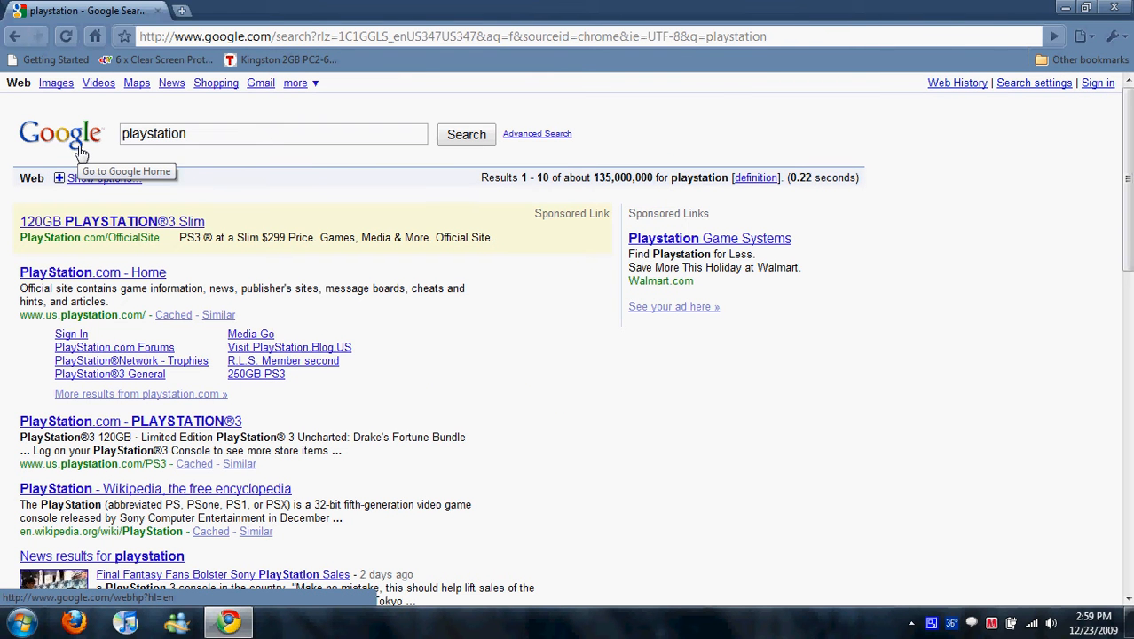
mouse_move(191, 59)
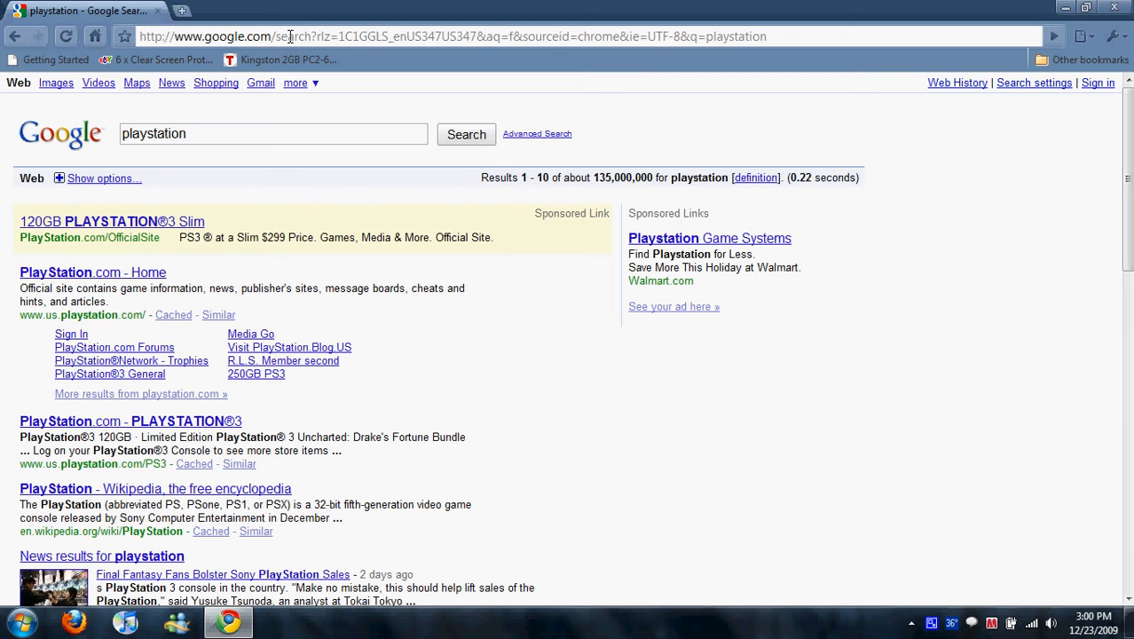
mouse_move(259, 217)
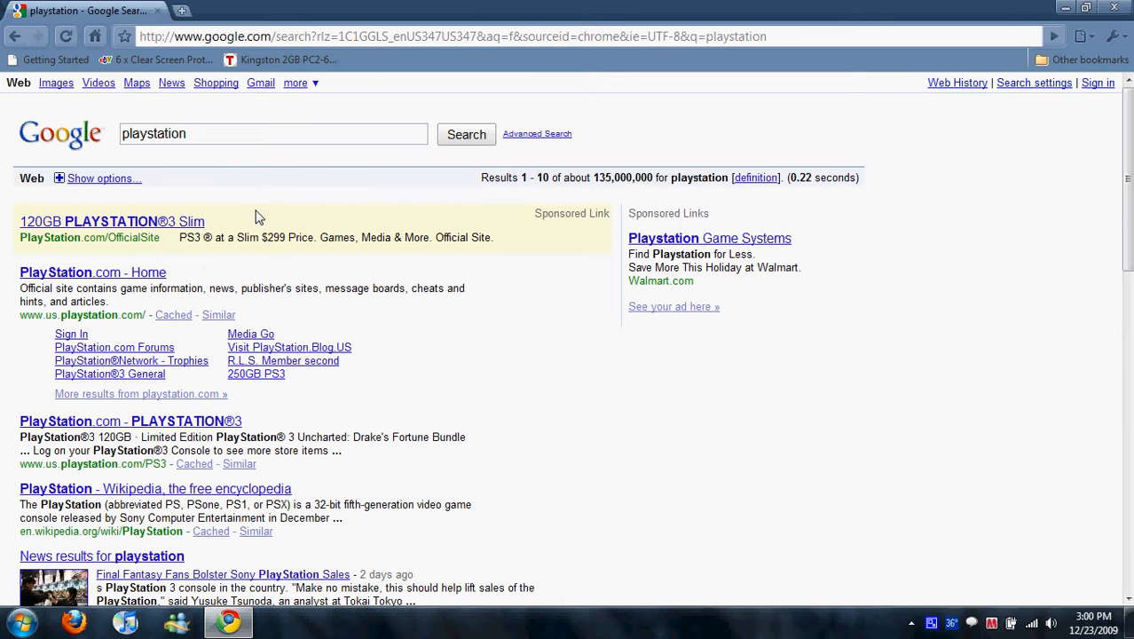
mouse_move(266, 184)
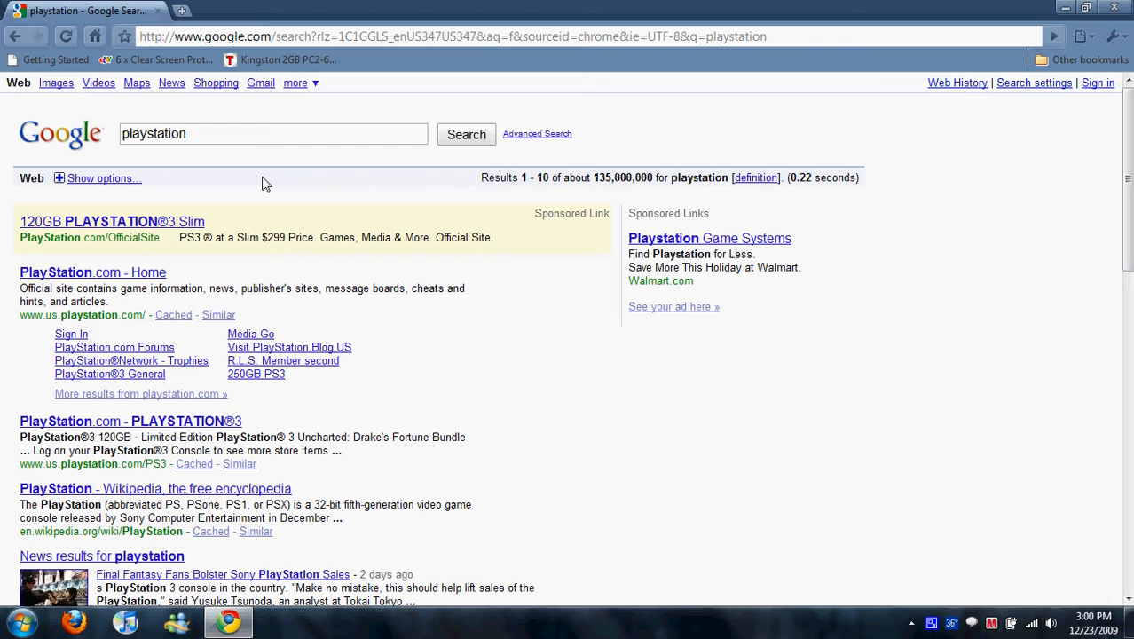
mouse_move(319, 175)
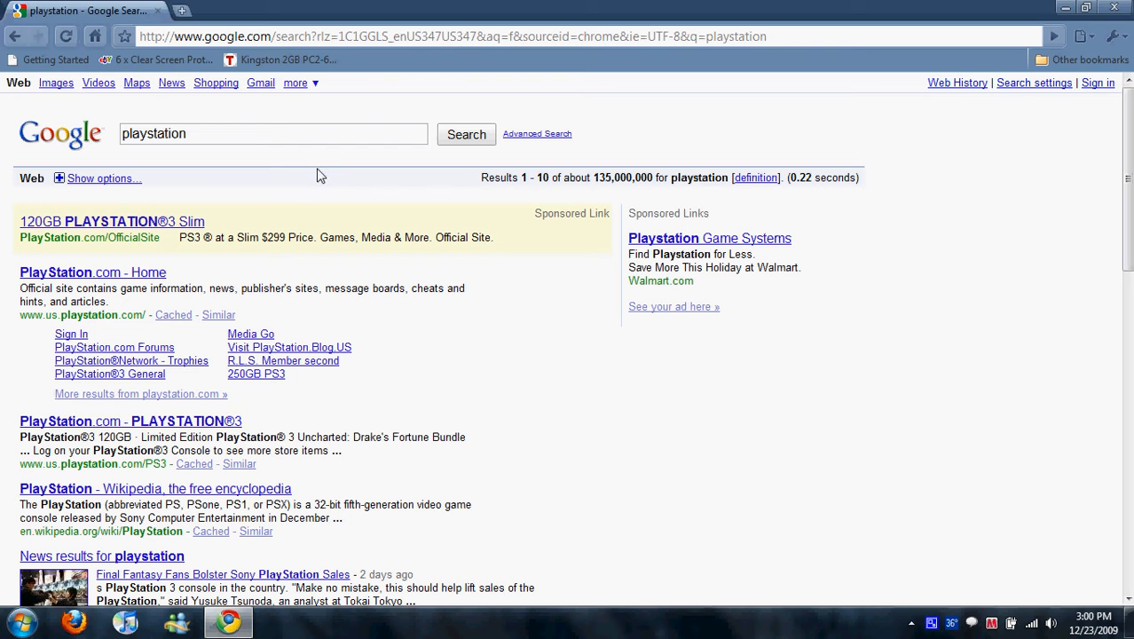
mouse_move(324, 176)
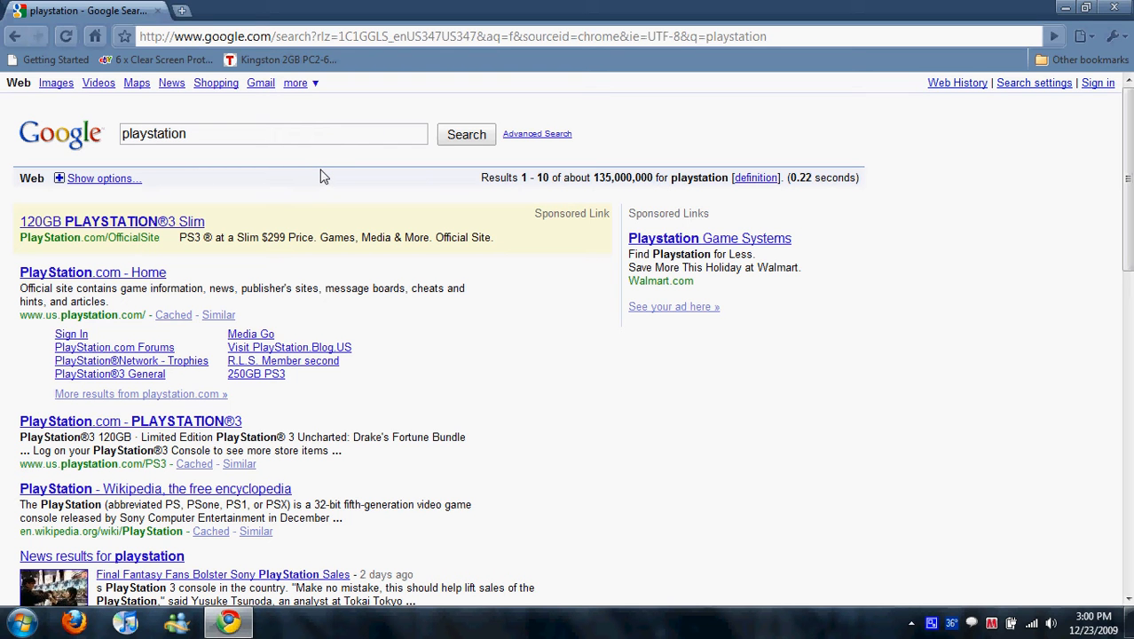
mouse_move(322, 164)
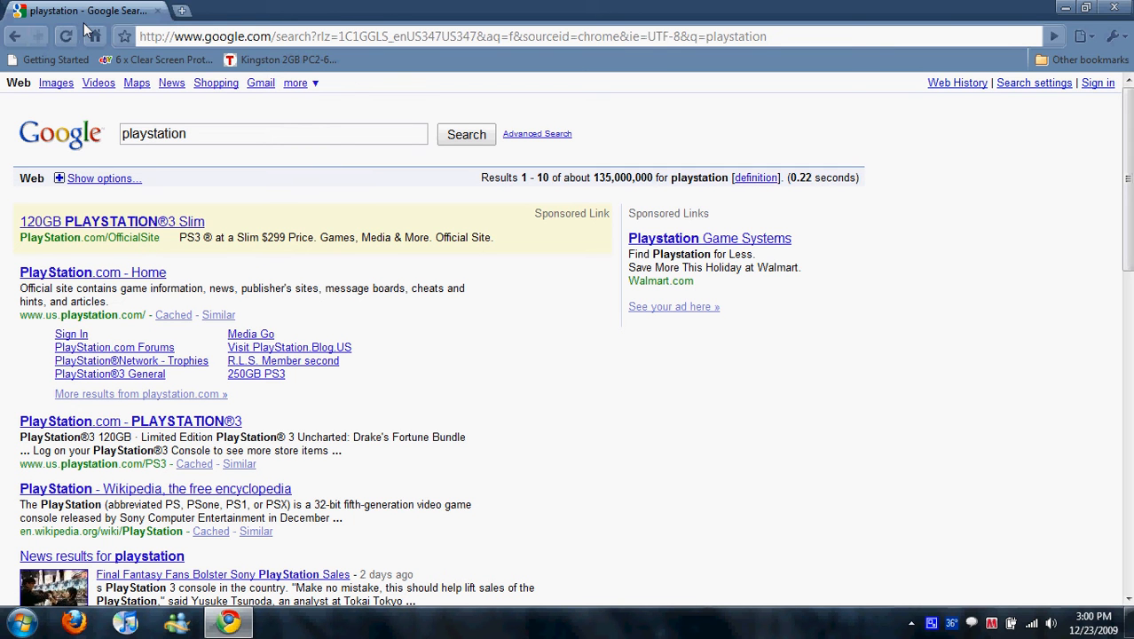
mouse_move(771, 53)
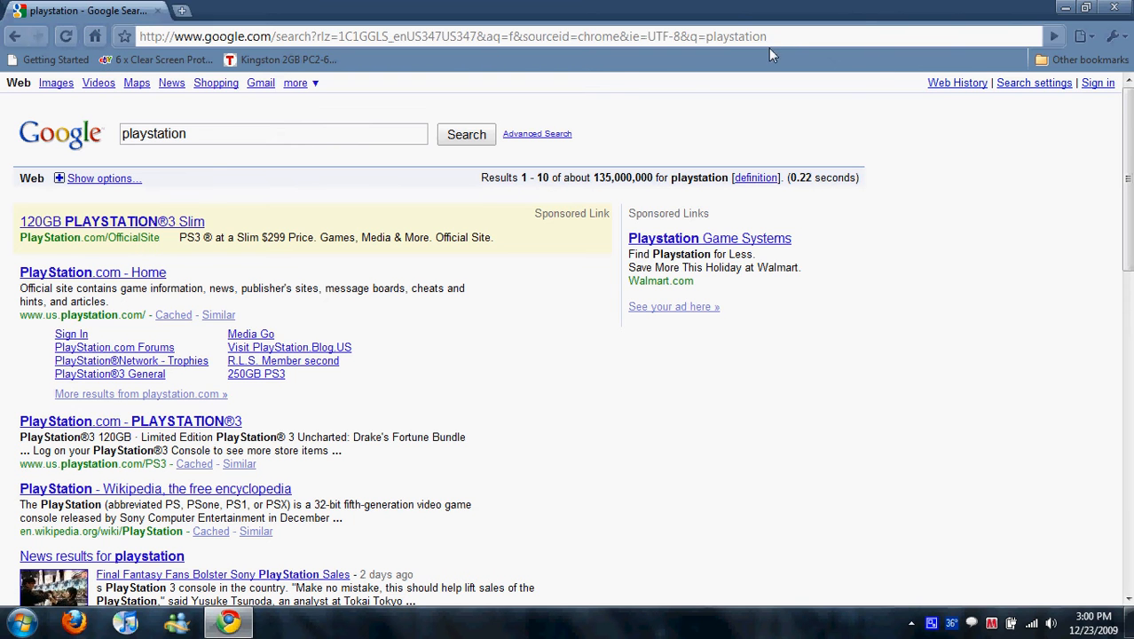
Search for 'chrome themes' from the address bar.
click(444, 36)
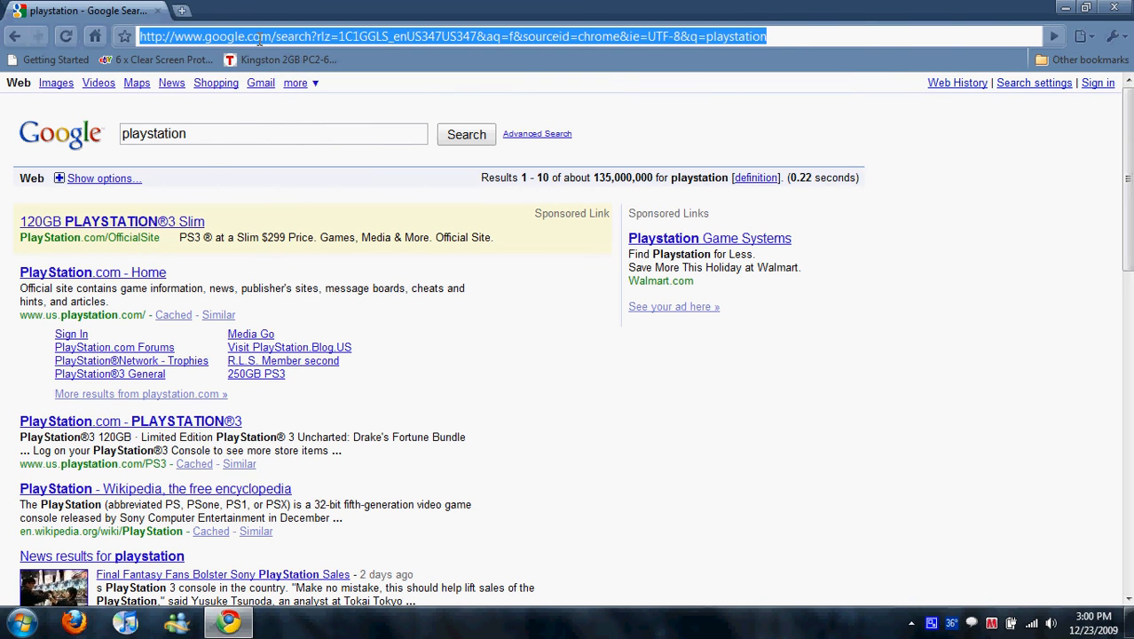
text(chrome theme)
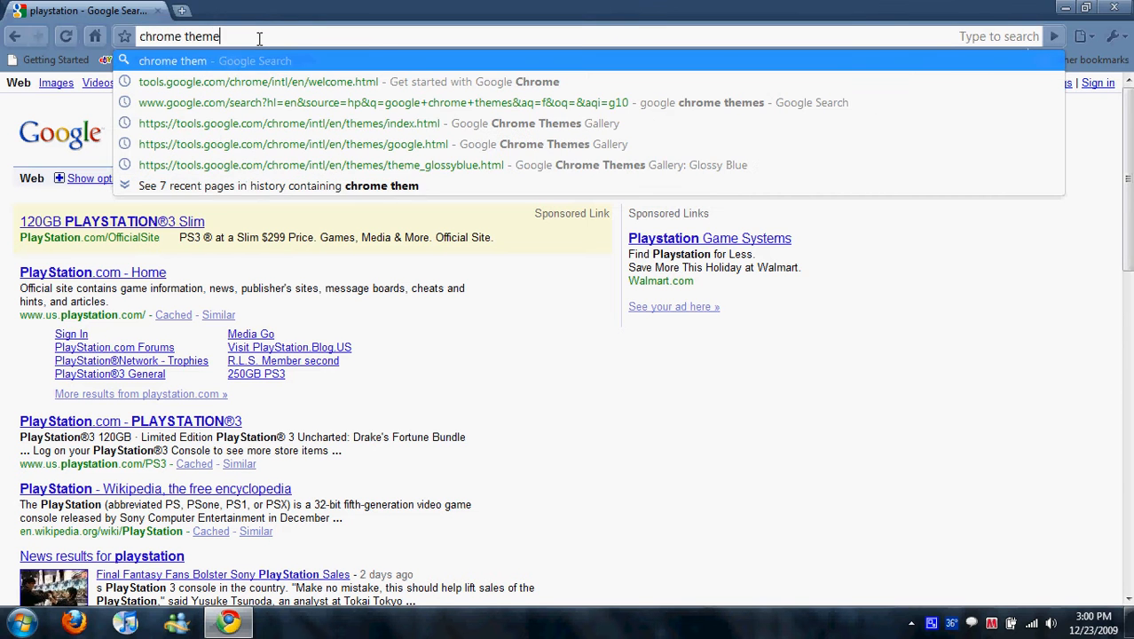
click(383, 102)
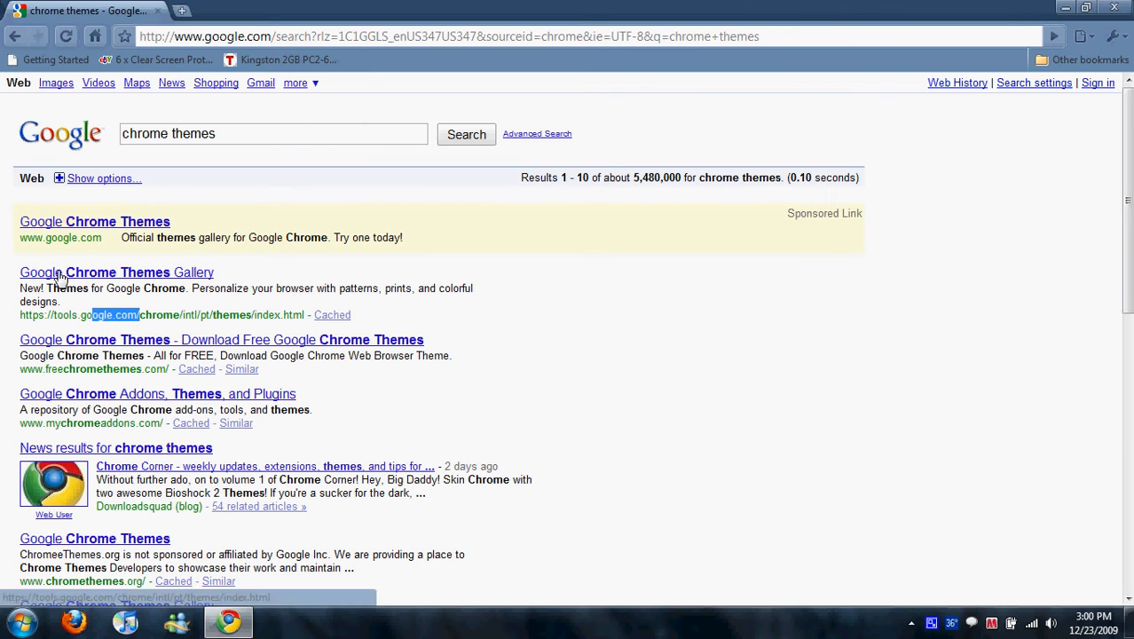
mouse_move(82, 282)
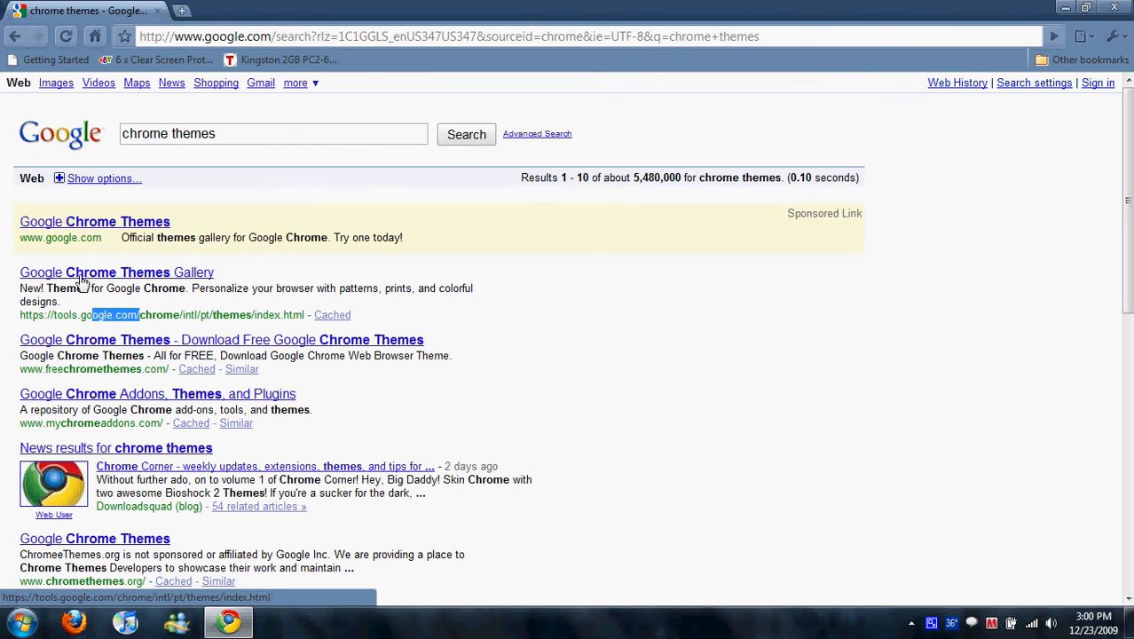
Open the Google Chrome Themes Gallery result and browse the artist themes.
click(117, 272)
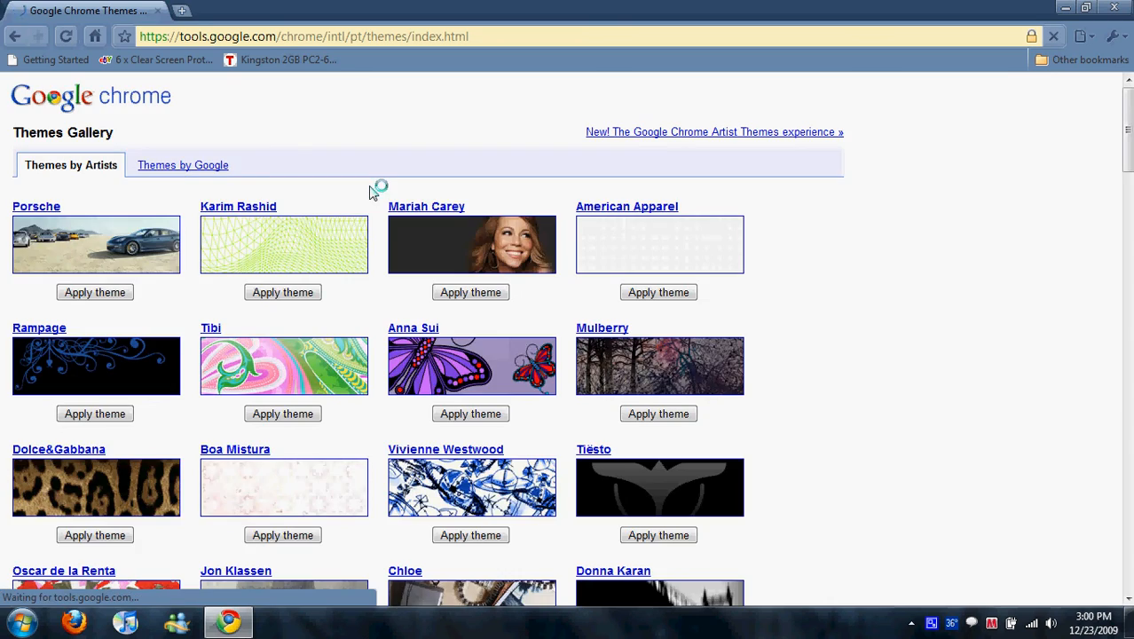
scroll(down, 3)
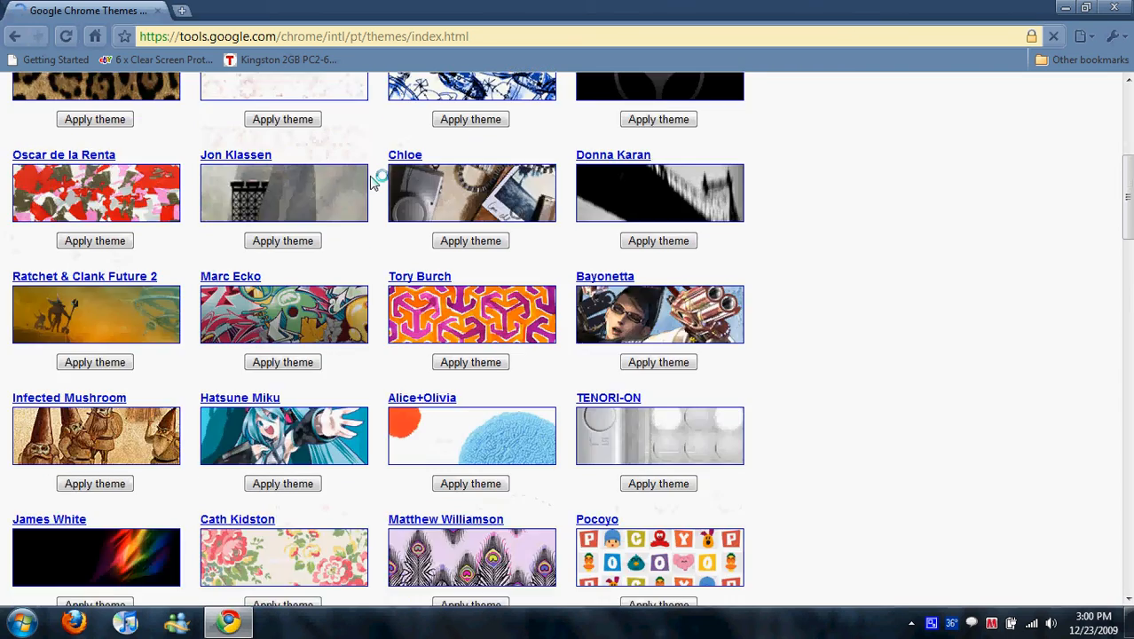
scroll(down, 3)
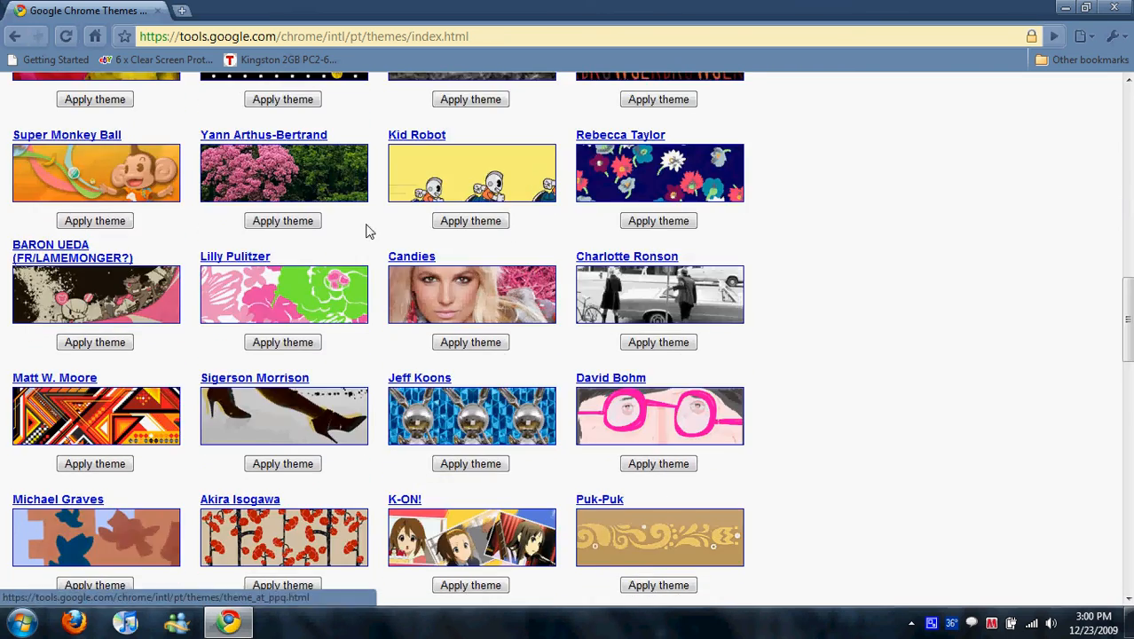
scroll(down, 3)
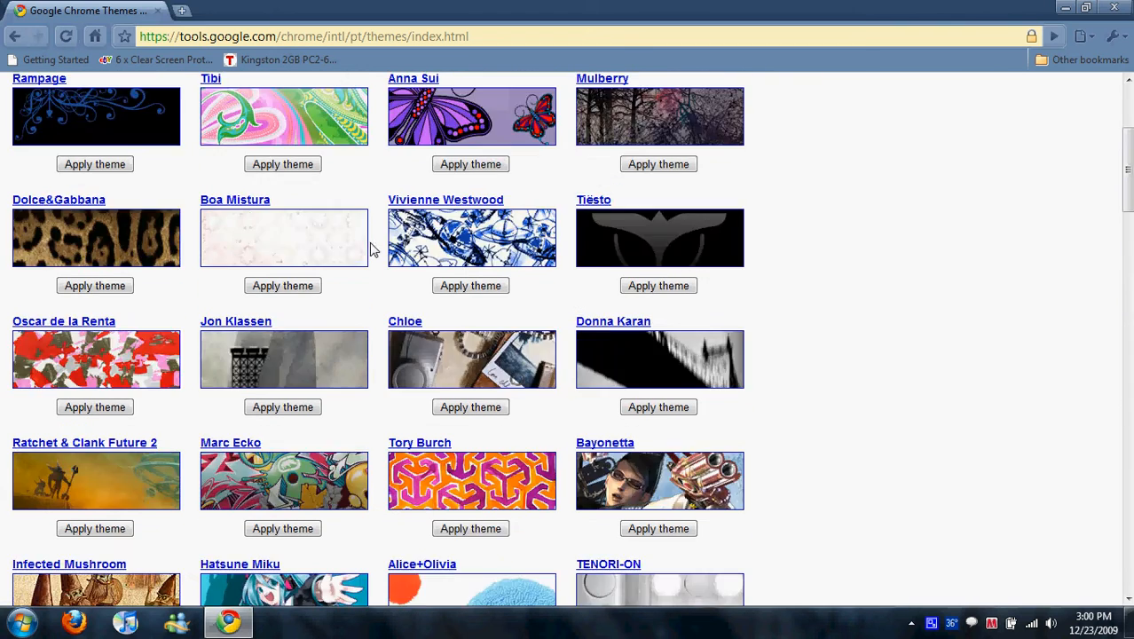
Show the Themes by Google collection and apply the Late Night theme.
click(183, 165)
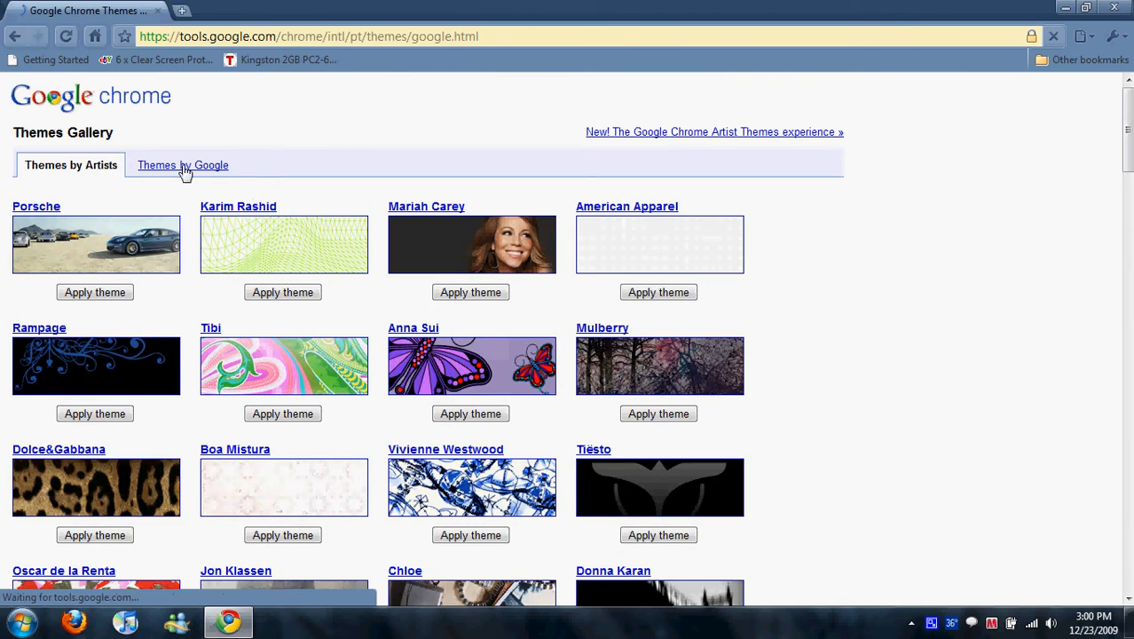
click(182, 165)
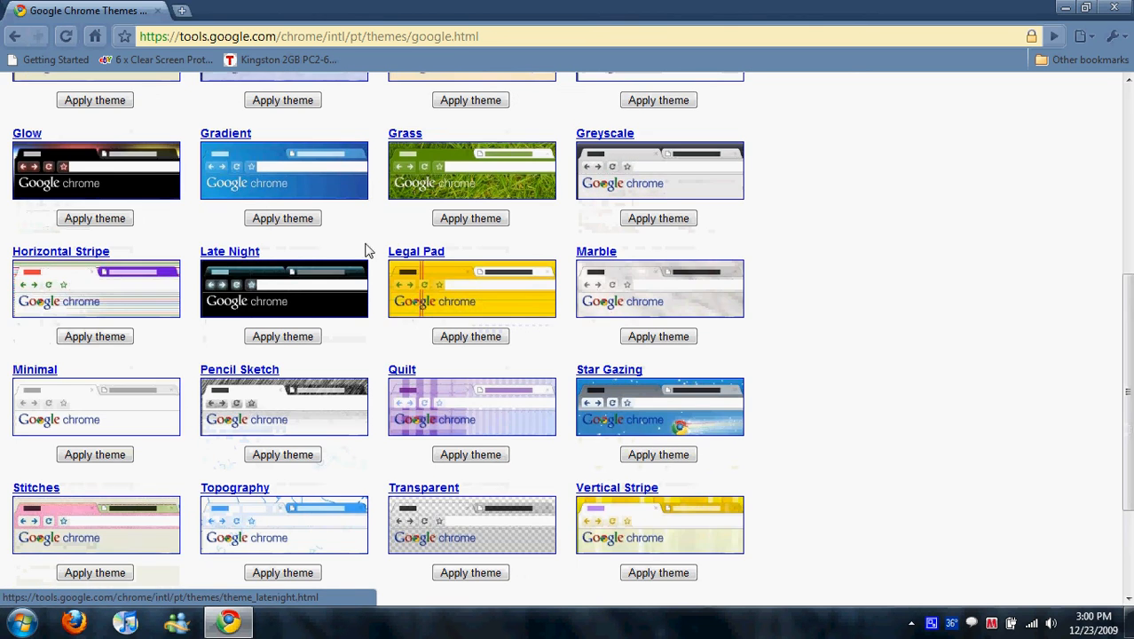
scroll(down, 3)
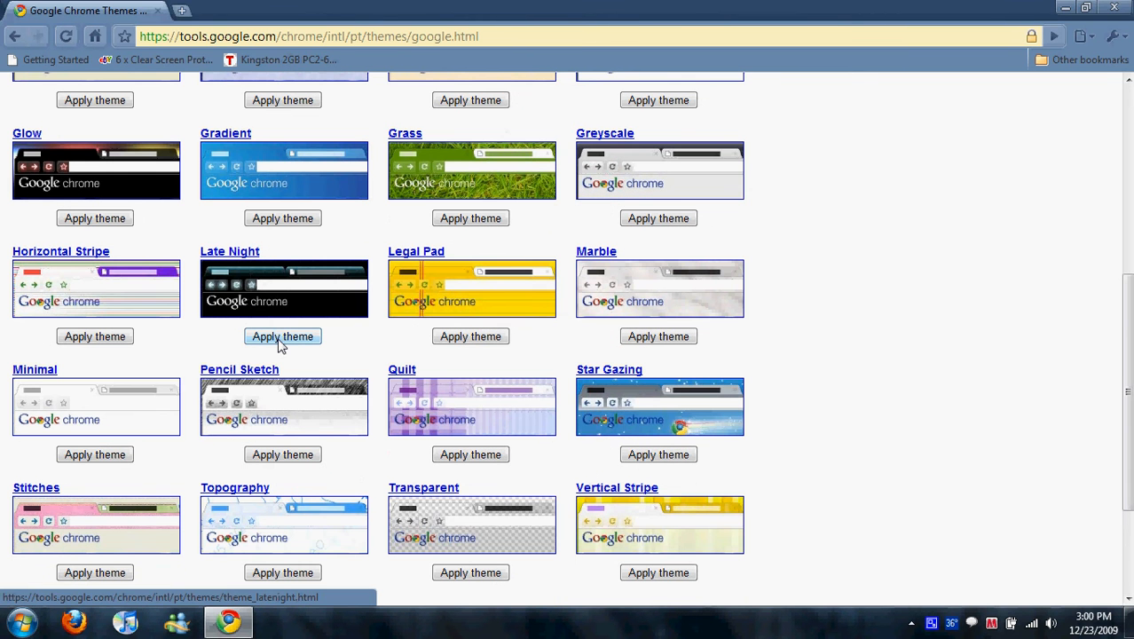
click(282, 336)
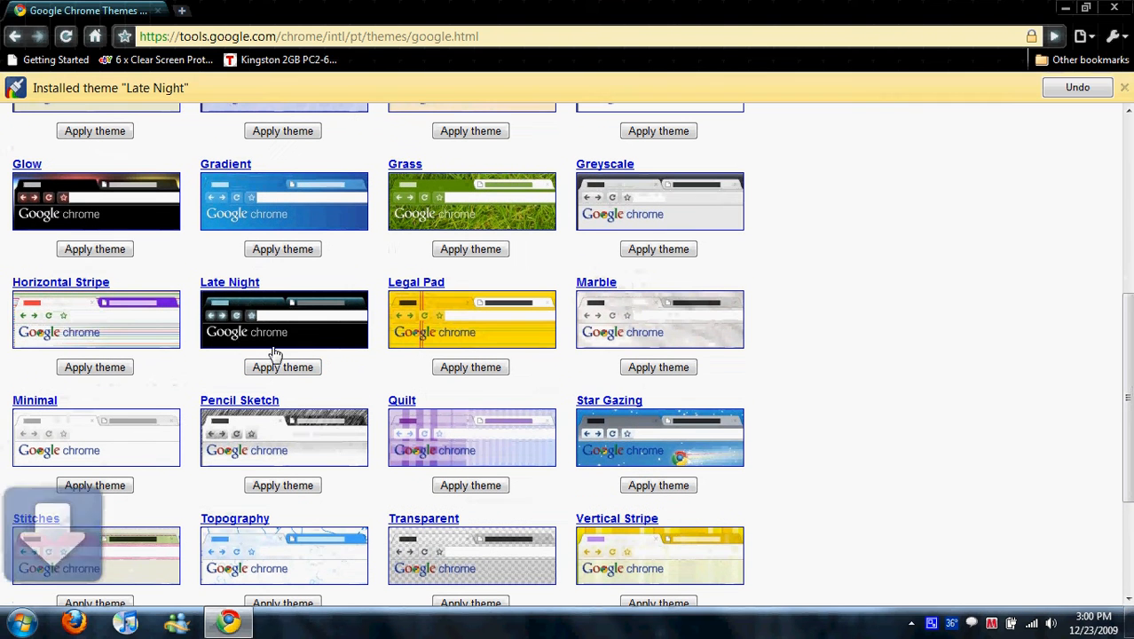
mouse_move(992, 148)
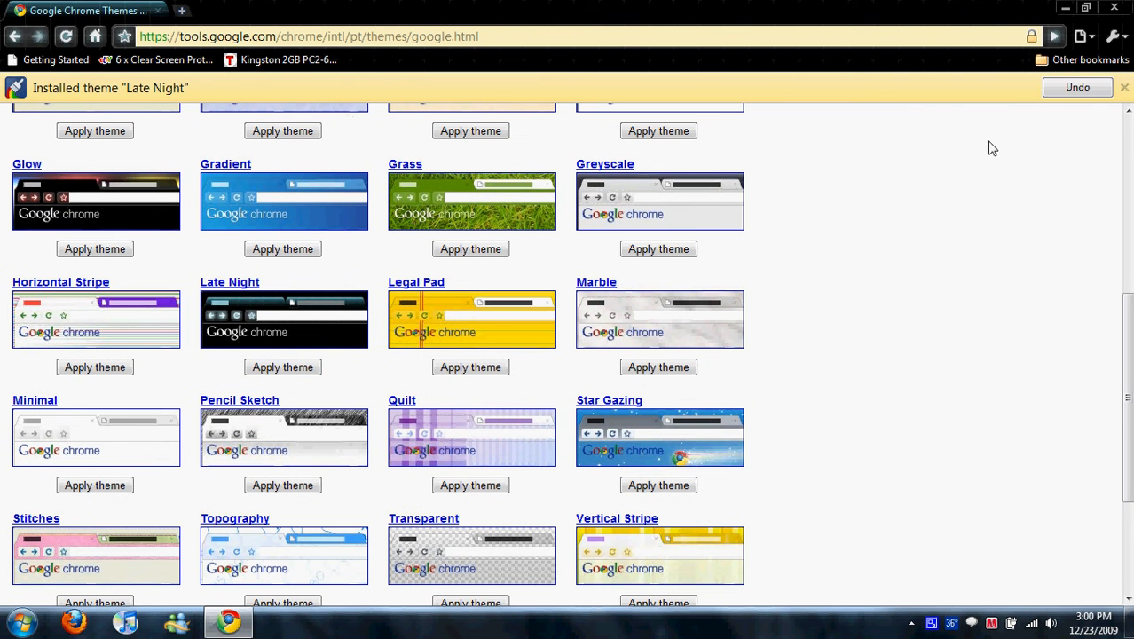
scroll(down, 3)
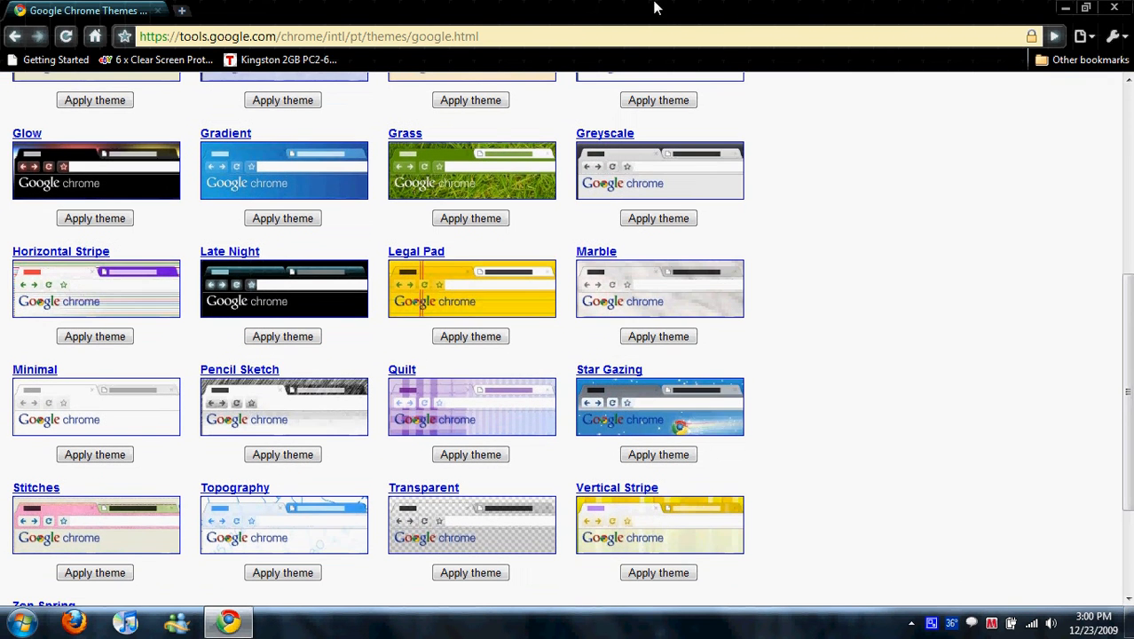
mouse_move(196, 332)
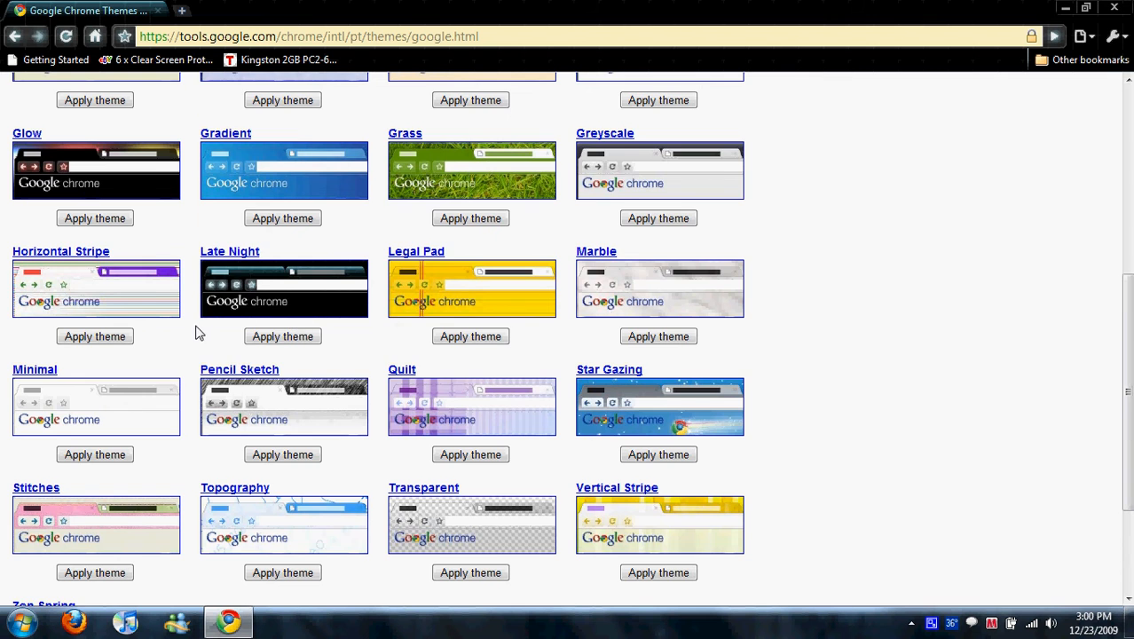
scroll(down, 3)
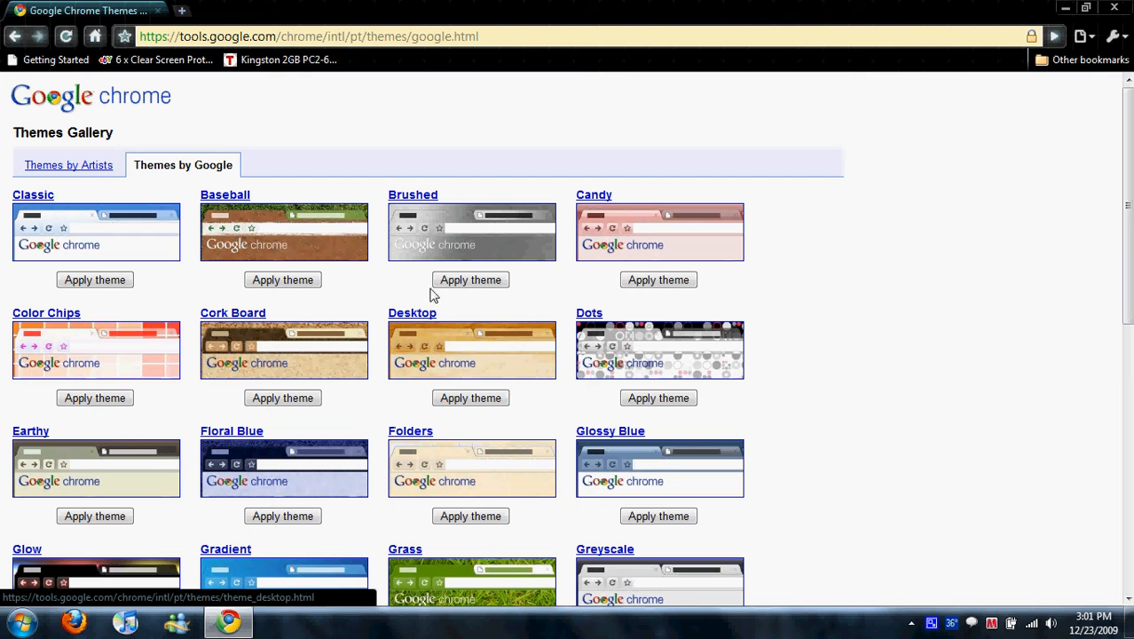
Apply the Brushed theme from Themes by Google and close its installed infobar.
click(470, 280)
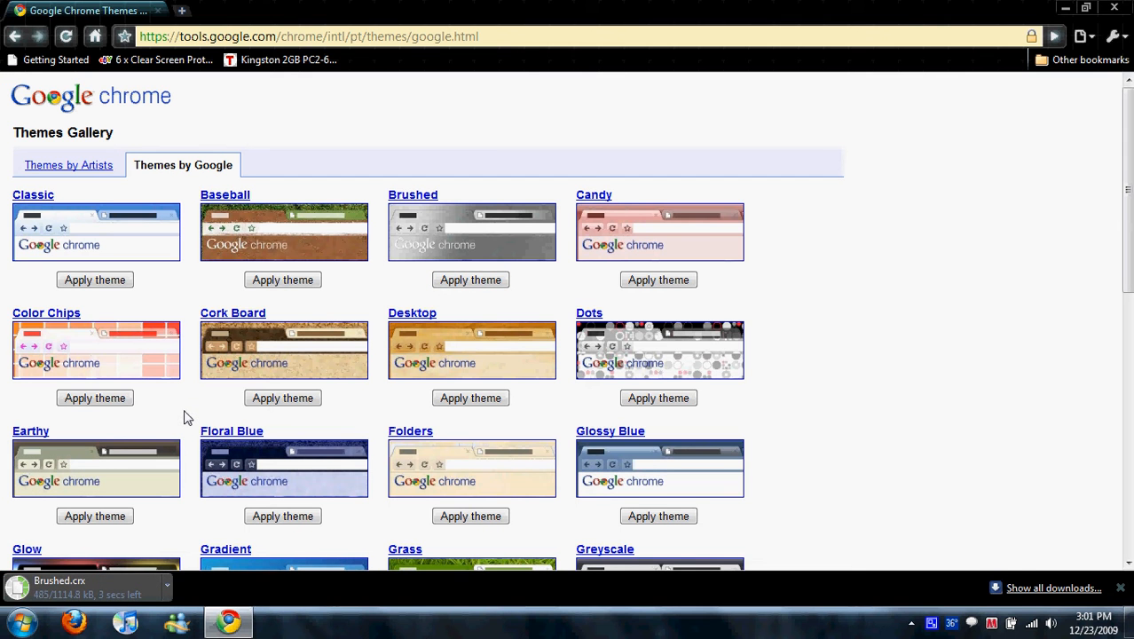
mouse_move(195, 407)
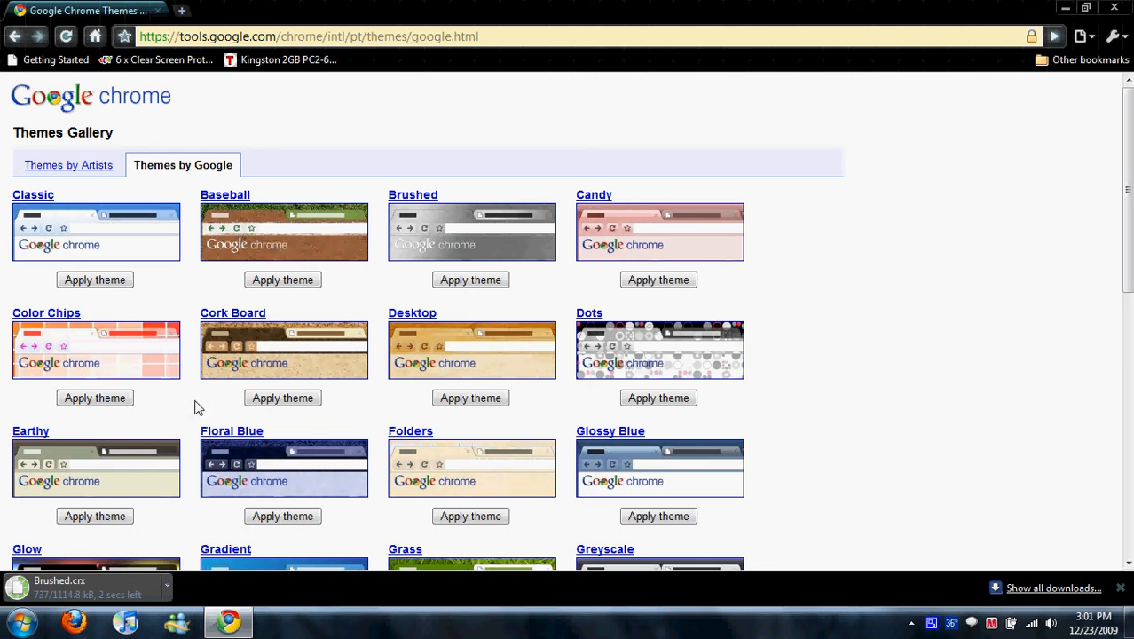
mouse_move(241, 369)
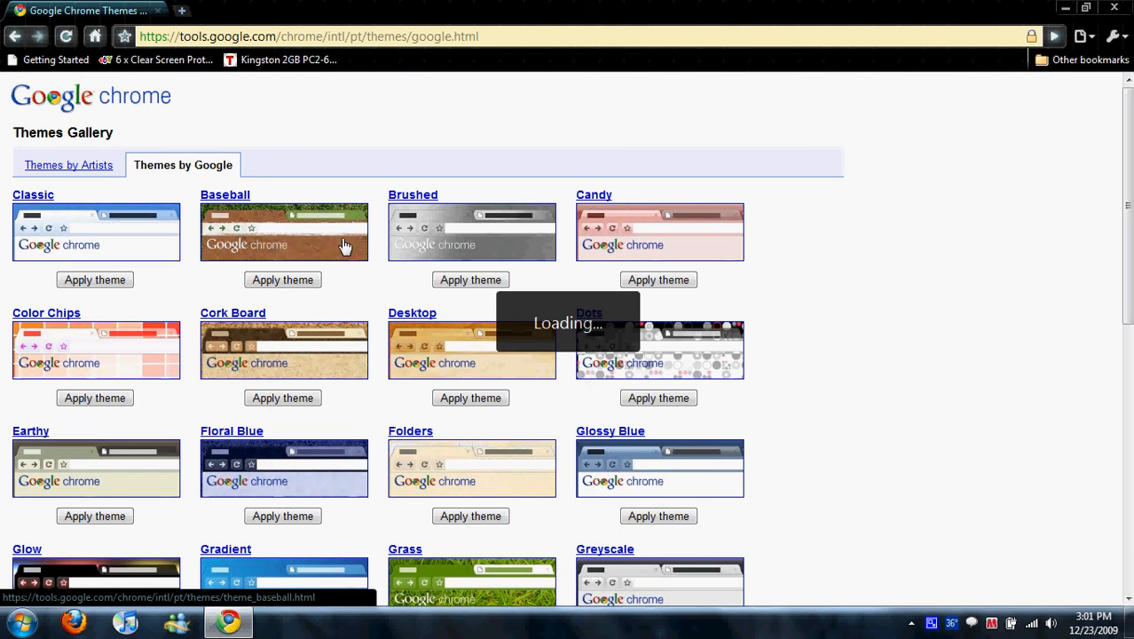
mouse_move(386, 206)
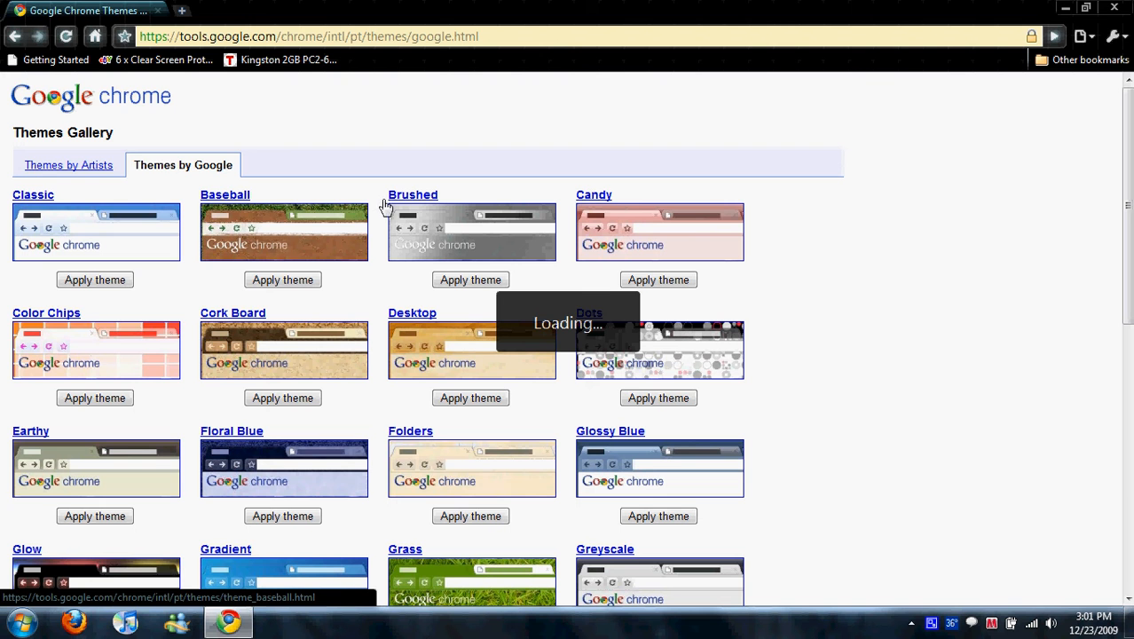
click(470, 279)
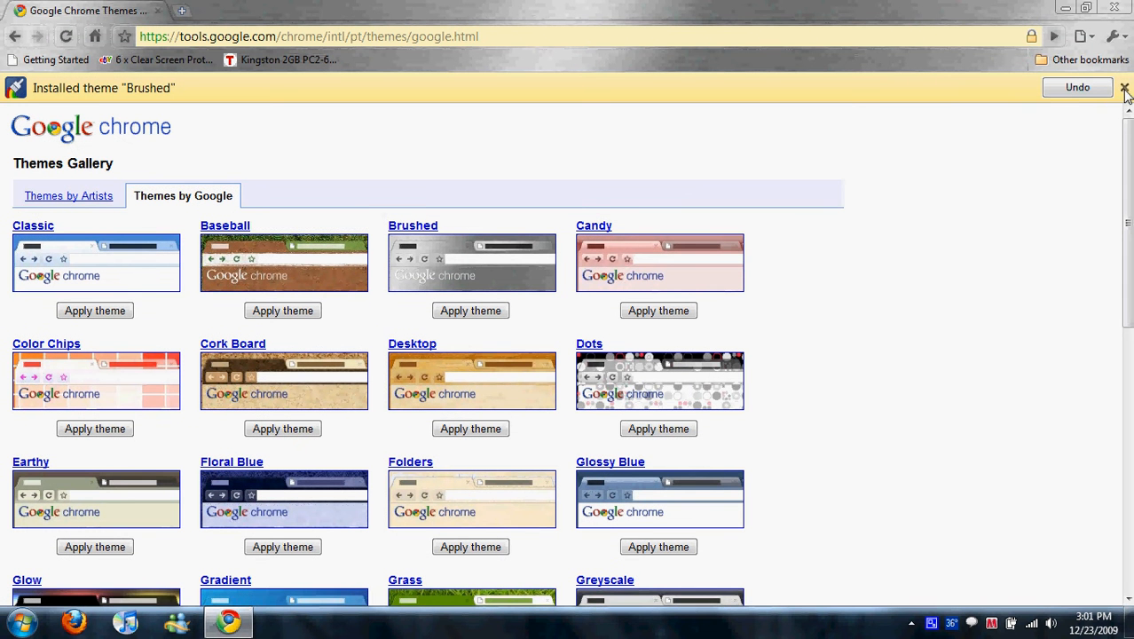
click(1124, 88)
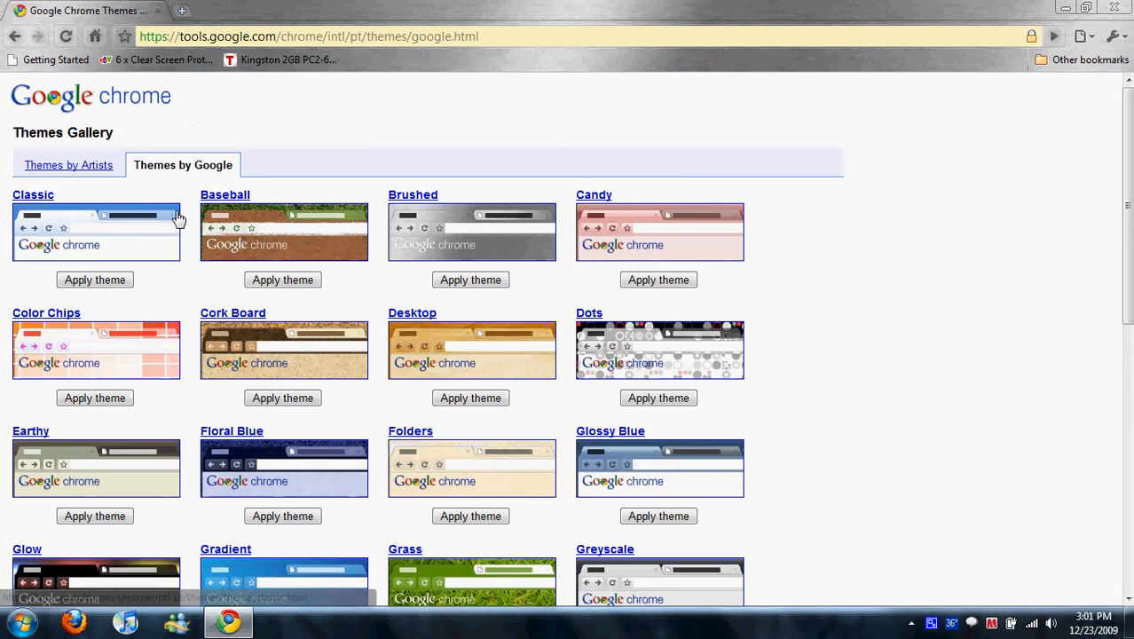
scroll(down, 3)
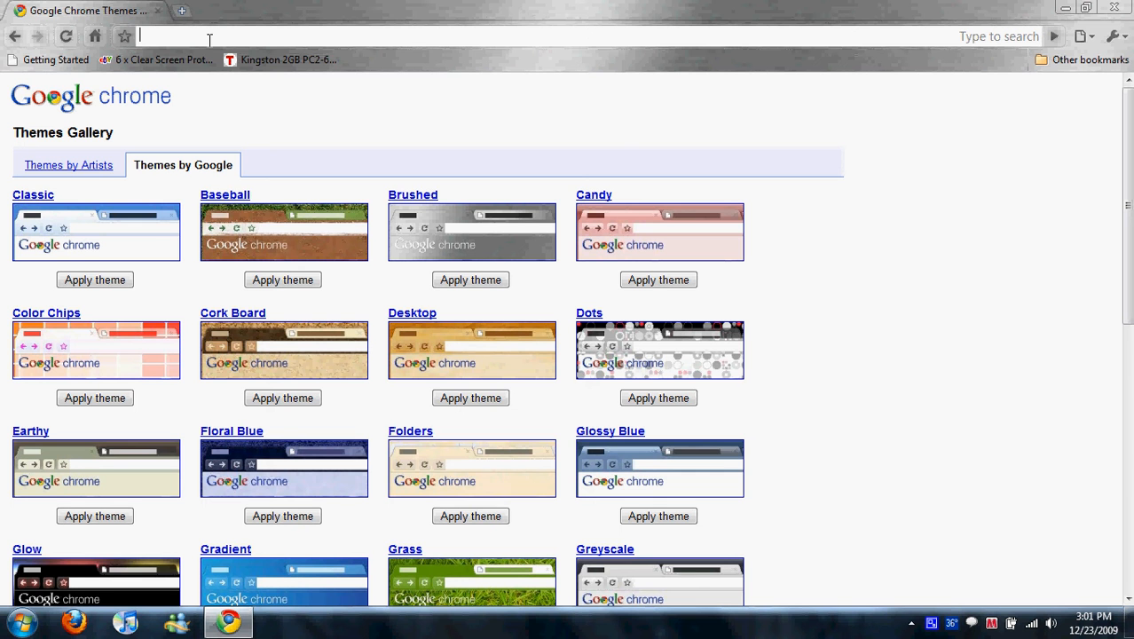
Go to download.cnet.com and scroll through the Windows software listings.
text(download.cnet.com/windows/)
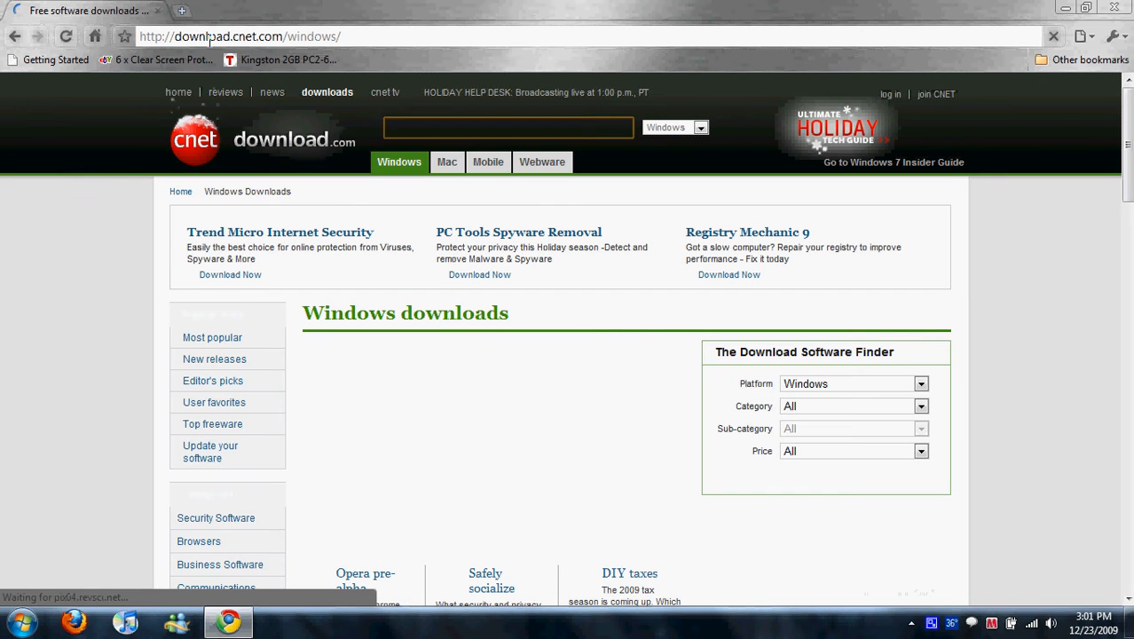
scroll(down, 3)
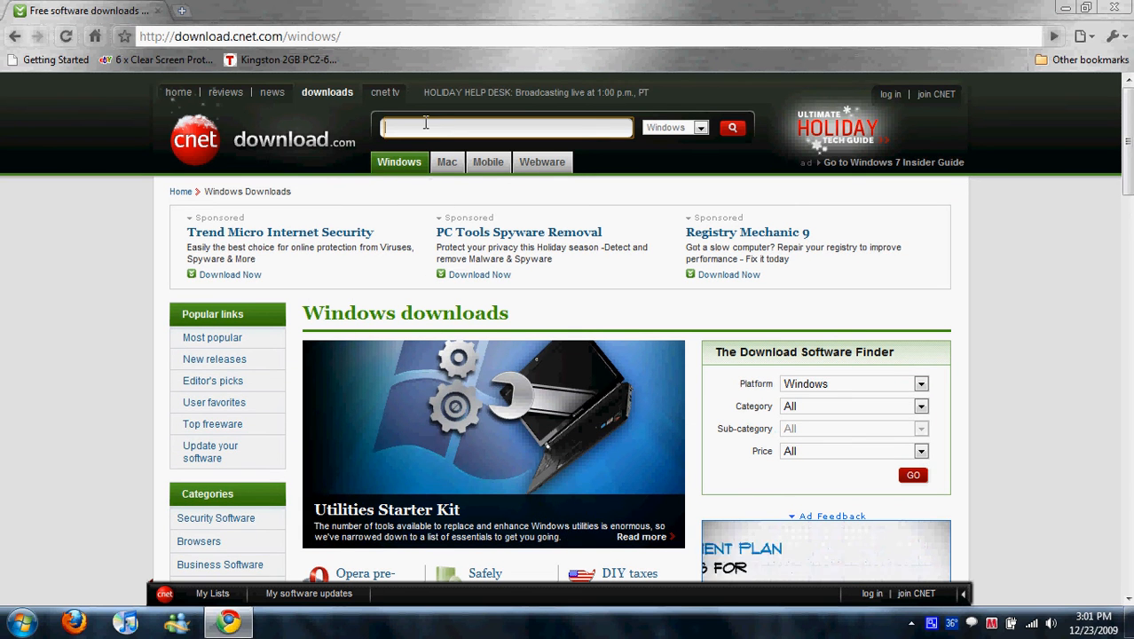
scroll(down, 3)
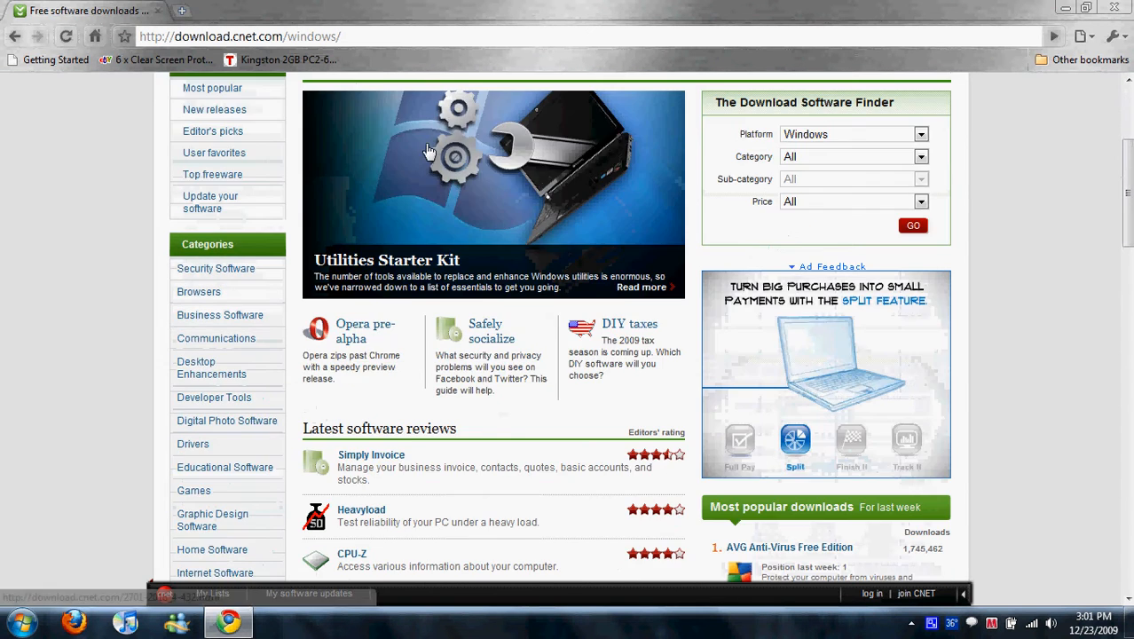
scroll(down, 3)
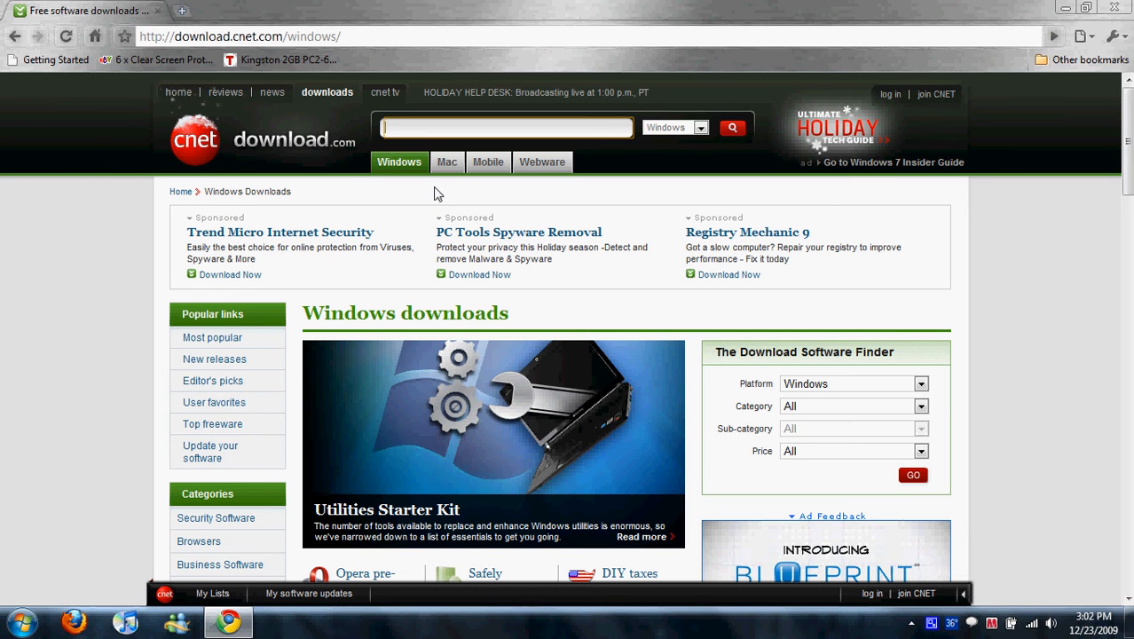
scroll(down, 3)
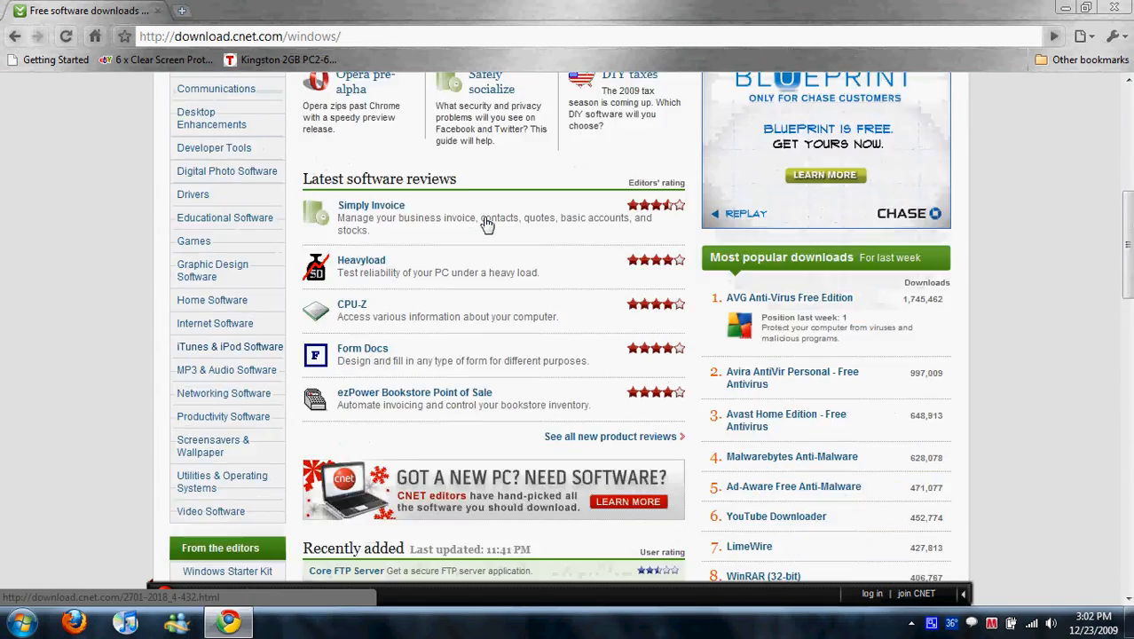
scroll(down, 3)
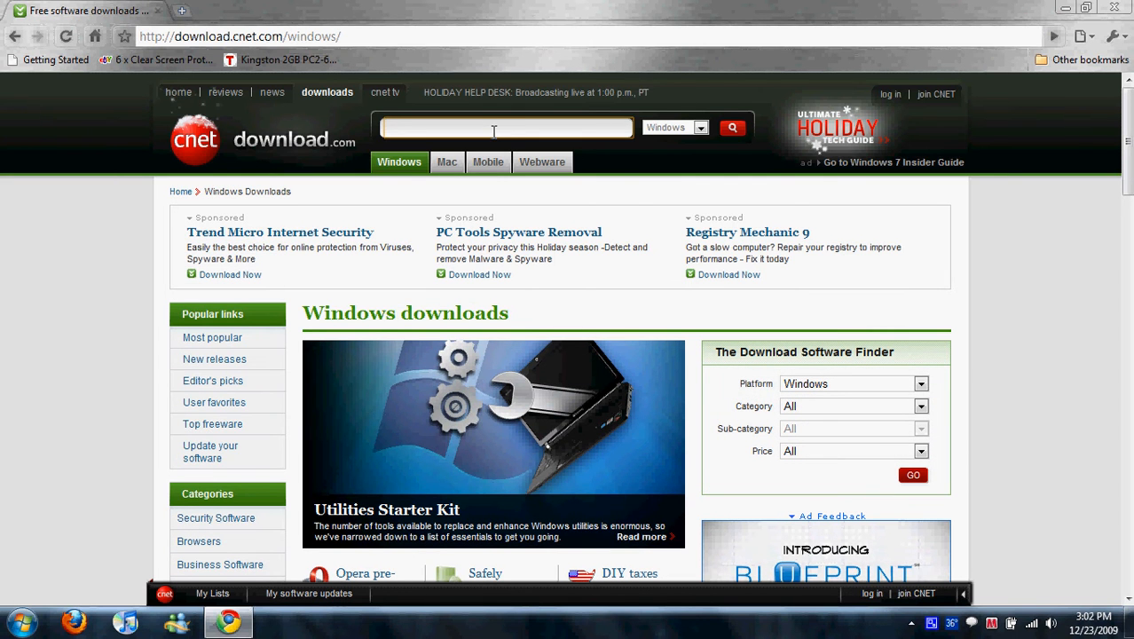
Search download.com for 'google chrome' and scroll down to the 3.0.195.38 listing.
text(g)
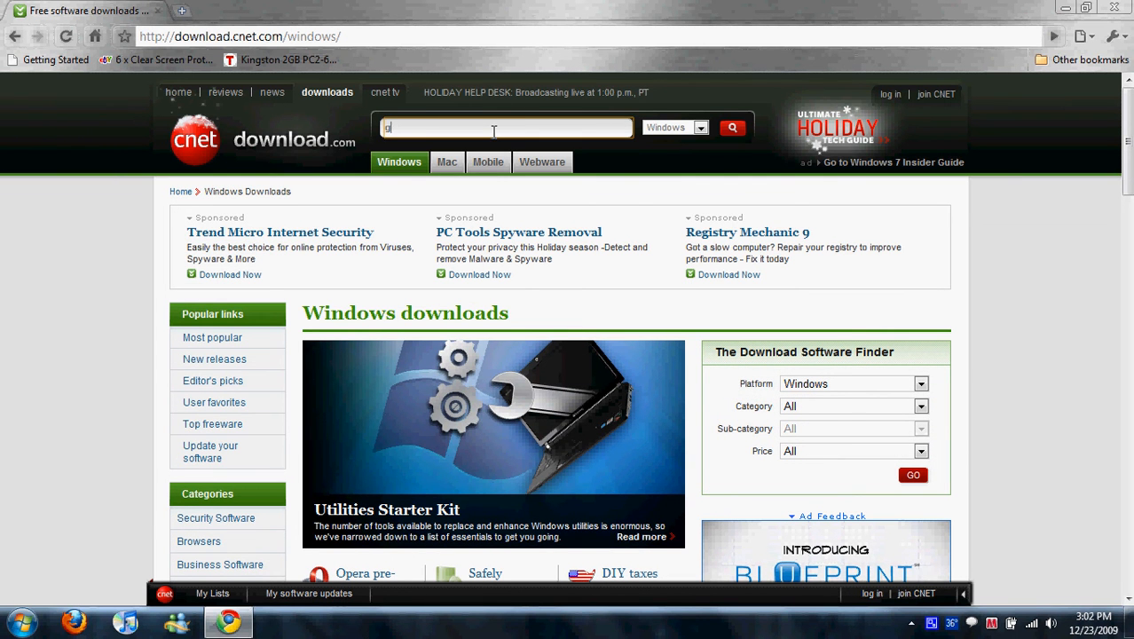
text(oogle chrome)
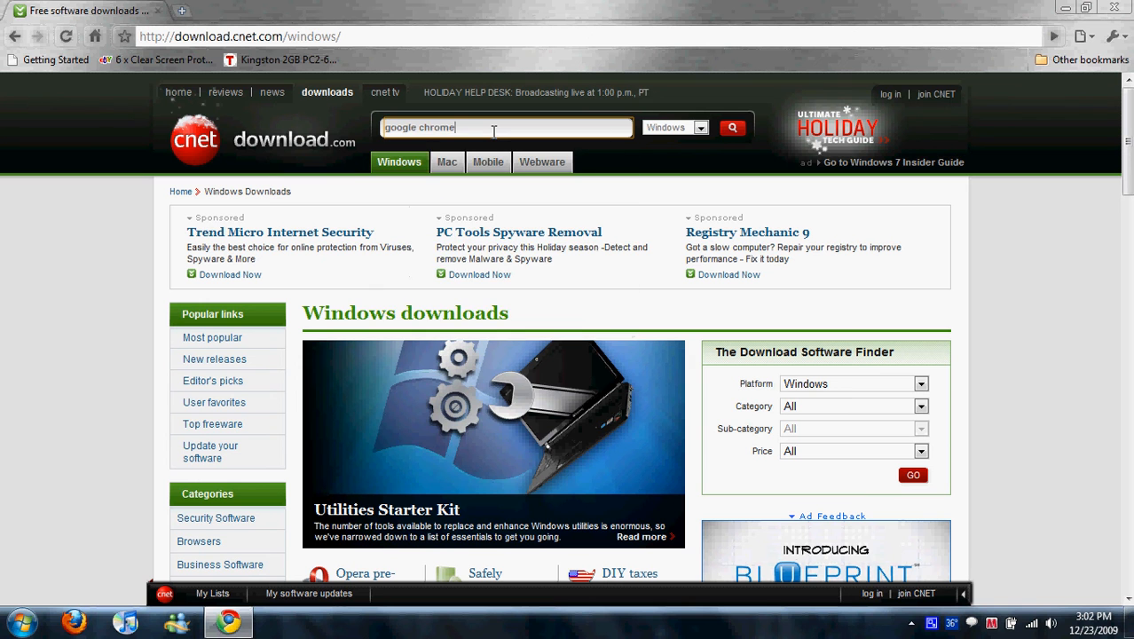
click(730, 127)
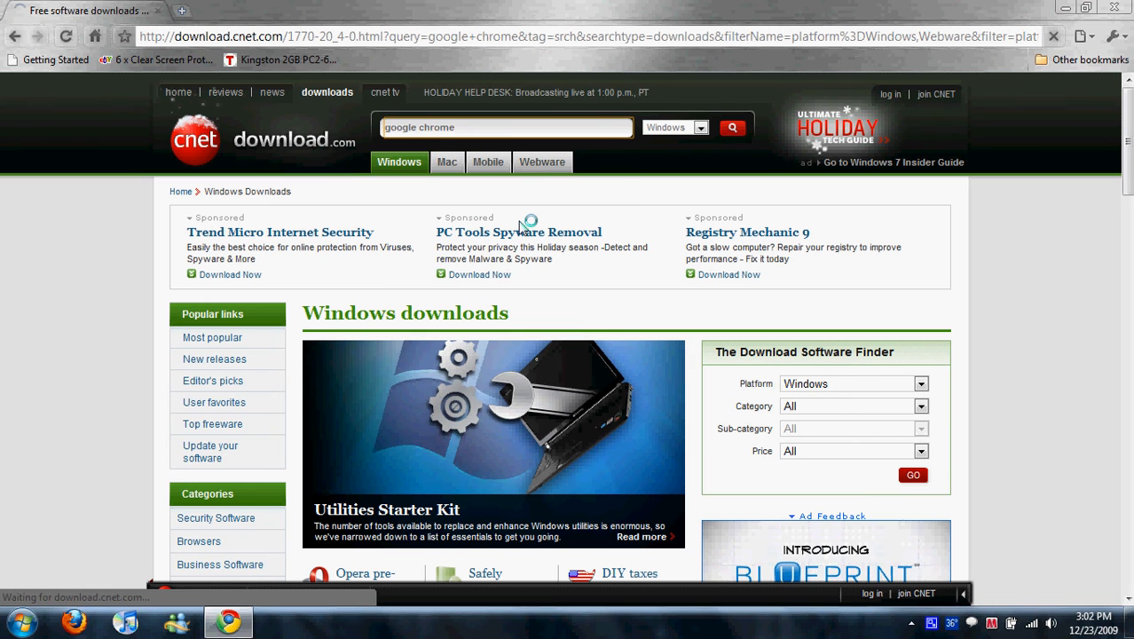
click(731, 127)
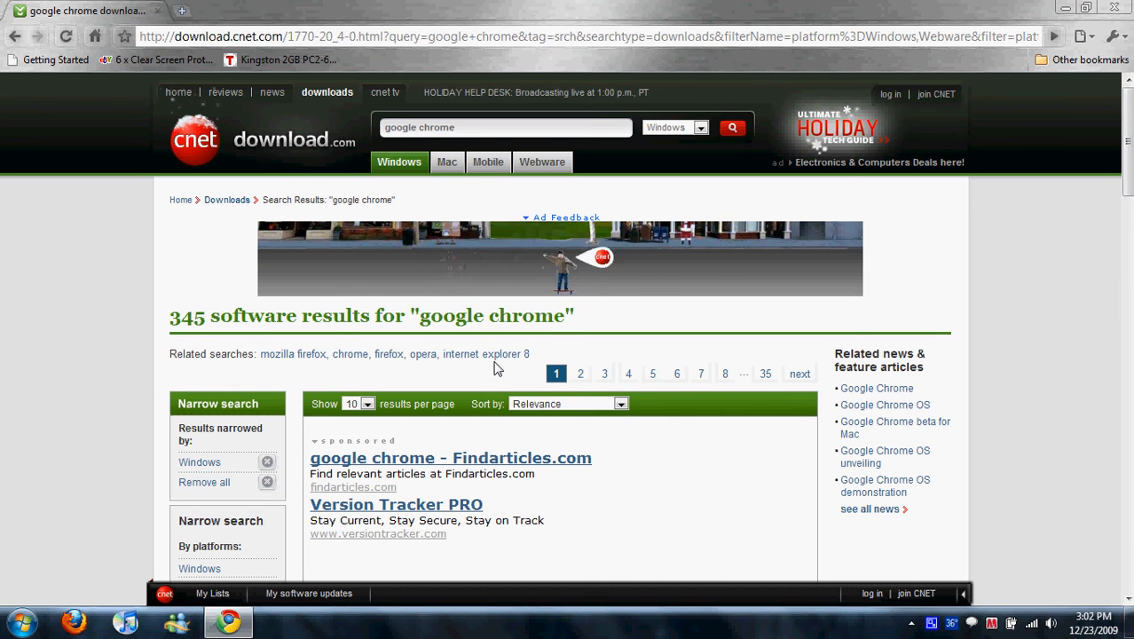
scroll(down, 3)
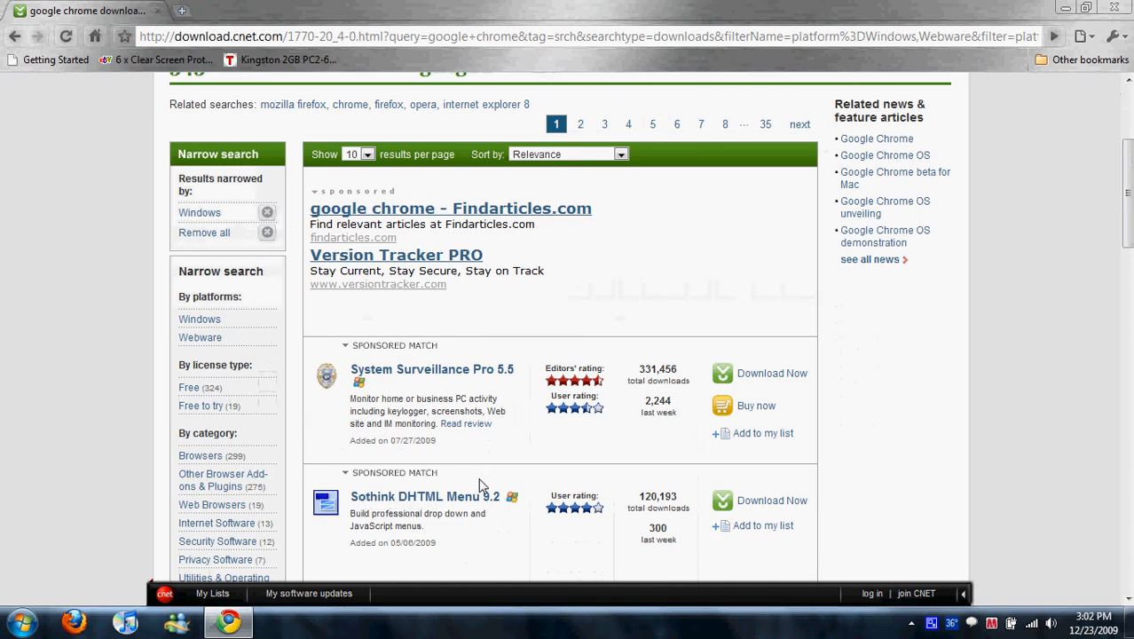
scroll(down, 3)
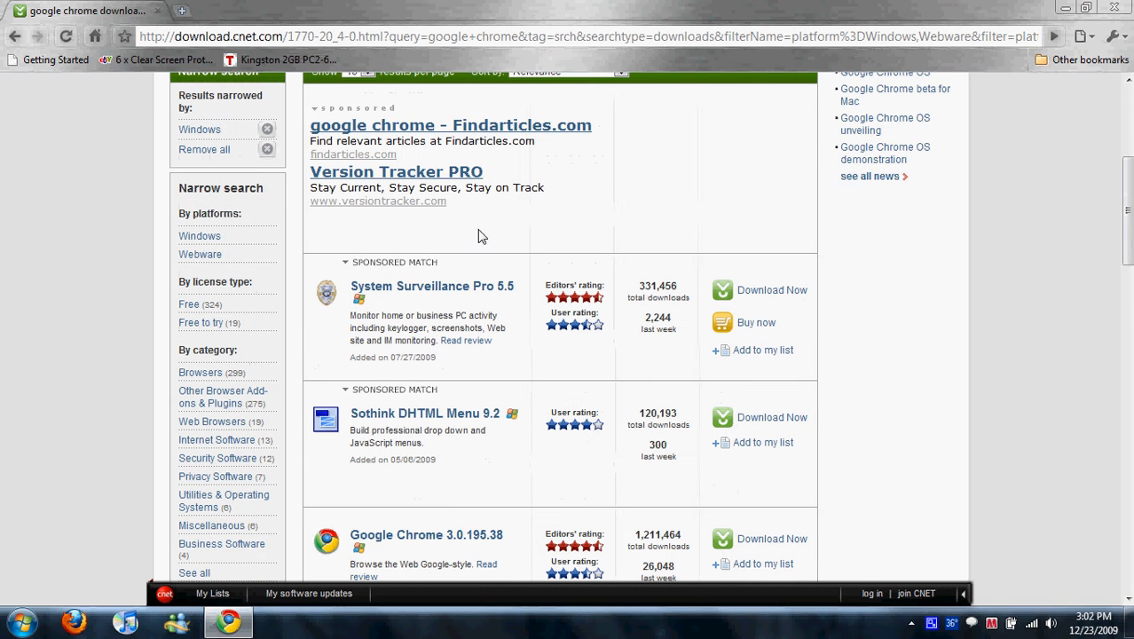
mouse_move(447, 381)
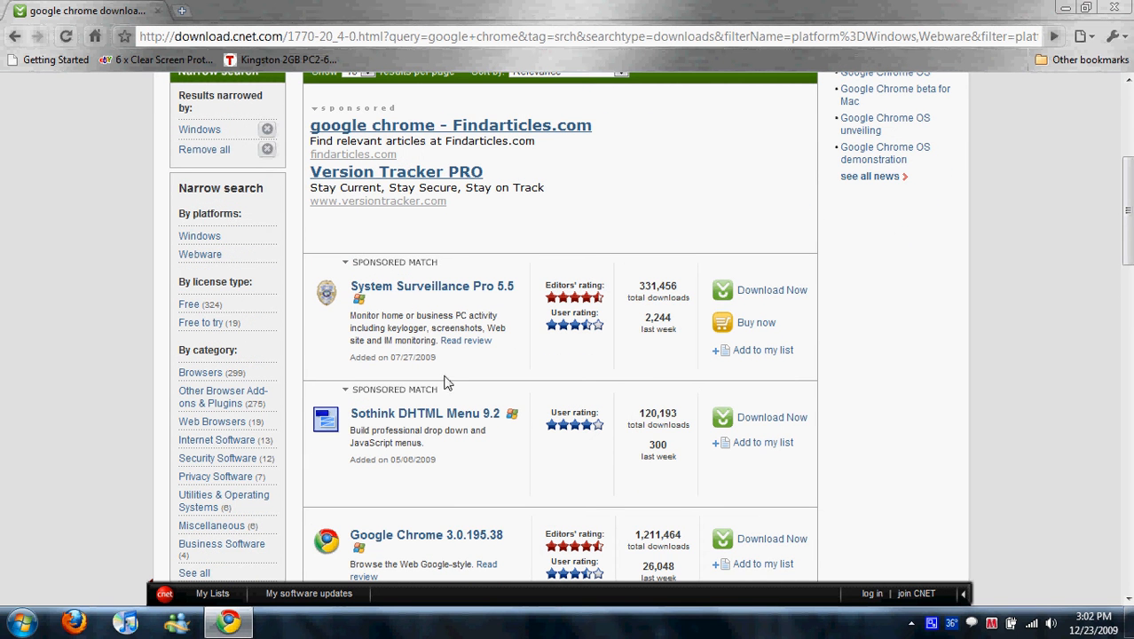
scroll(down, 3)
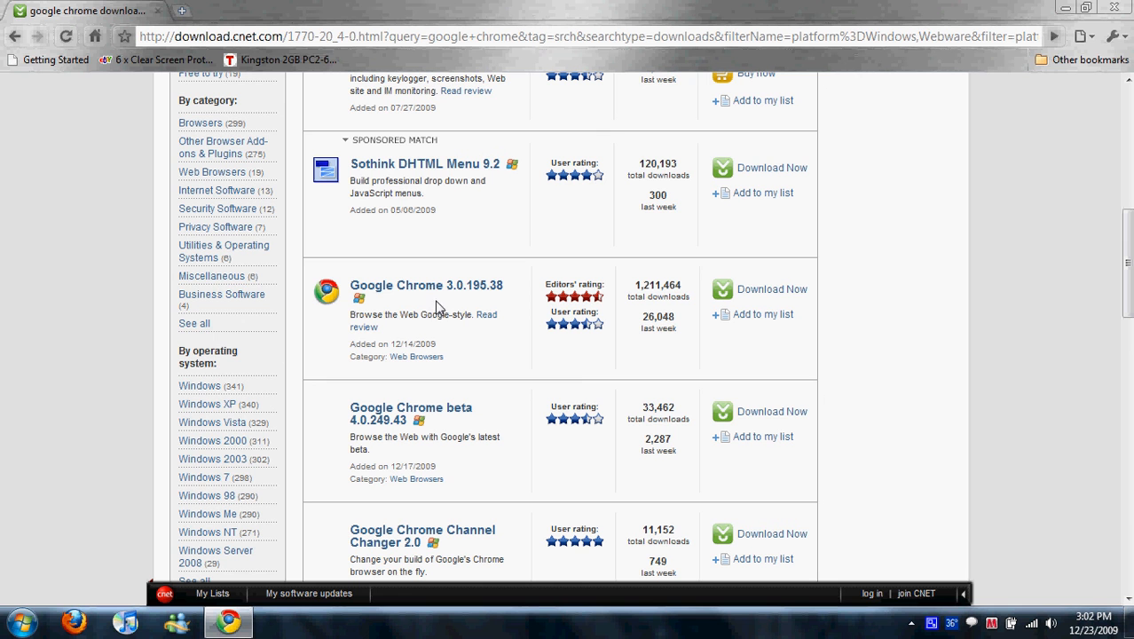
mouse_move(462, 307)
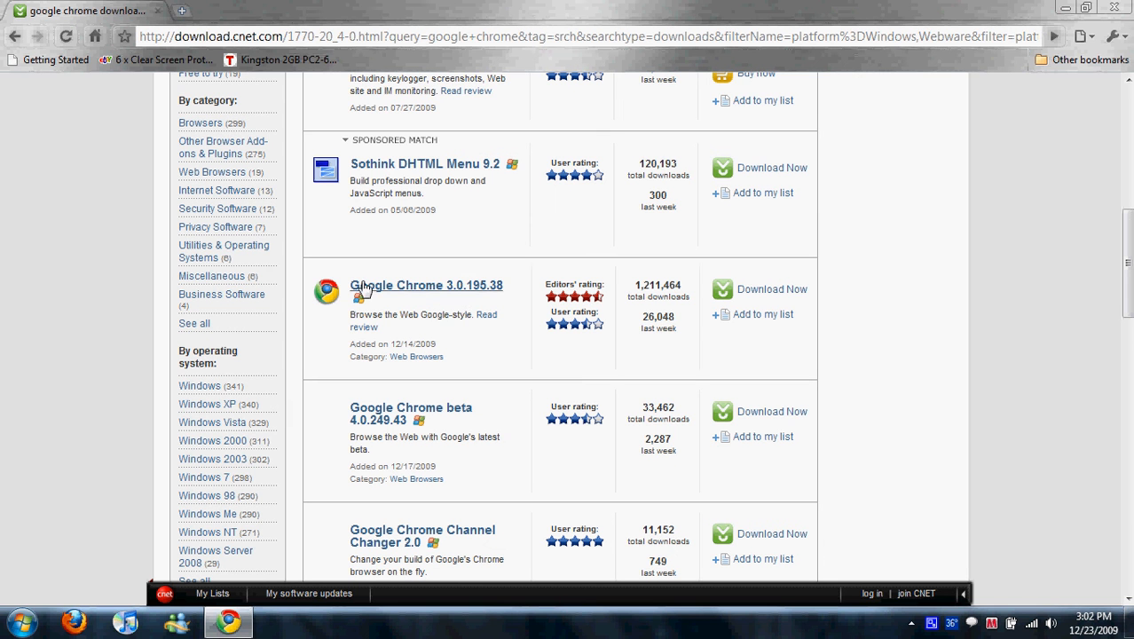
Open the Google Chrome 3.0.195.38 product page and scroll through its editors' review.
click(426, 285)
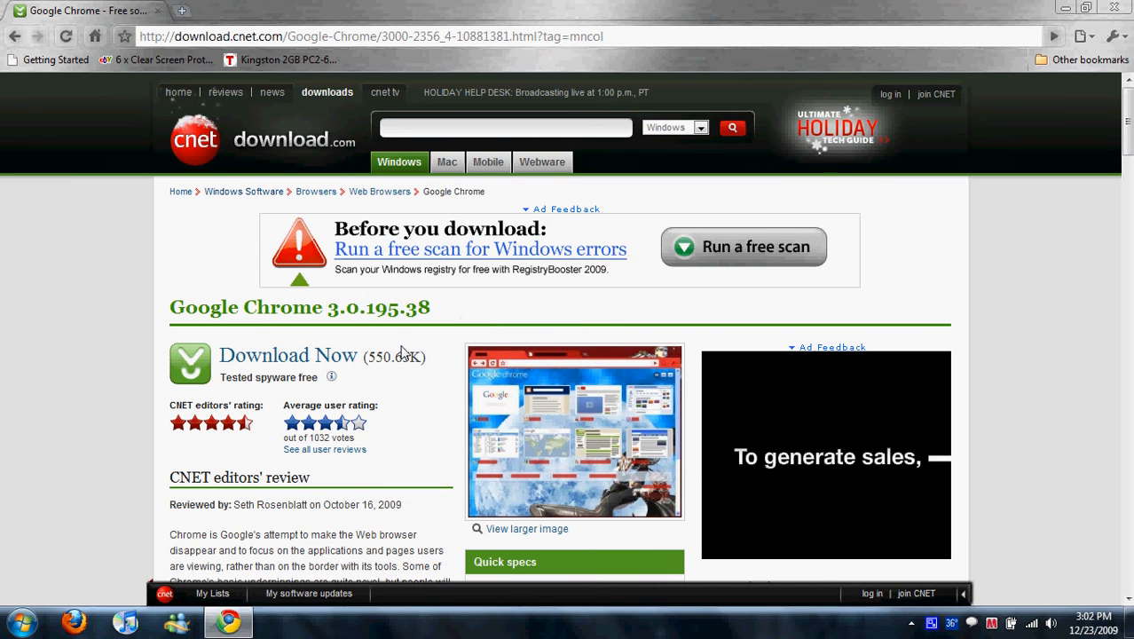
scroll(down, 3)
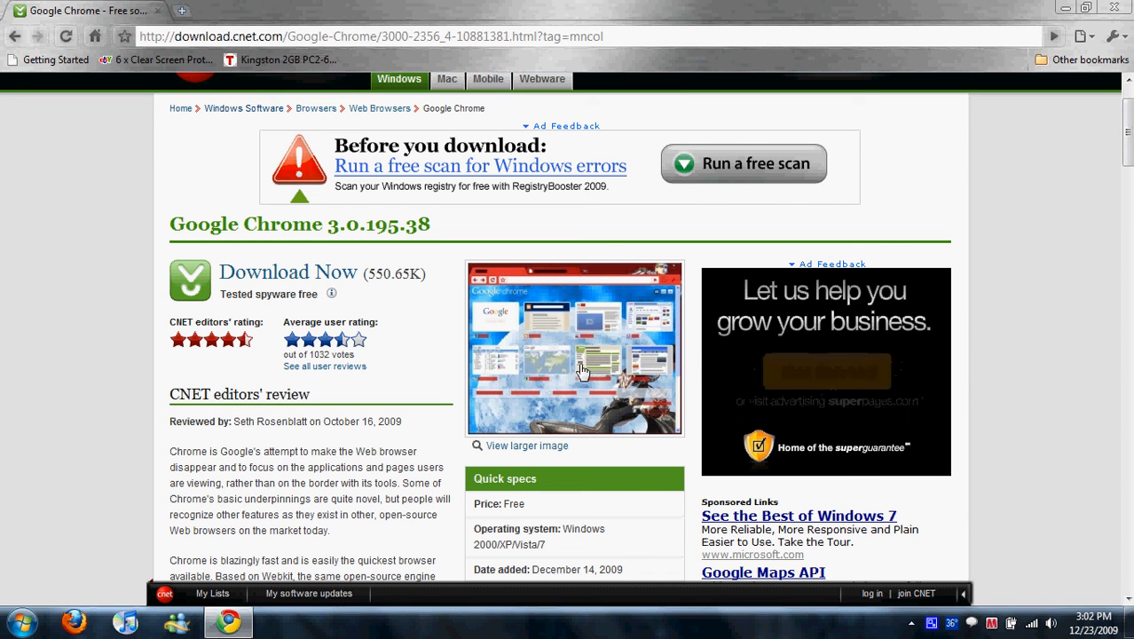
scroll(down, 3)
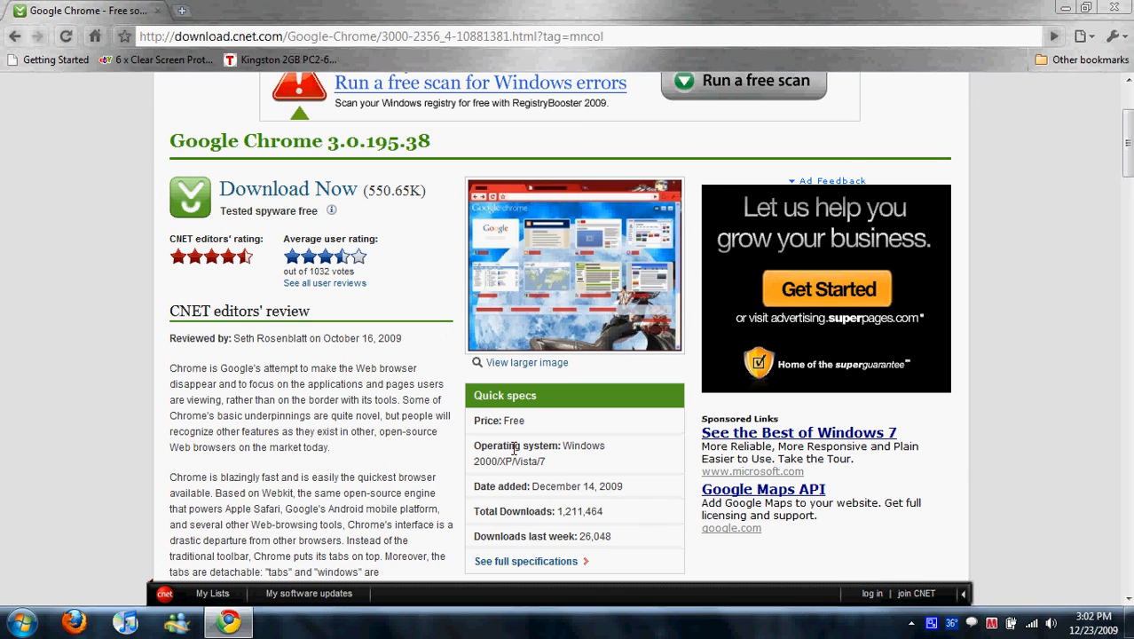
mouse_move(599, 445)
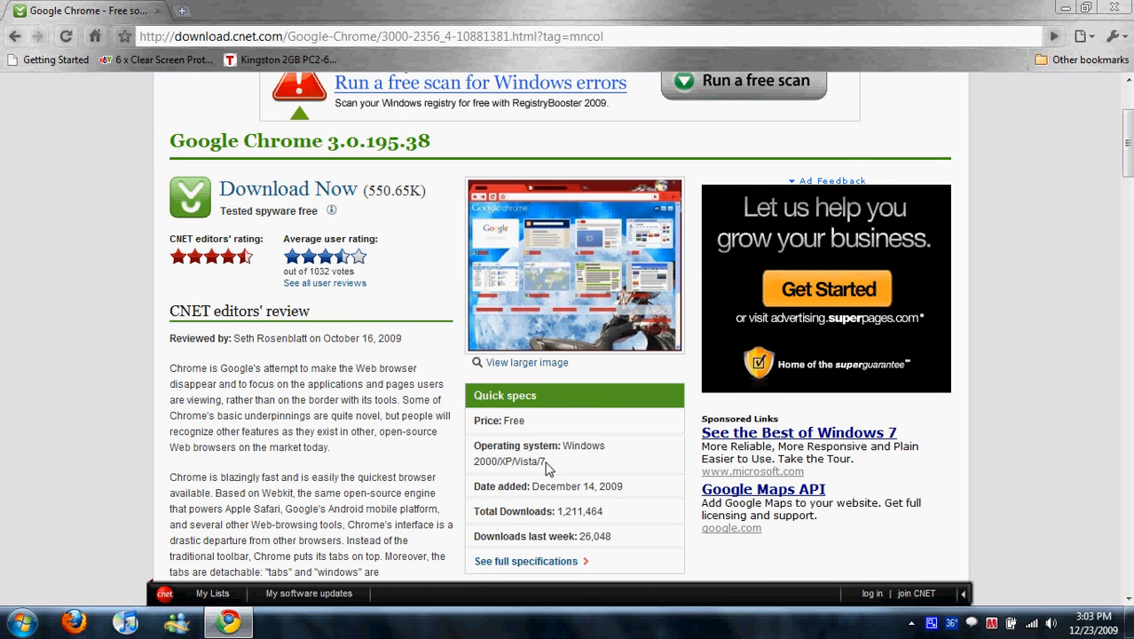
mouse_move(536, 474)
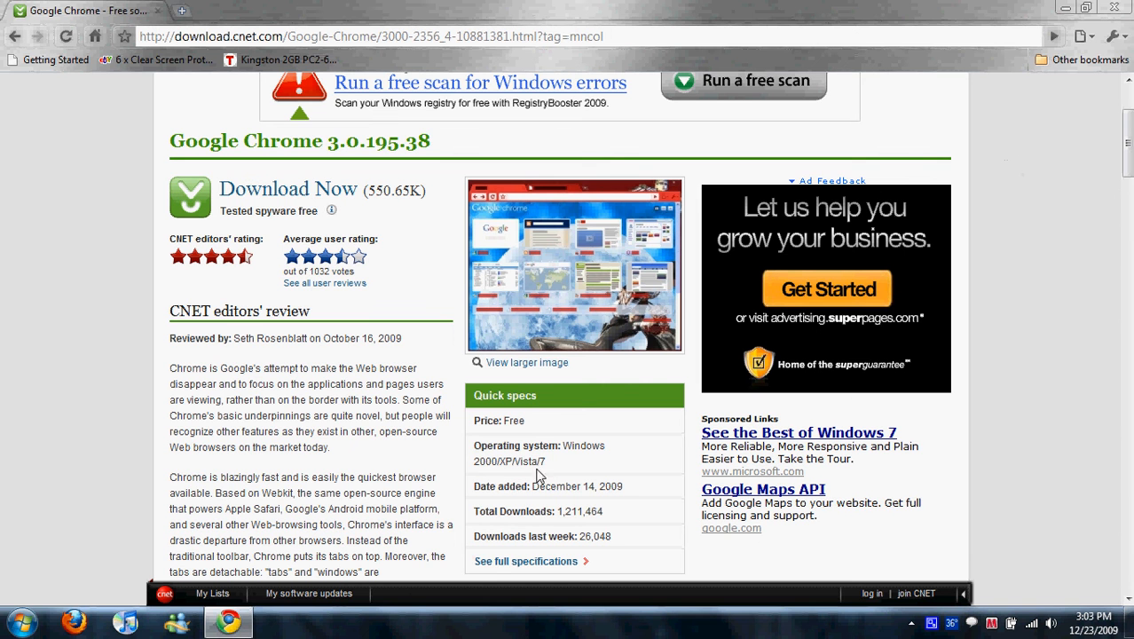
mouse_move(458, 460)
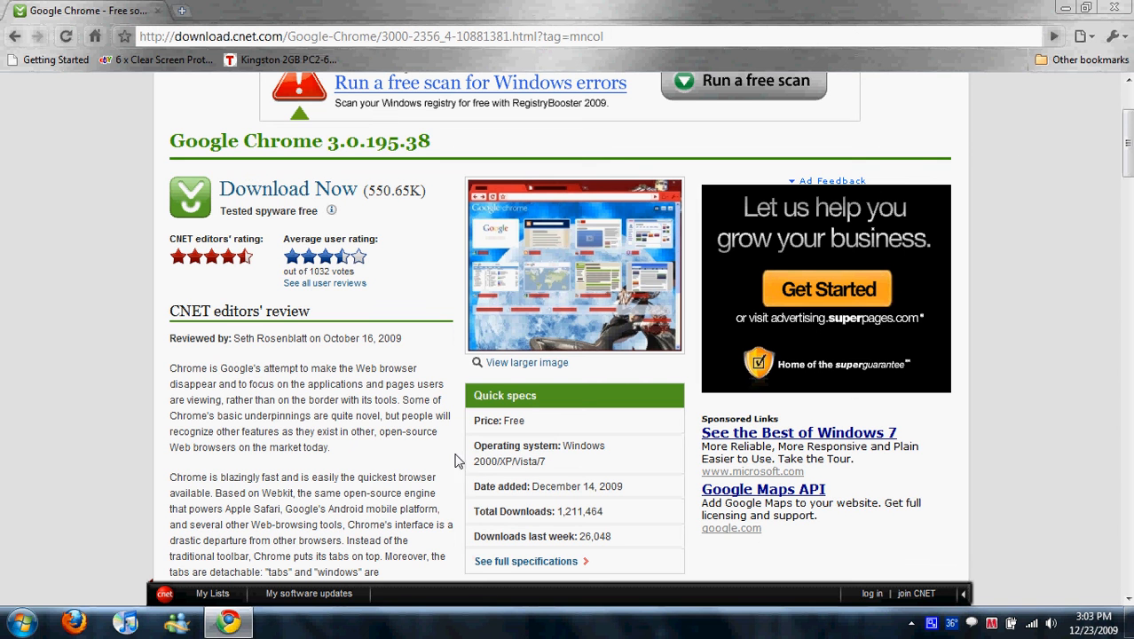
scroll(down, 3)
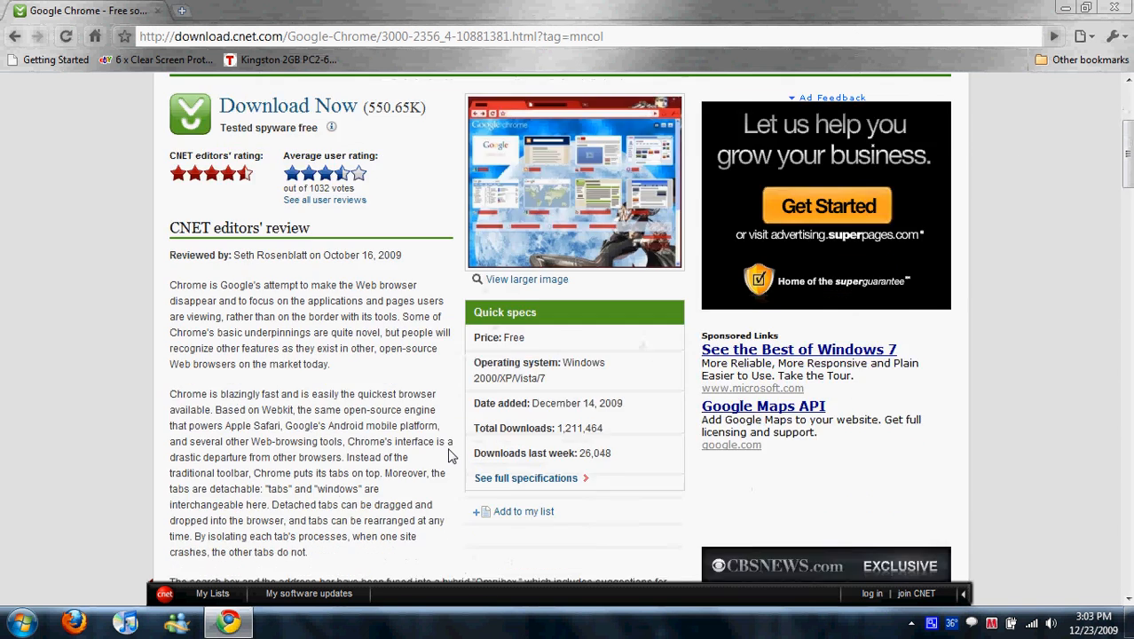
scroll(down, 3)
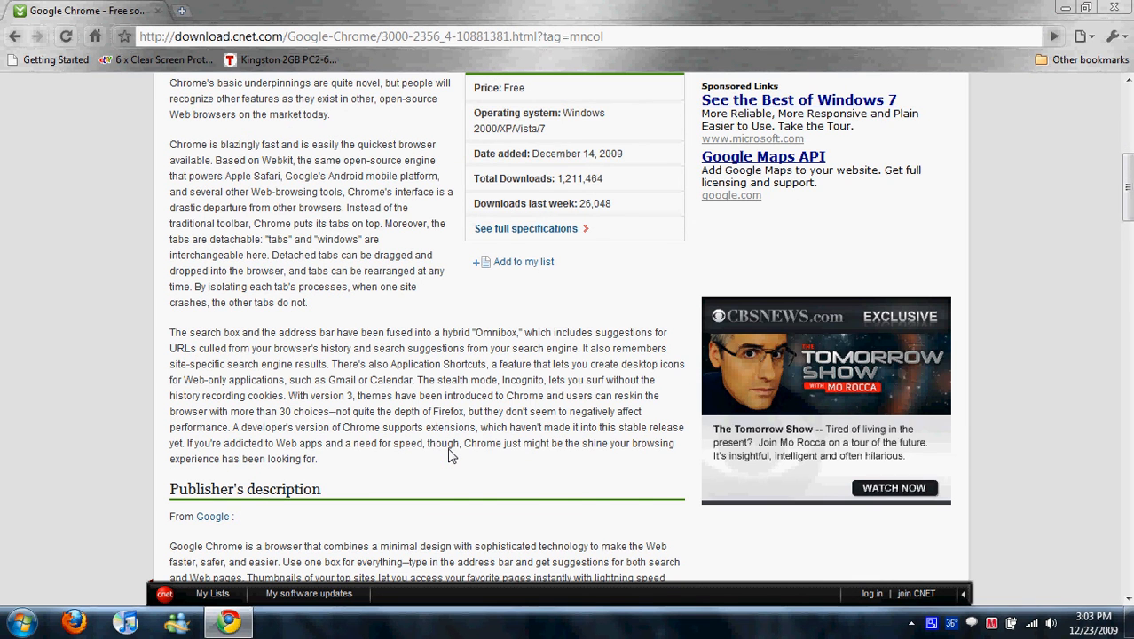
scroll(down, 3)
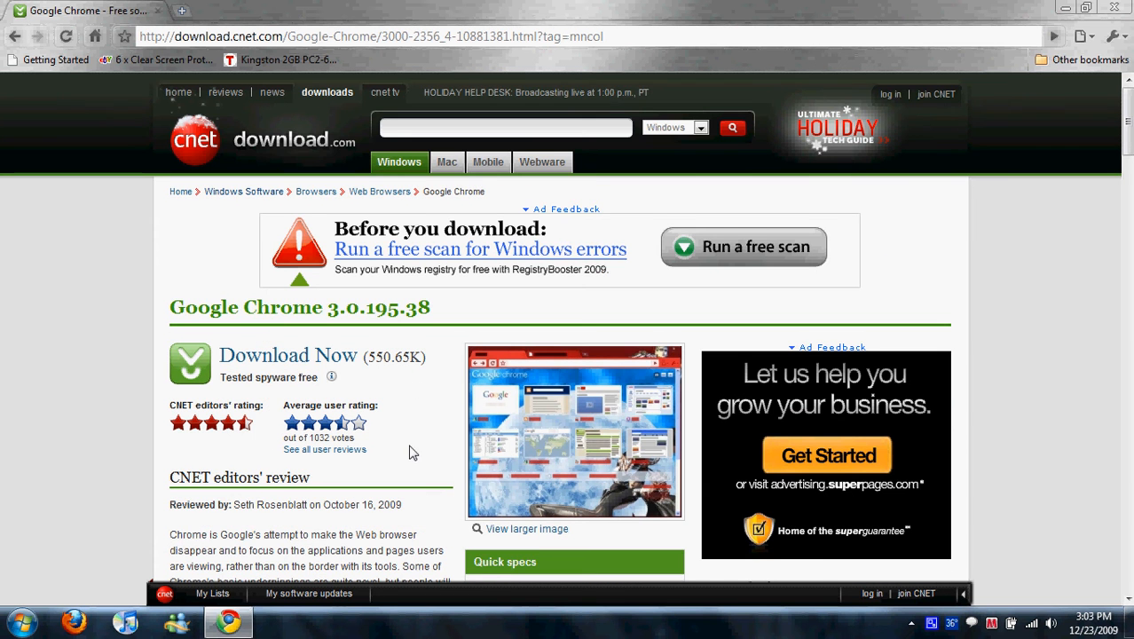
scroll(down, 3)
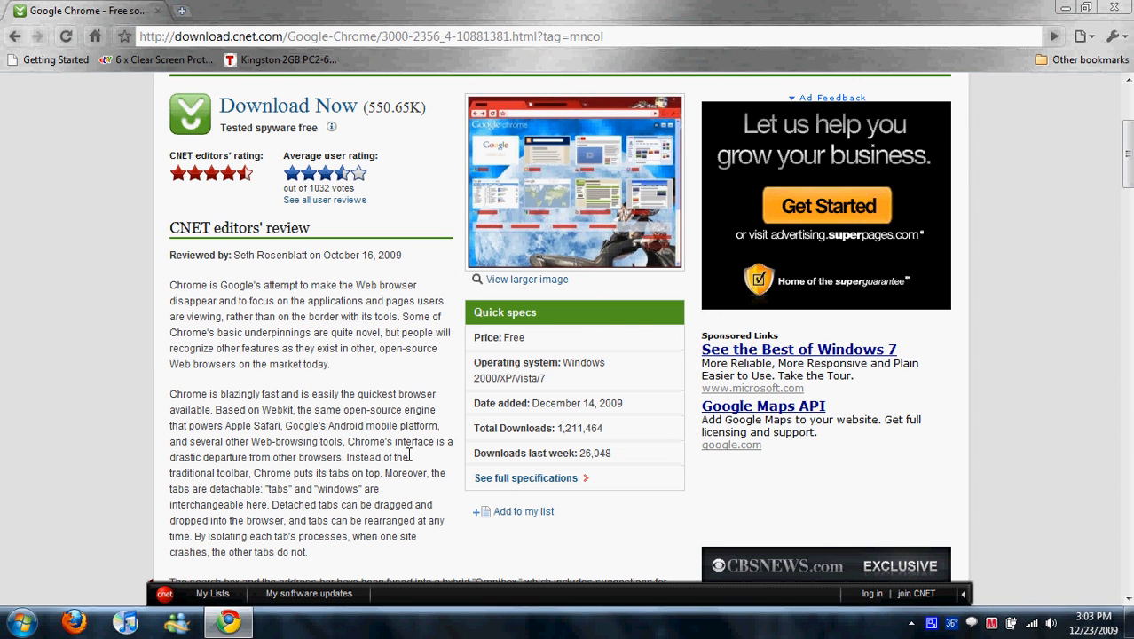
mouse_move(411, 455)
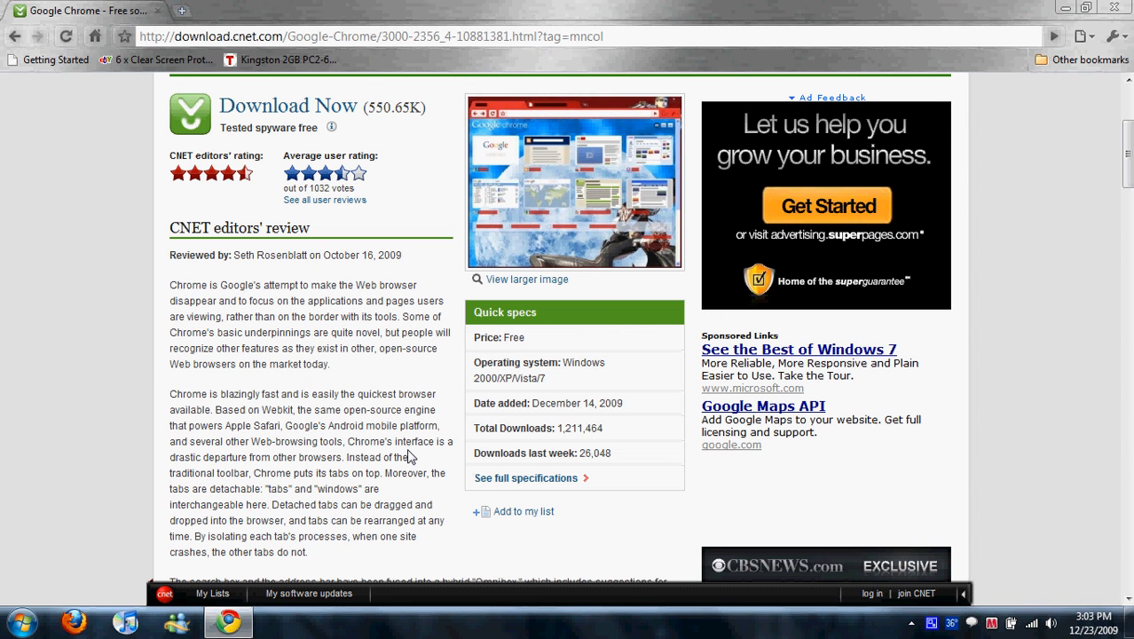
mouse_move(410, 452)
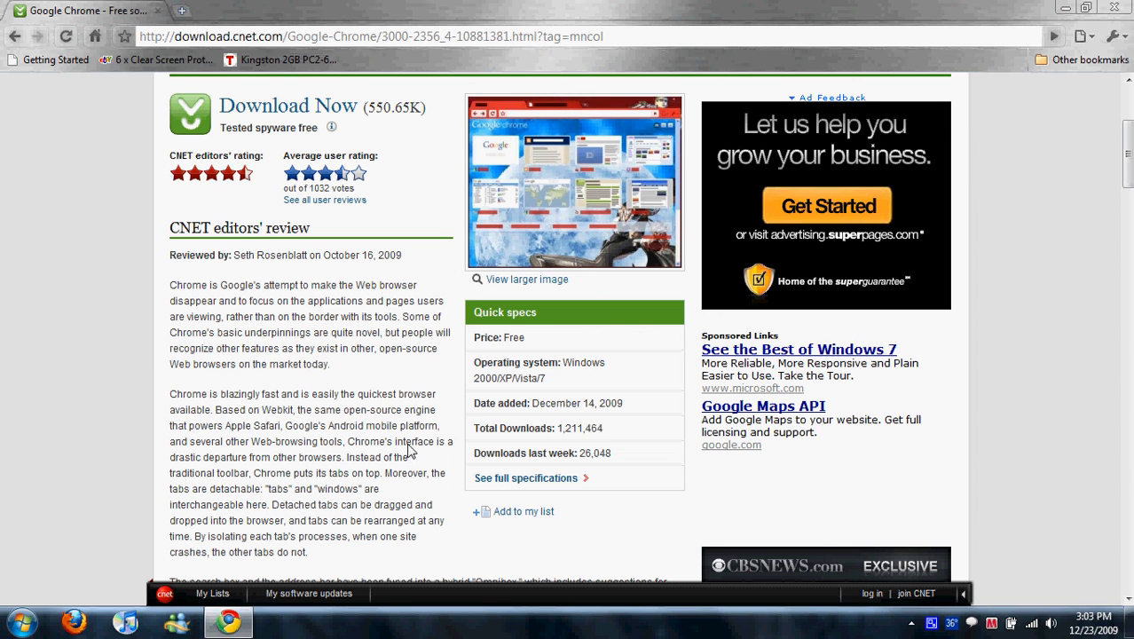
mouse_move(412, 441)
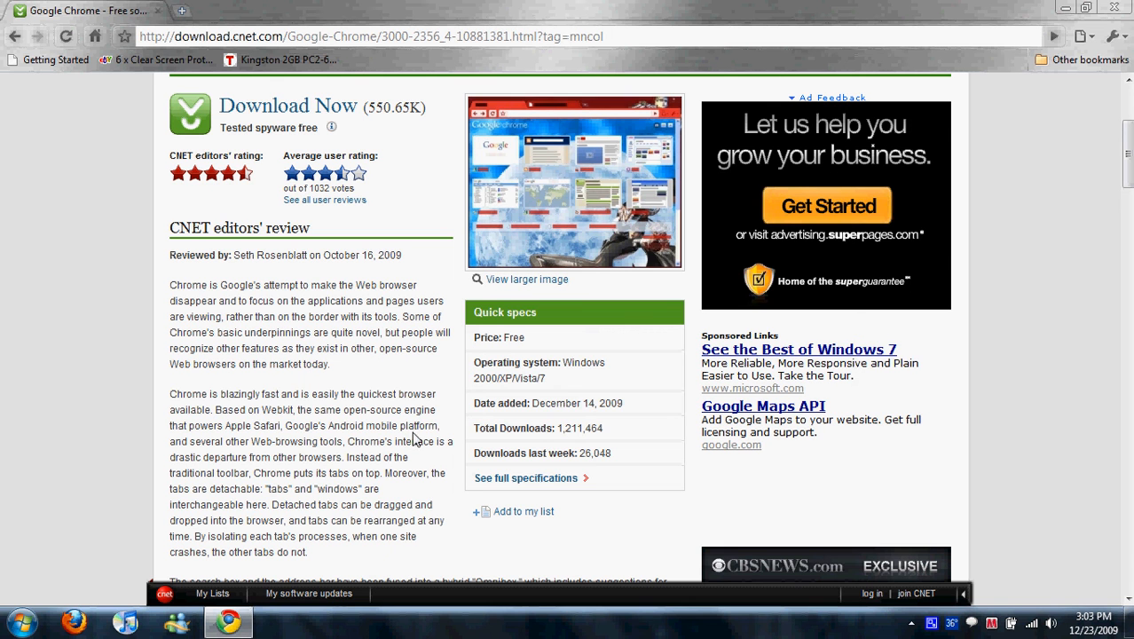
mouse_move(406, 397)
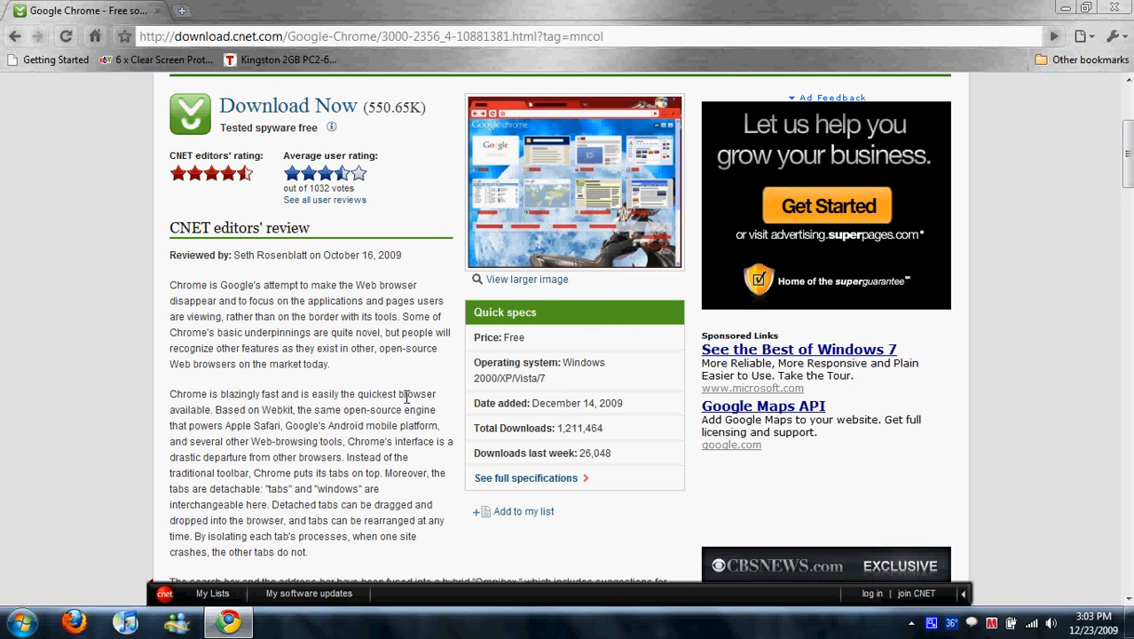
mouse_move(411, 384)
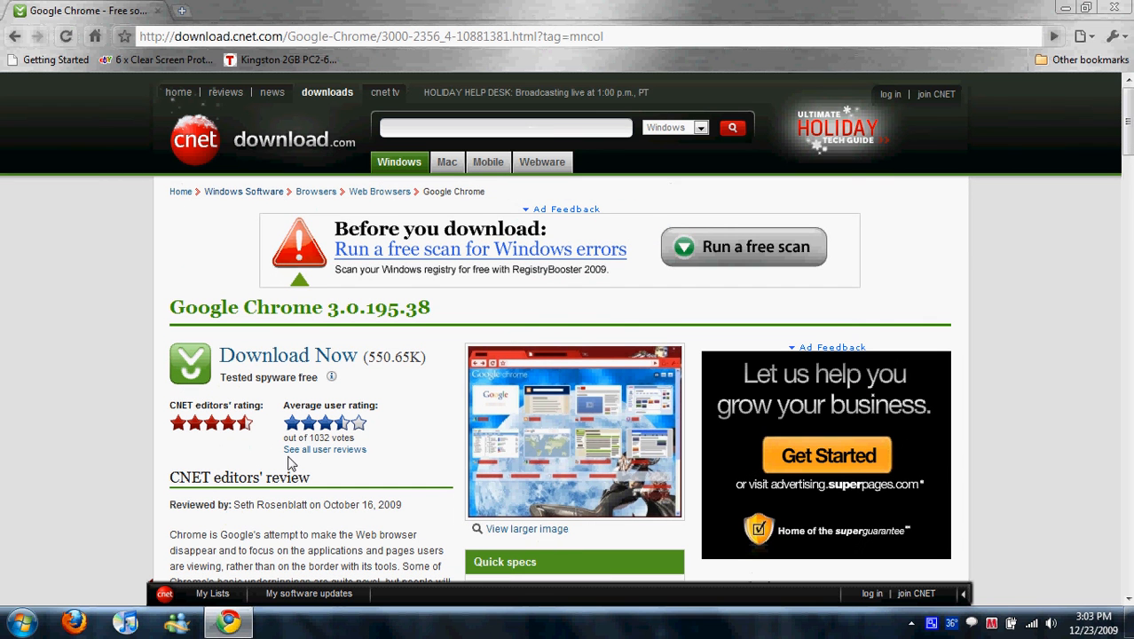
mouse_move(293, 393)
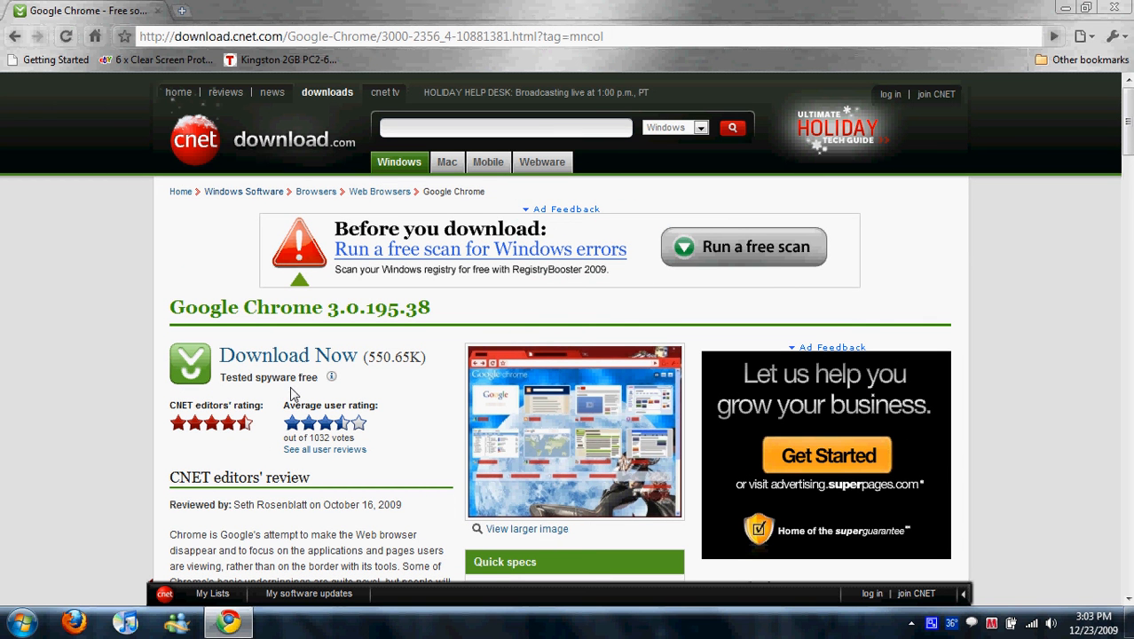
mouse_move(377, 391)
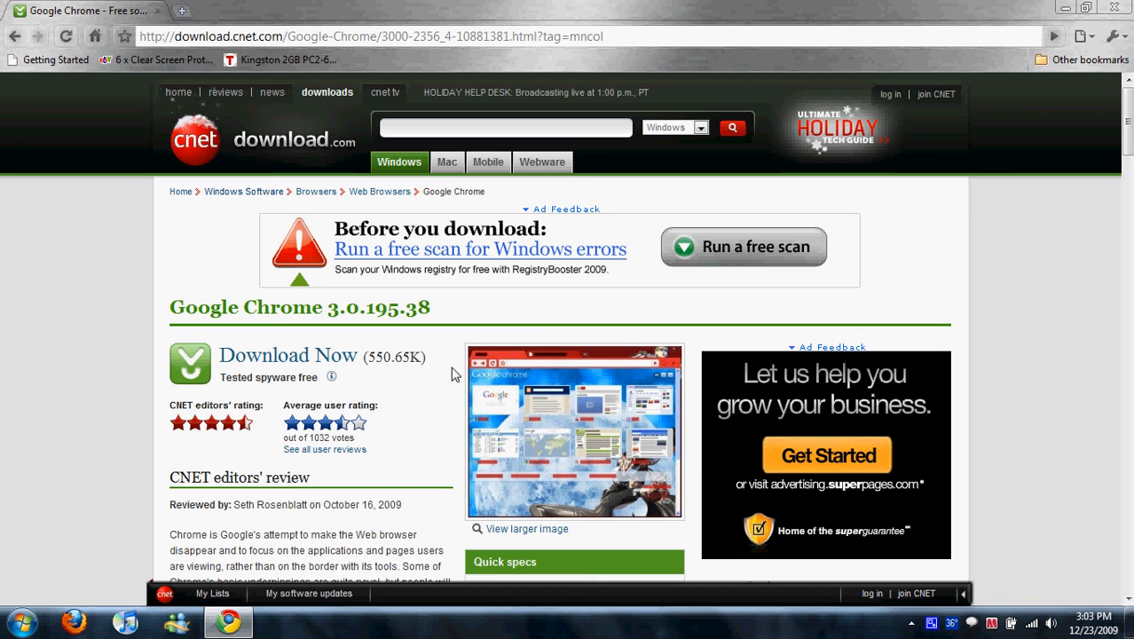
mouse_move(421, 429)
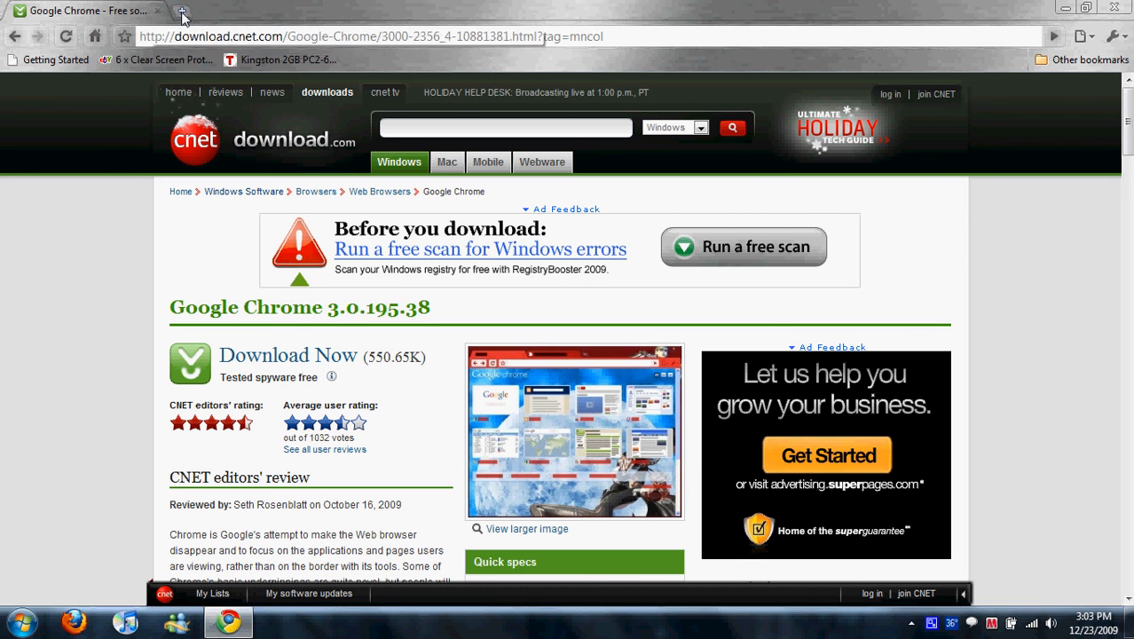
click(181, 16)
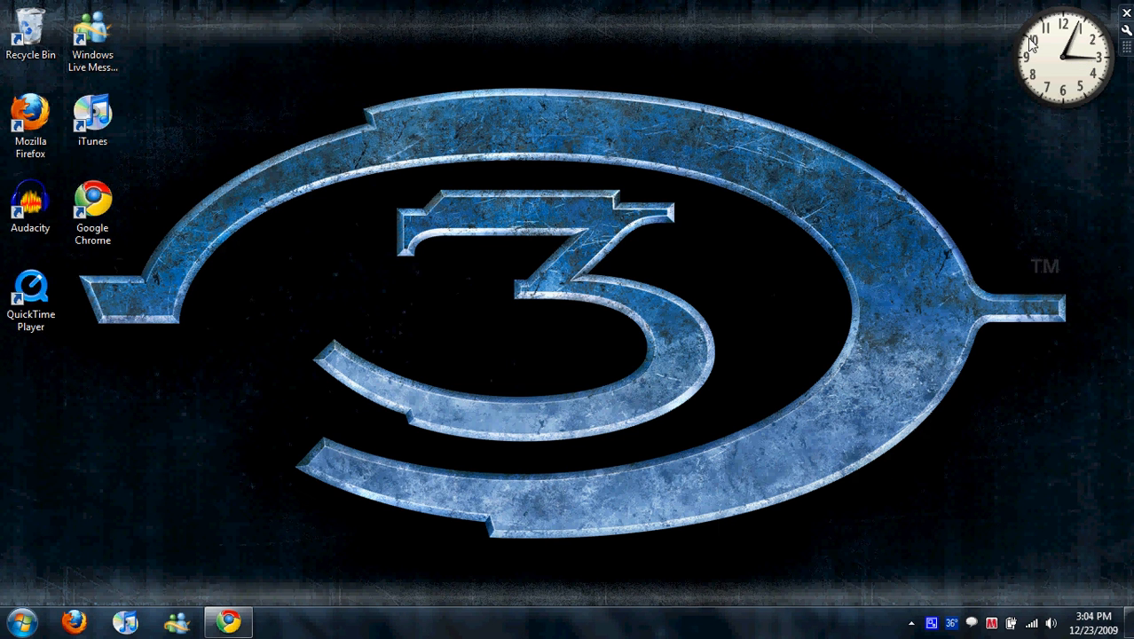
mouse_move(932, 622)
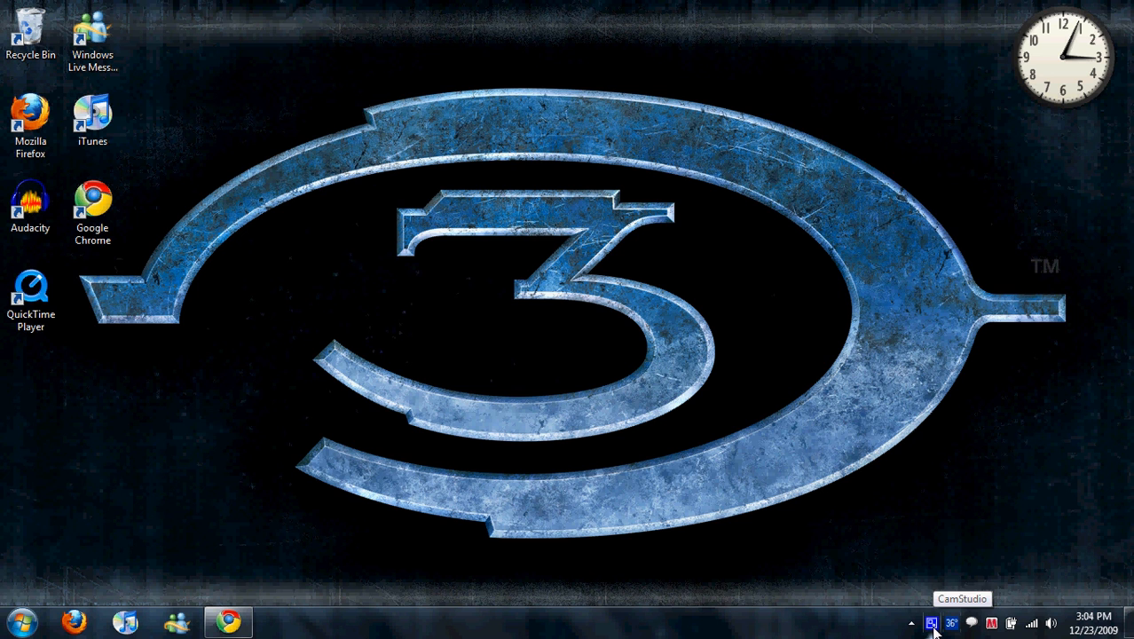